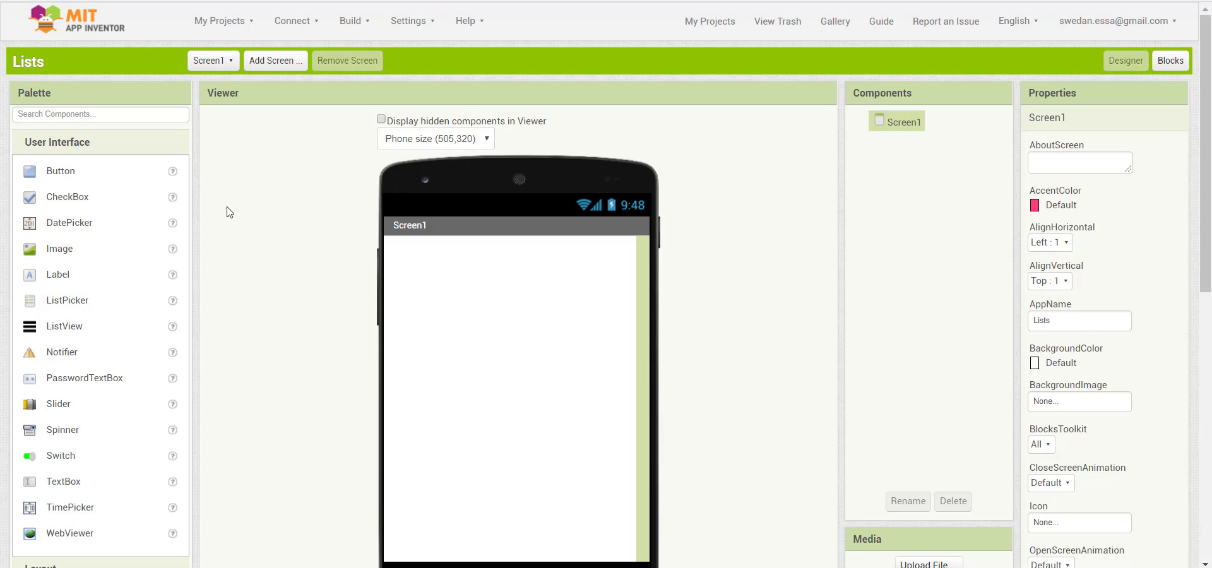
{"action": "mouse_move", "coordinate": [60, 275]}
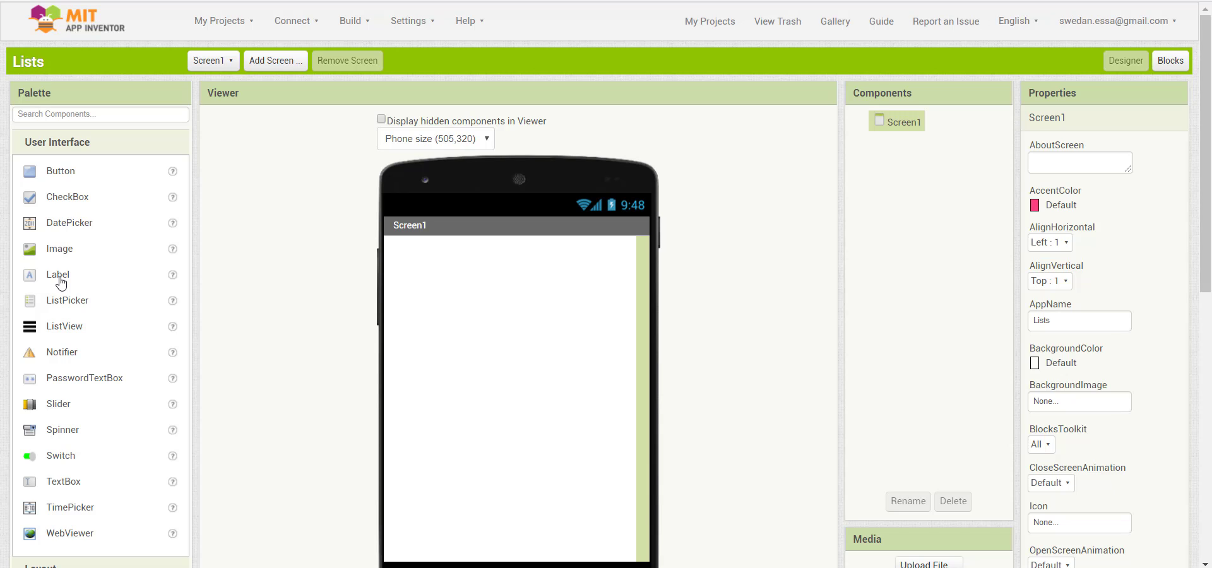
- Place a Label and a Button, Button1, beneath it on Screen1
{"action": "left_click_drag", "start_coordinate": [58, 275], "coordinate": [417, 248]}
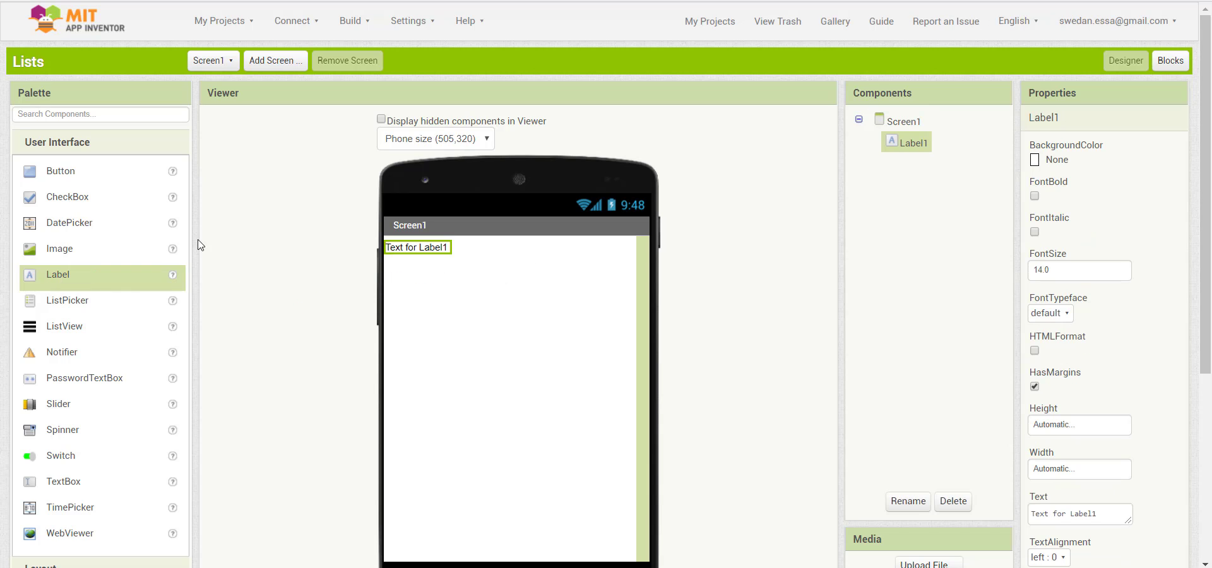
{"action": "left_click_drag", "start_coordinate": [60, 171], "coordinate": [497, 297]}
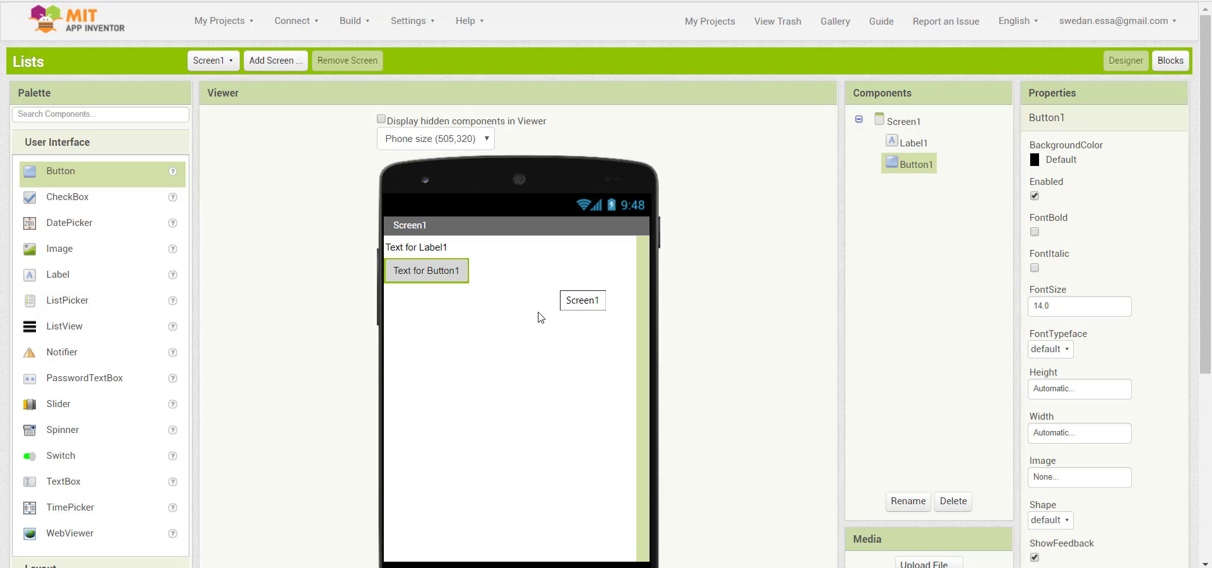
{"action": "mouse_move", "coordinate": [401, 316]}
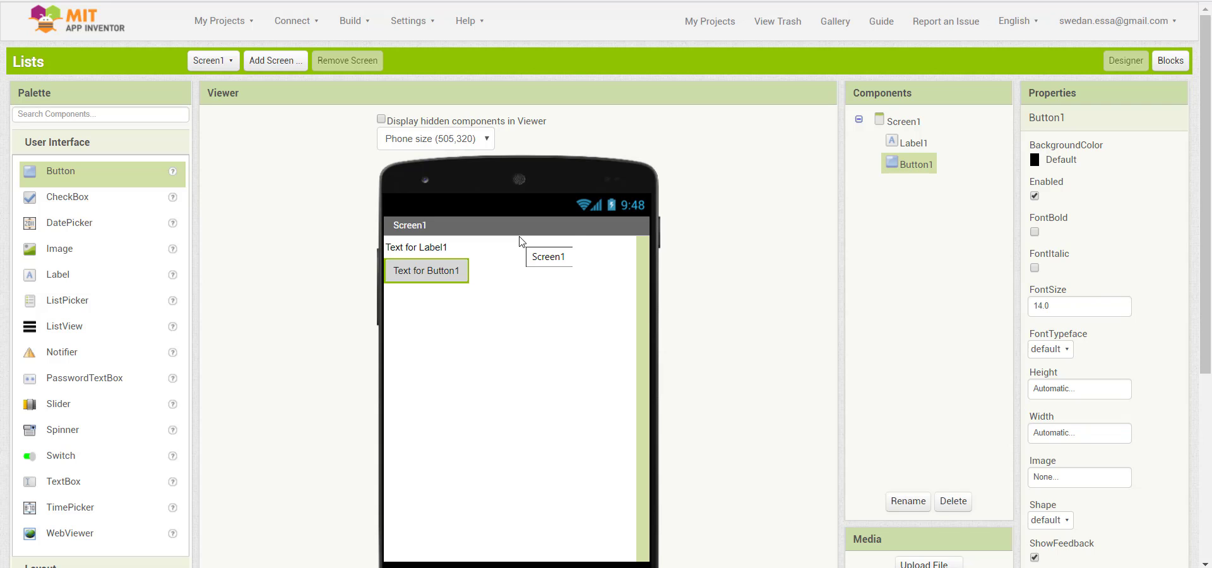
{"action": "mouse_move", "coordinate": [583, 287]}
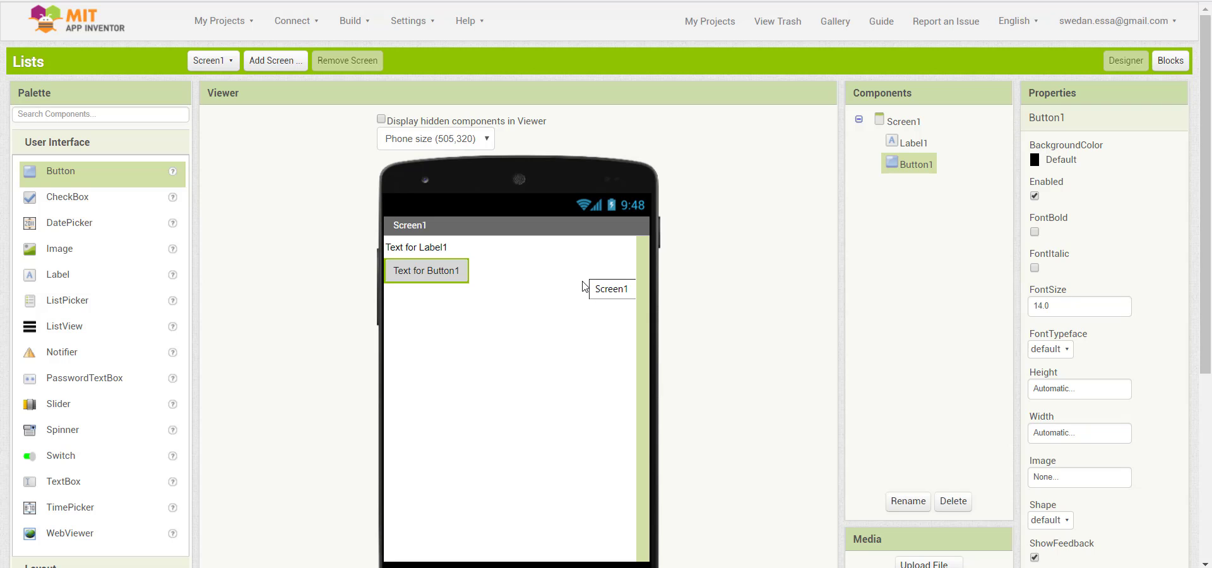
- Rename Button1 to NextName, then go to the Blocks editor
{"action": "left_click", "coordinate": [903, 121]}
{"action": "type", "text": "Ne"}
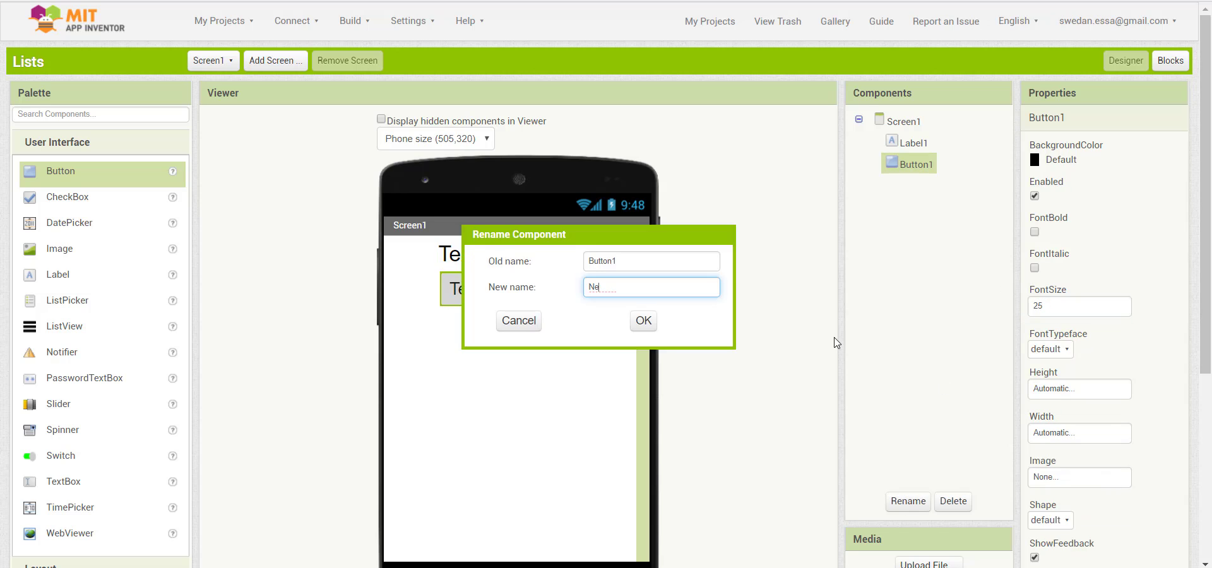
{"action": "left_click", "coordinate": [643, 321]}
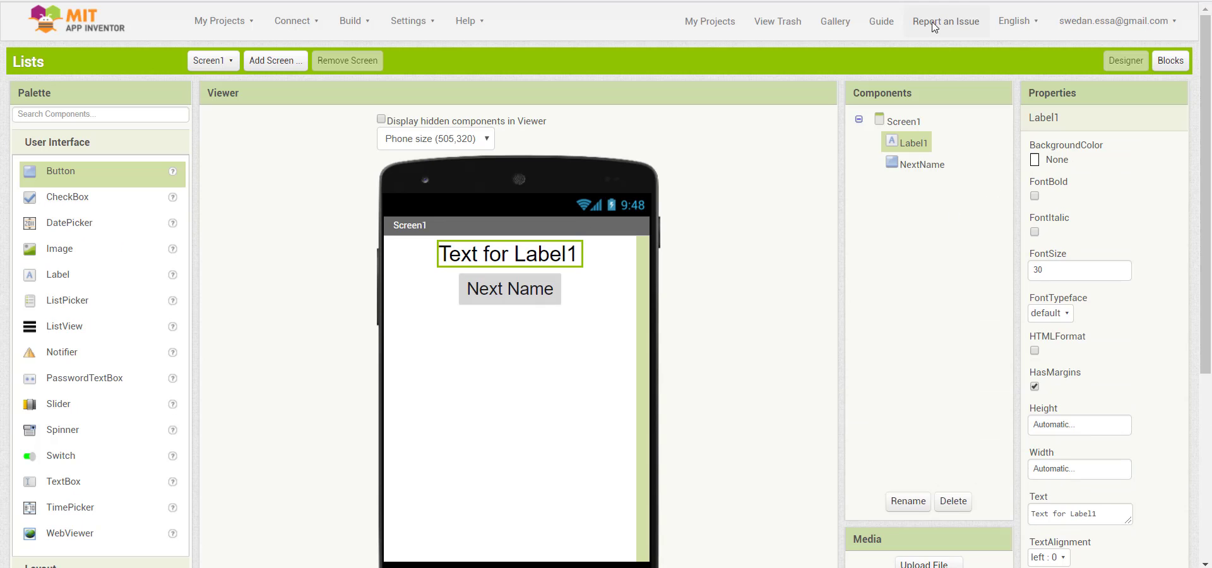
{"action": "left_click", "coordinate": [1169, 60]}
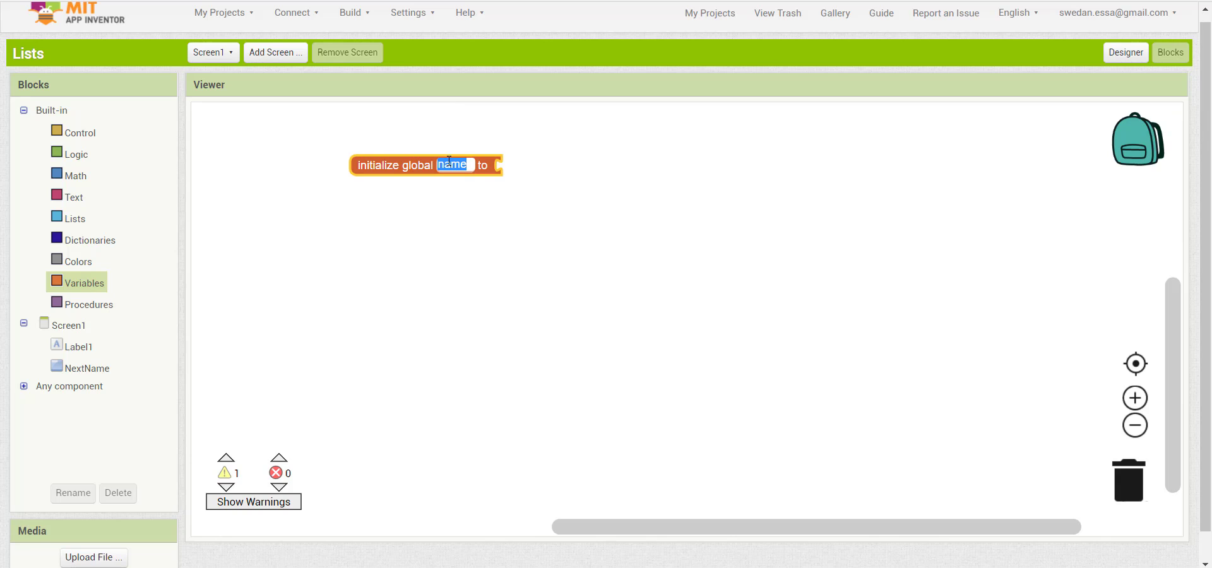
- Create a global variable Names initialized with a make a list block
{"action": "type", "text": "Names"}
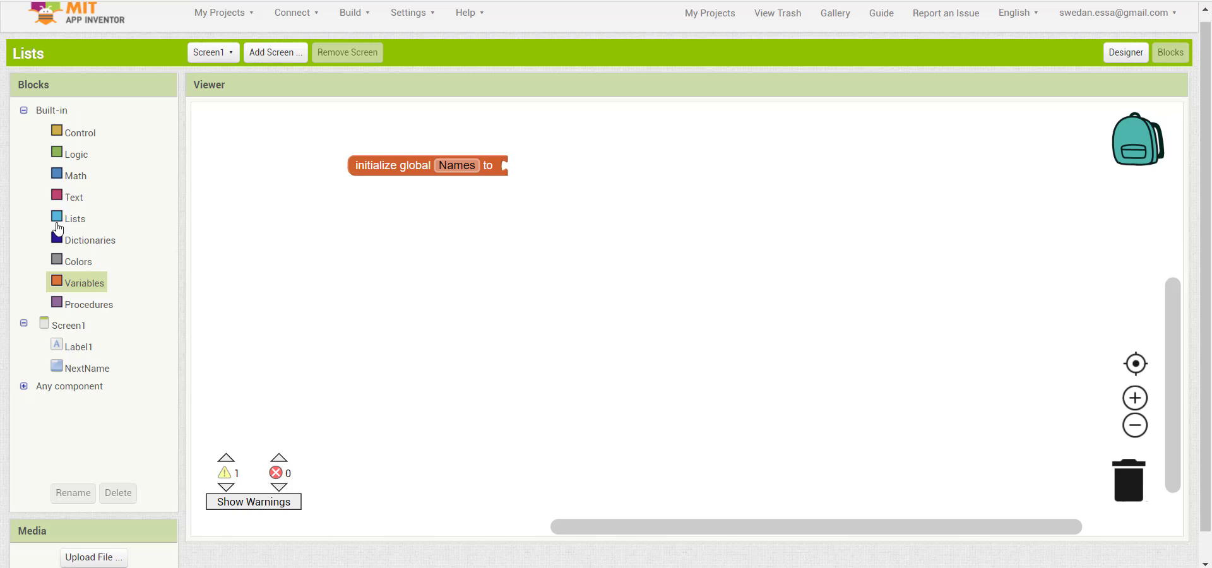
{"action": "left_click", "coordinate": [75, 218]}
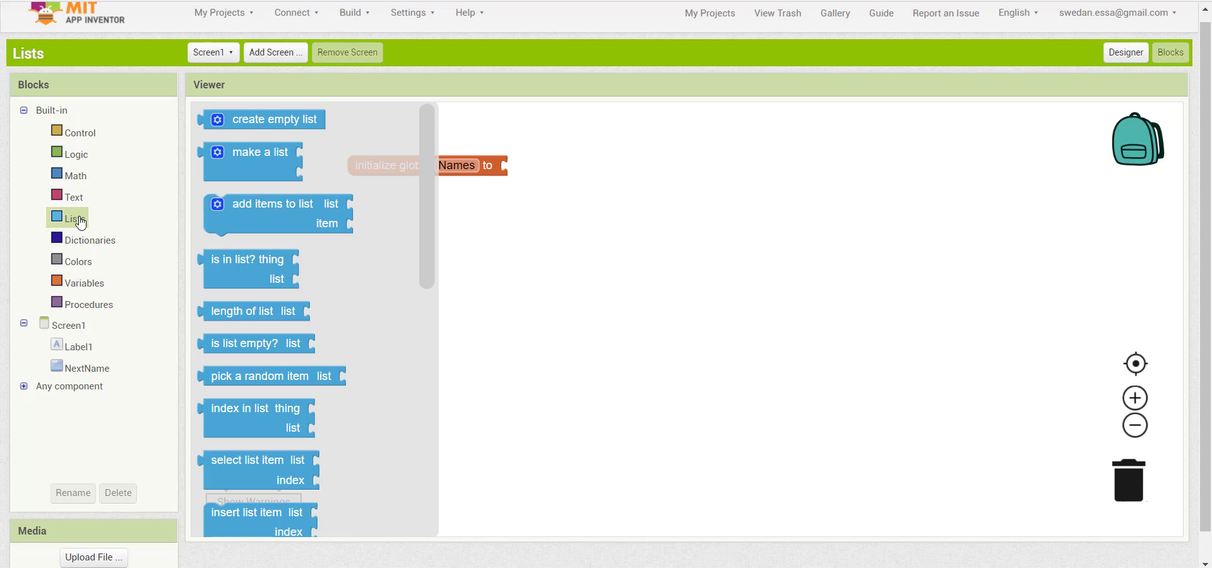
{"action": "left_click_drag", "start_coordinate": [259, 151], "coordinate": [588, 175]}
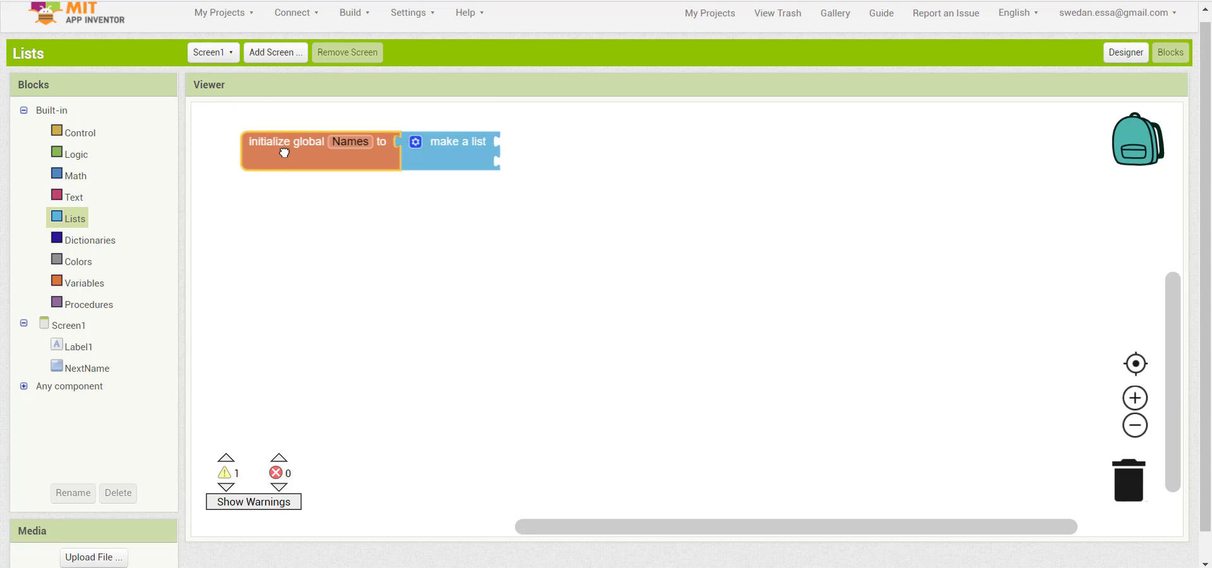
{"action": "left_click_drag", "start_coordinate": [320, 150], "coordinate": [309, 173]}
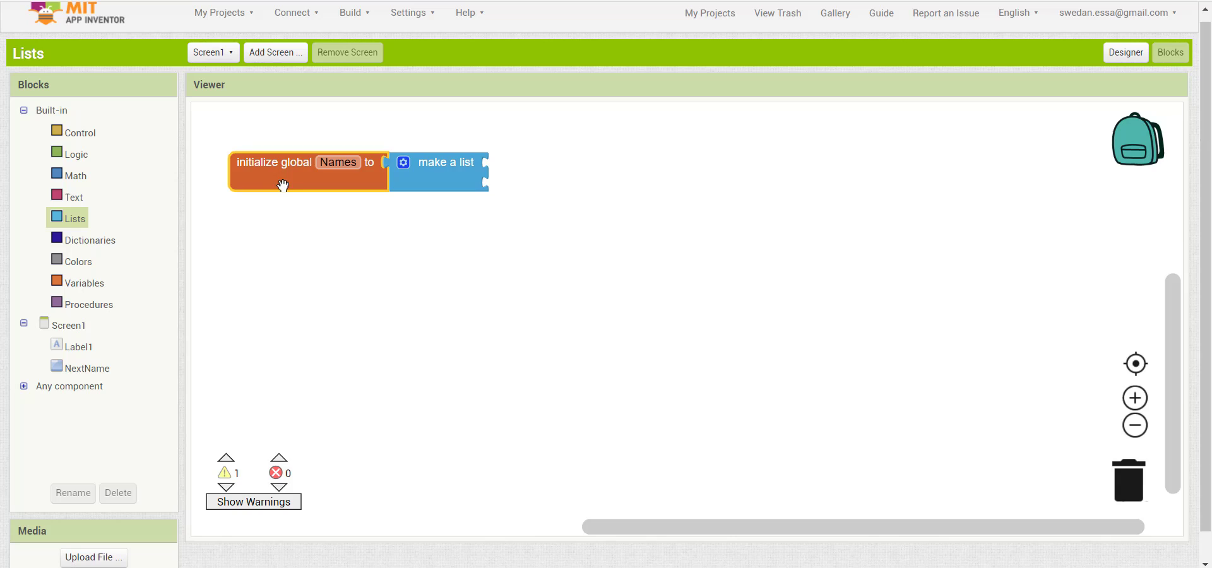
- Add text item slots to the Names list and enter the first name, Essa
{"action": "left_click", "coordinate": [74, 196]}
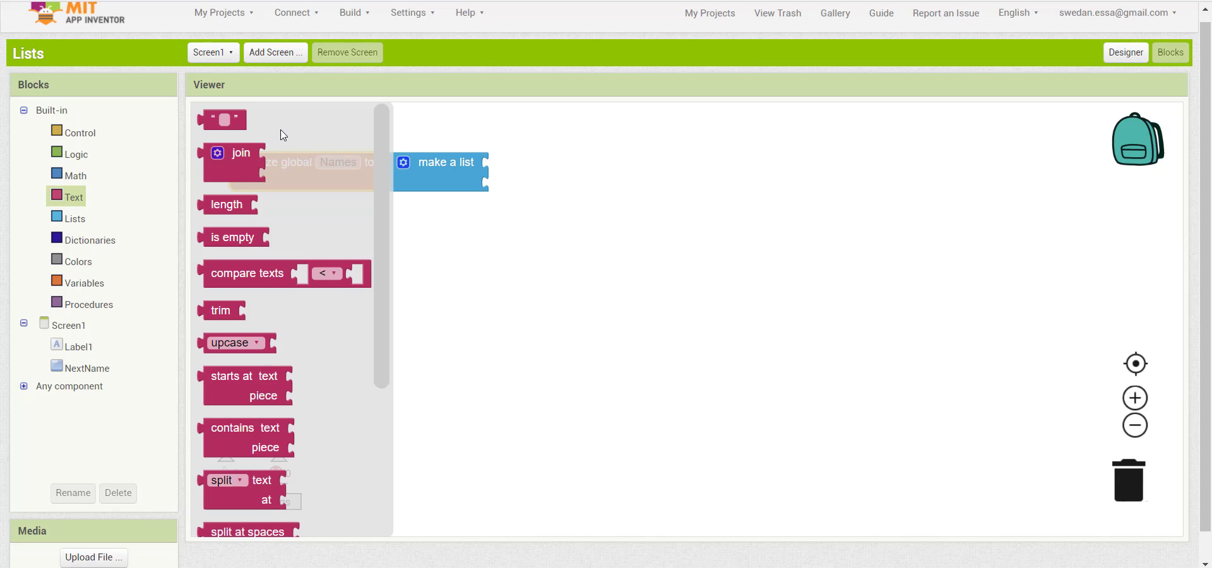
{"action": "left_click_drag", "start_coordinate": [228, 119], "coordinate": [506, 162]}
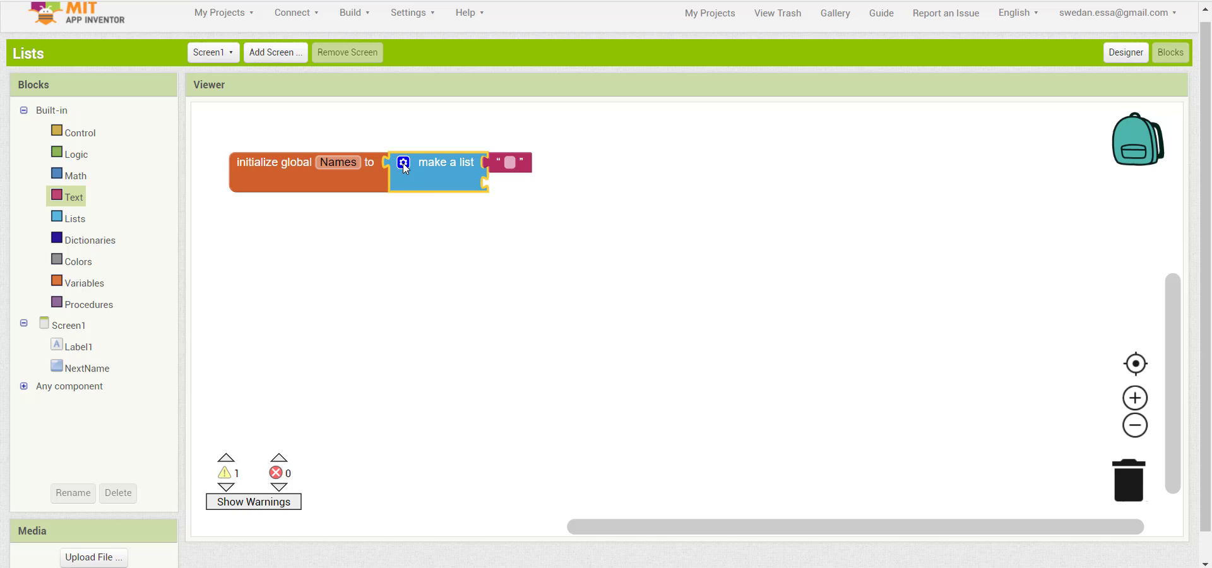
{"action": "left_click", "coordinate": [402, 162]}
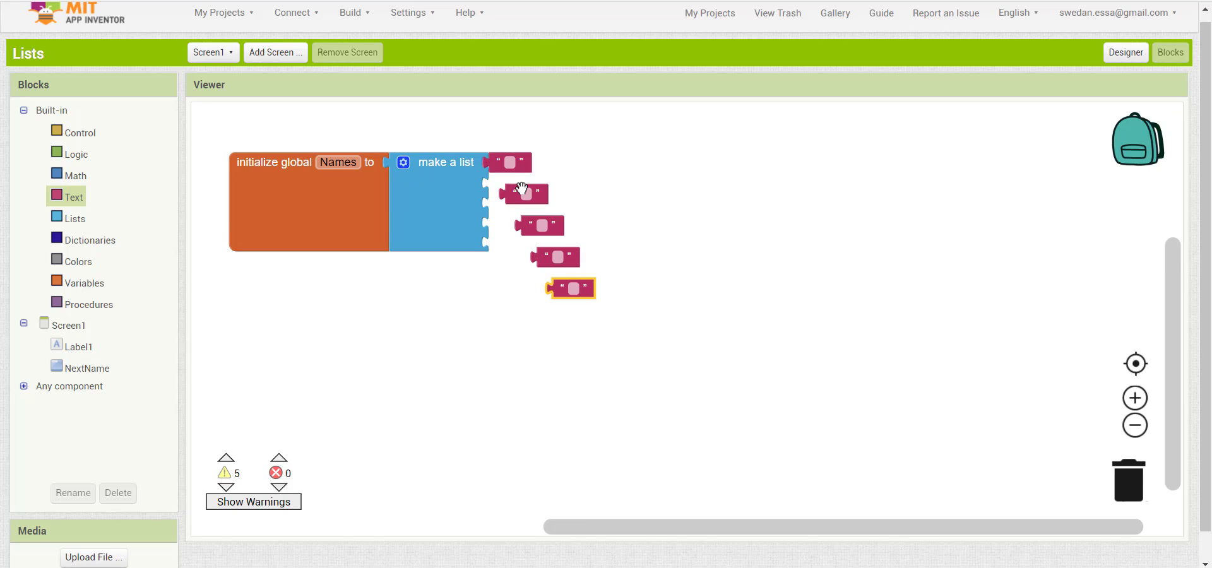
{"action": "type", "text": "Essa"}
{"action": "type", "text": "Abdulla"}
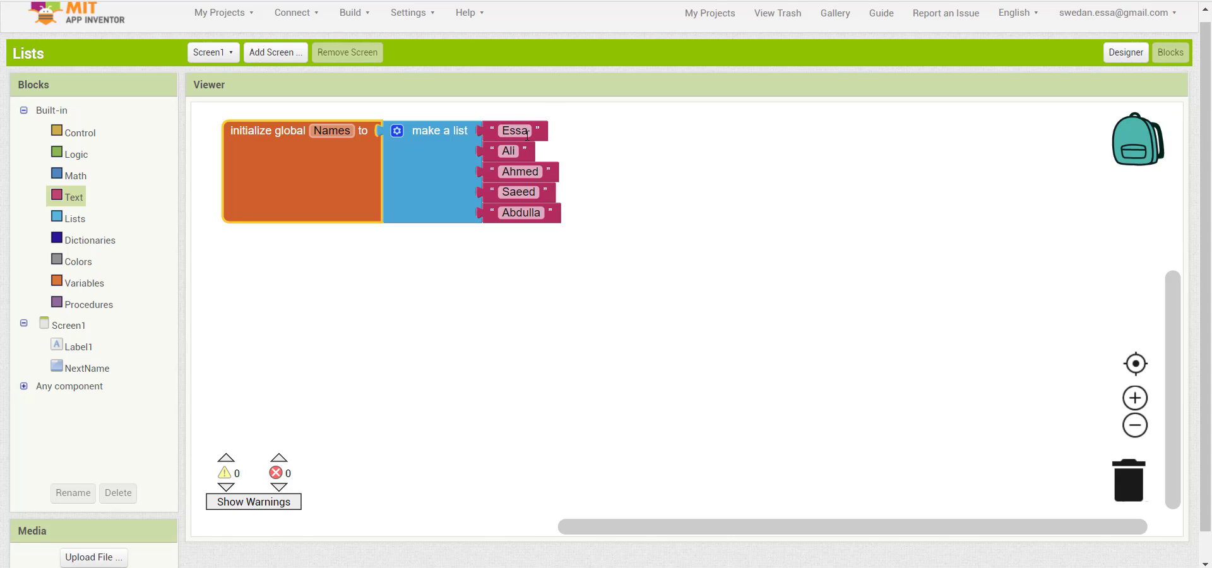
{"action": "mouse_move", "coordinate": [586, 131]}
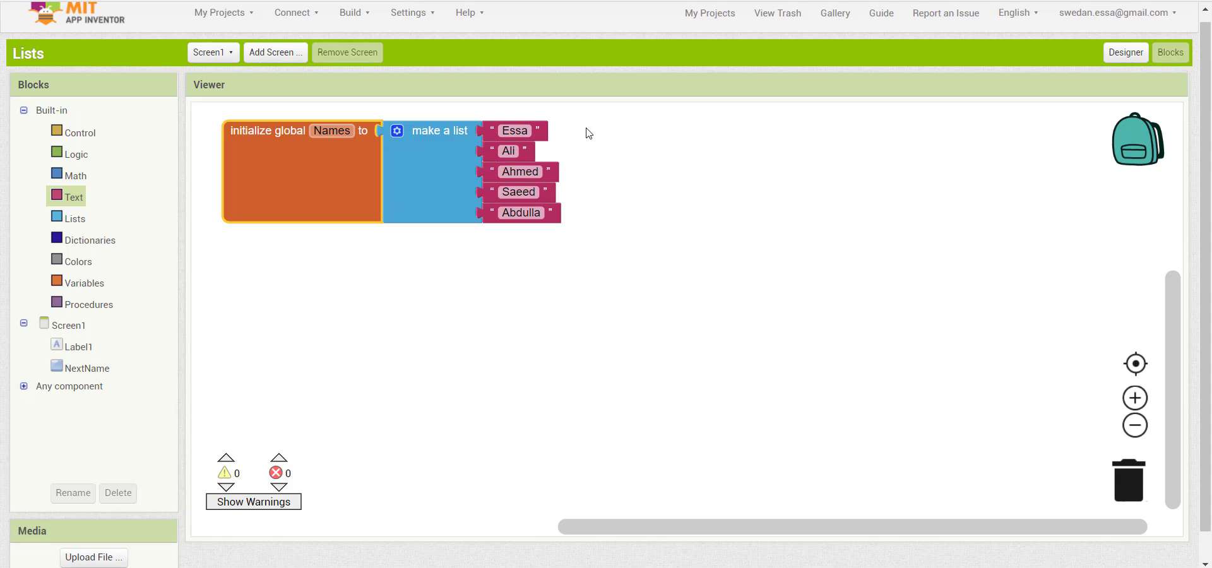
{"action": "mouse_move", "coordinate": [576, 137]}
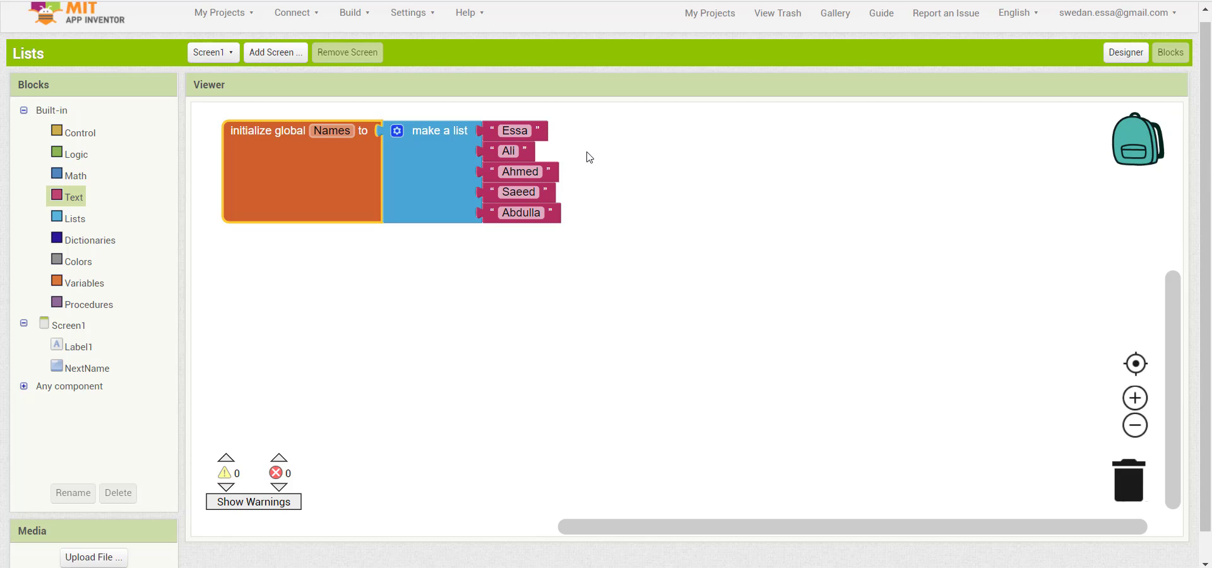
{"action": "mouse_move", "coordinate": [575, 178]}
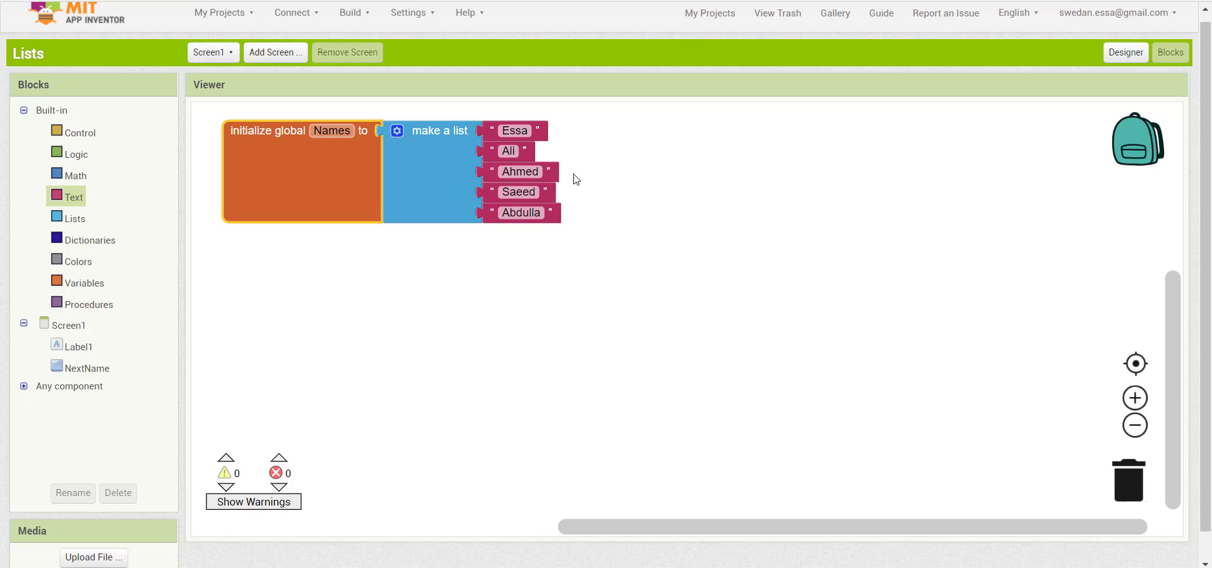
- Place a when NextName.Click handler containing an empty set Label1.Text to block
{"action": "left_click", "coordinate": [88, 368]}
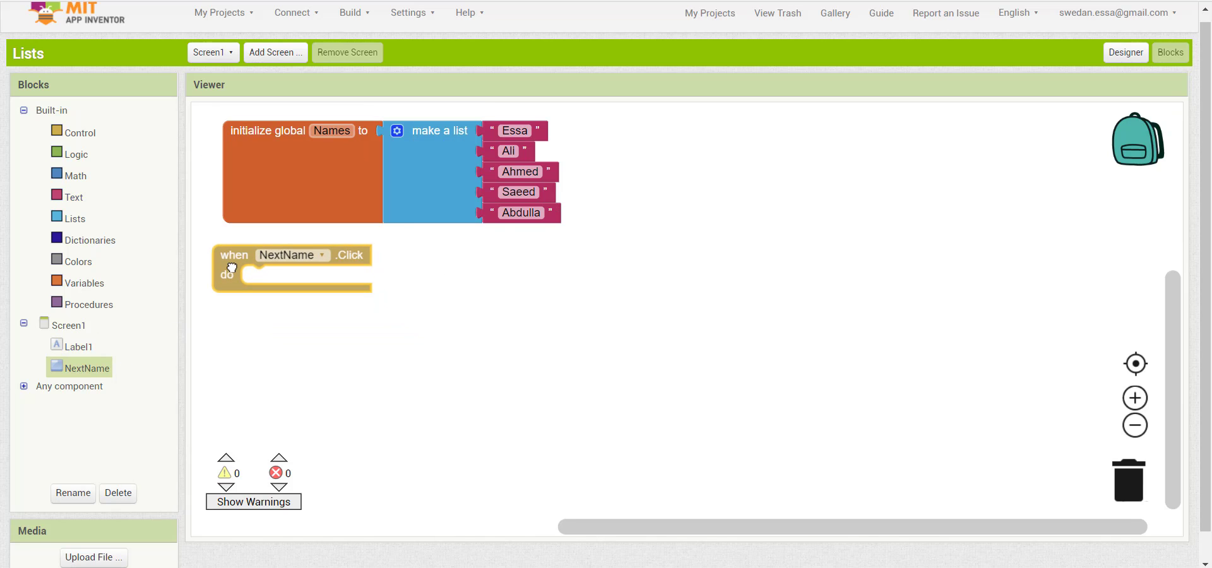
{"action": "left_click", "coordinate": [79, 346]}
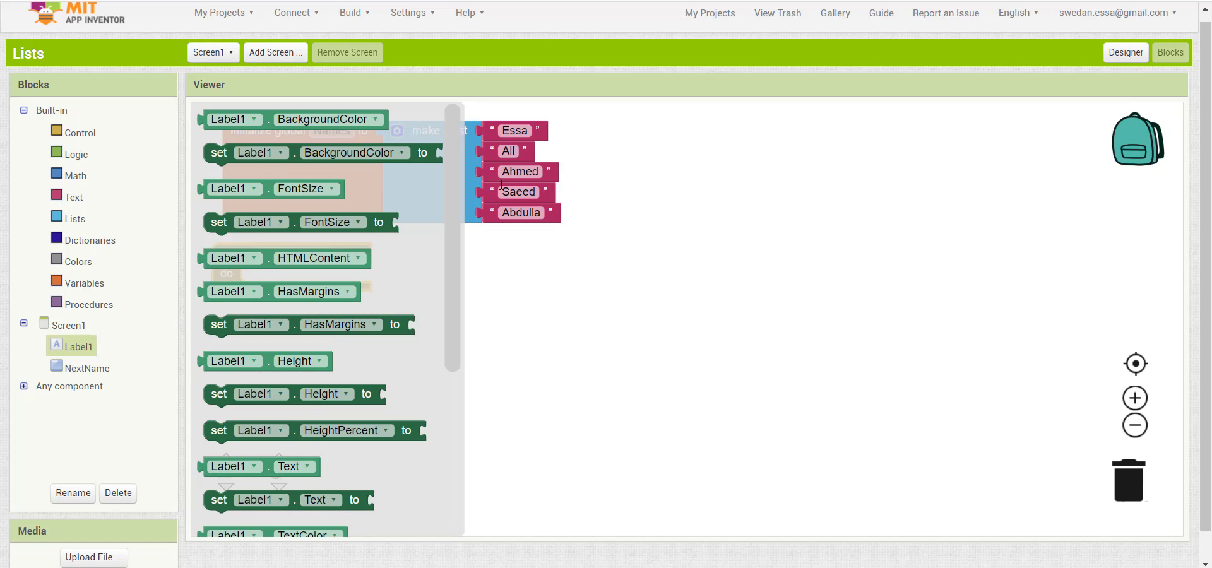
{"action": "left_click", "coordinate": [265, 361]}
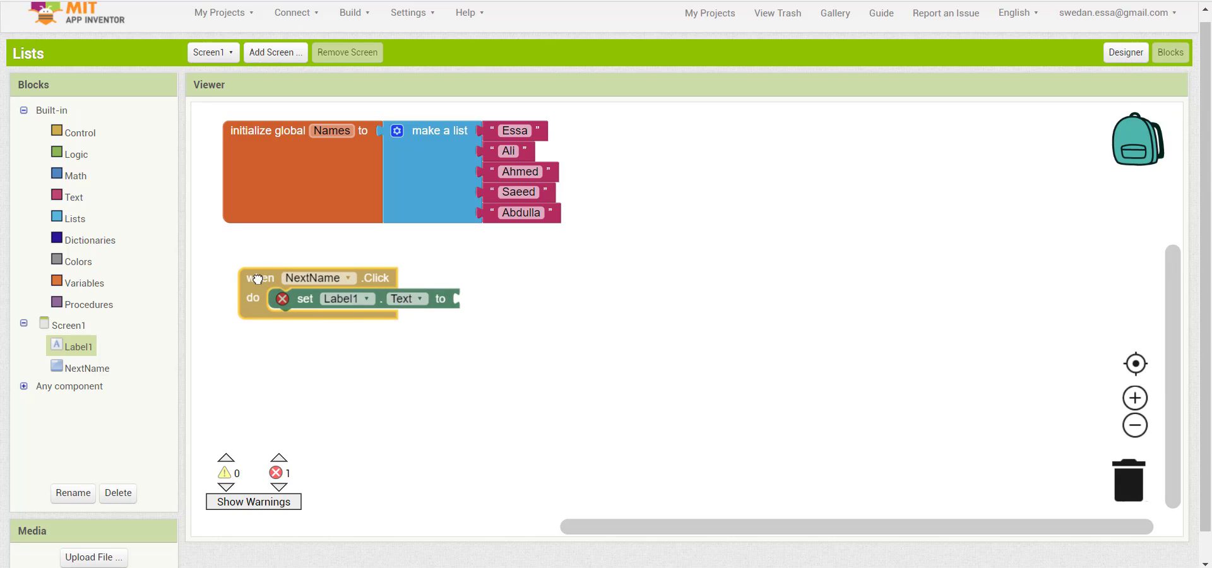
{"action": "left_click_drag", "start_coordinate": [263, 278], "coordinate": [247, 285]}
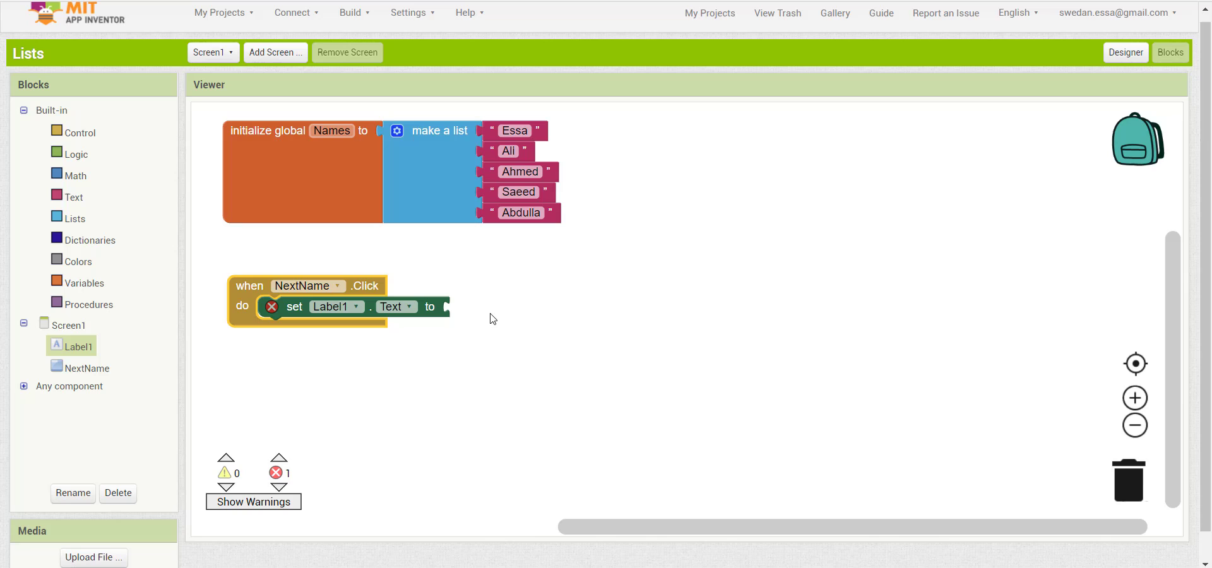
- Add a global variable named Index with a number block set to 1
{"action": "left_click", "coordinate": [83, 283]}
{"action": "type", "text": "in"}
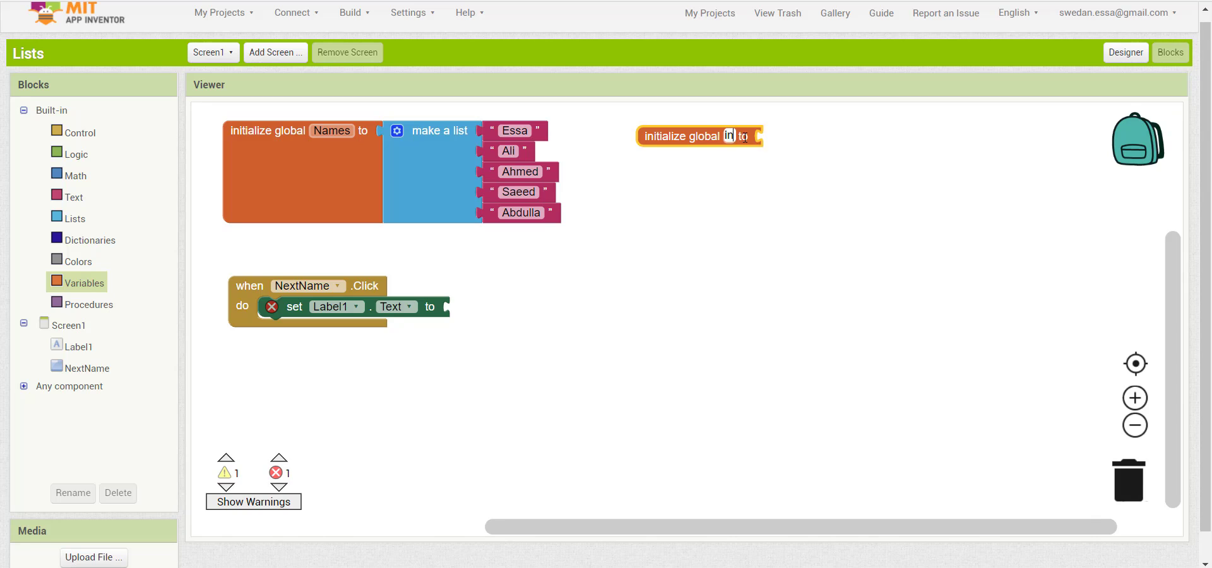
{"action": "type", "text": "Index"}
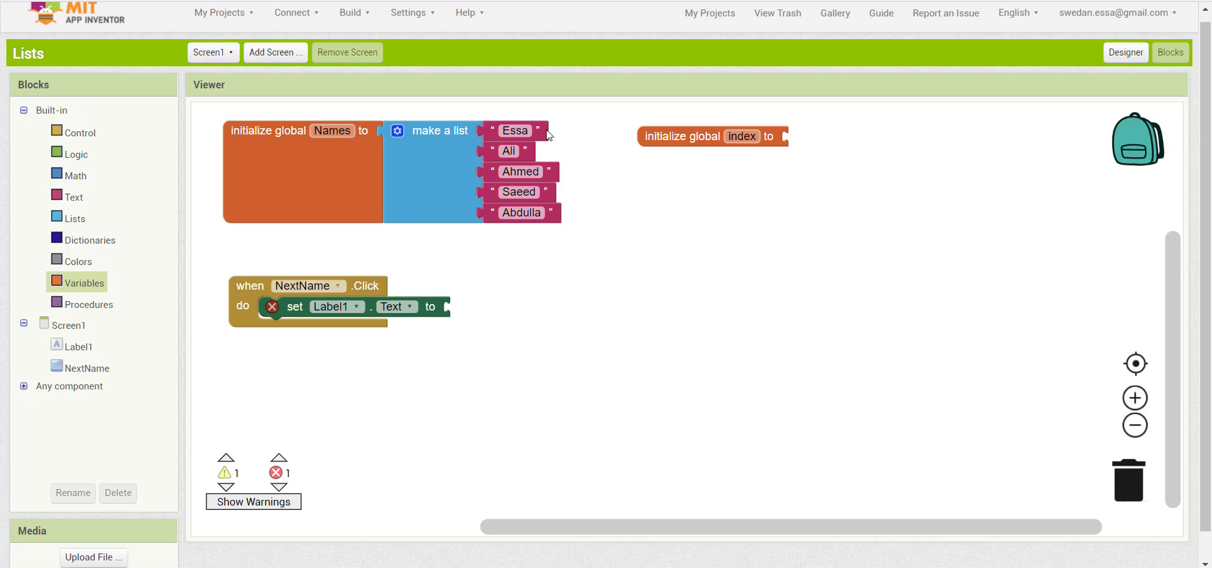
{"action": "mouse_move", "coordinate": [603, 170]}
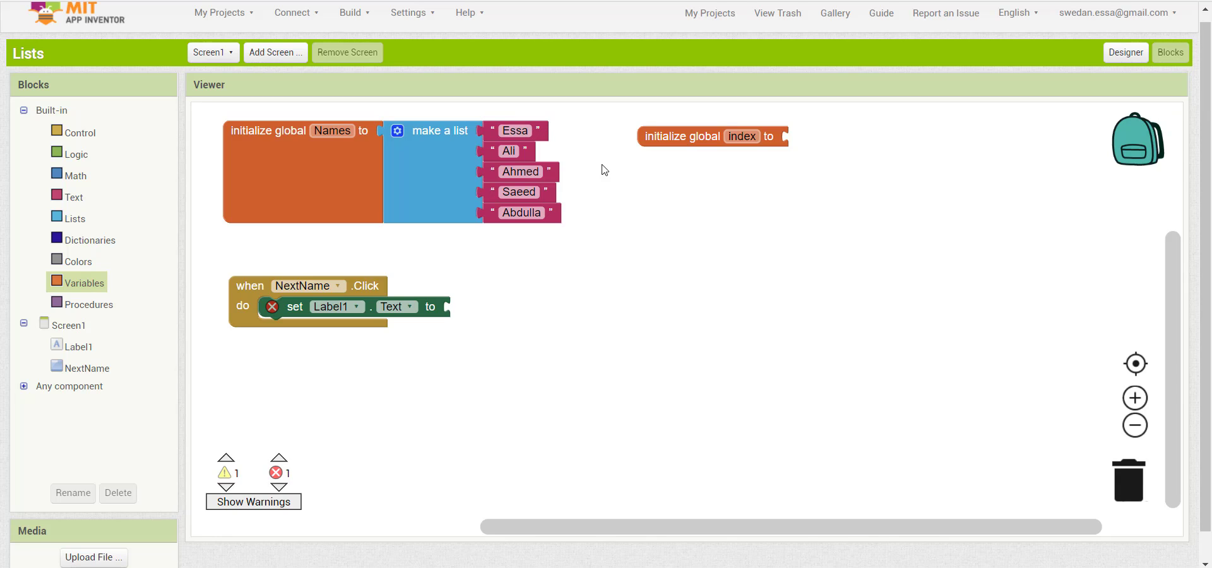
{"action": "mouse_move", "coordinate": [76, 176]}
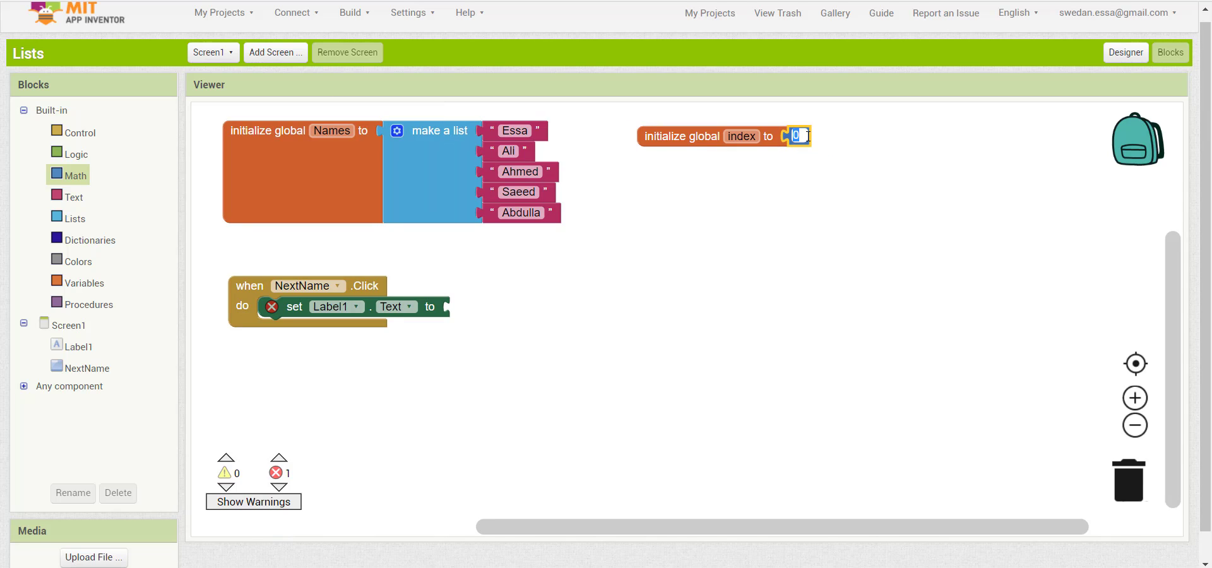
{"action": "type", "text": "1"}
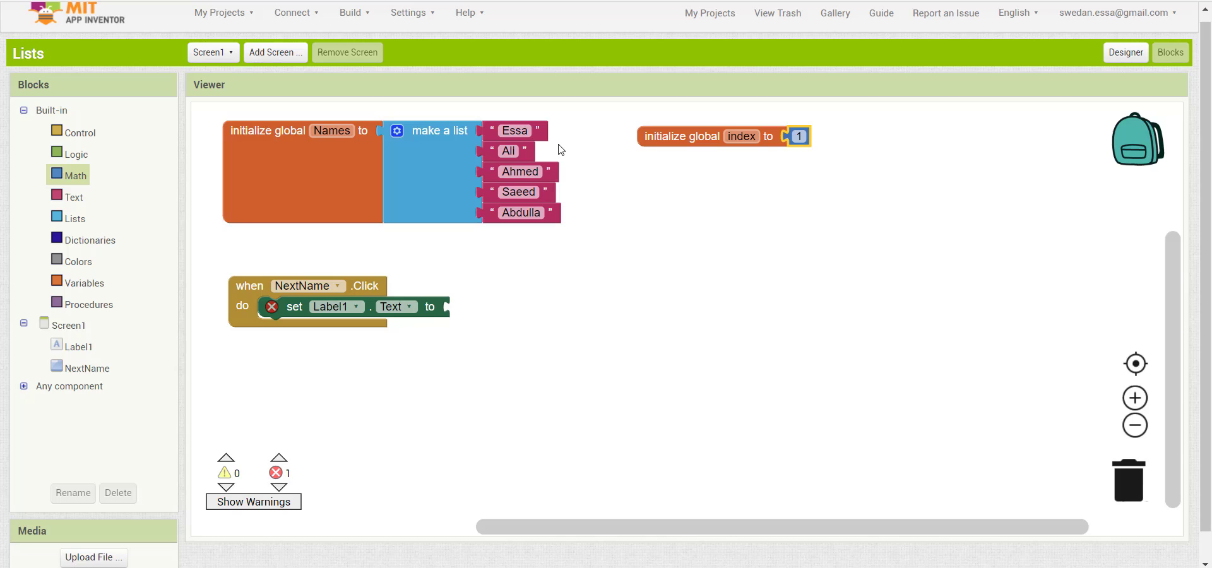
{"action": "mouse_move", "coordinate": [391, 288]}
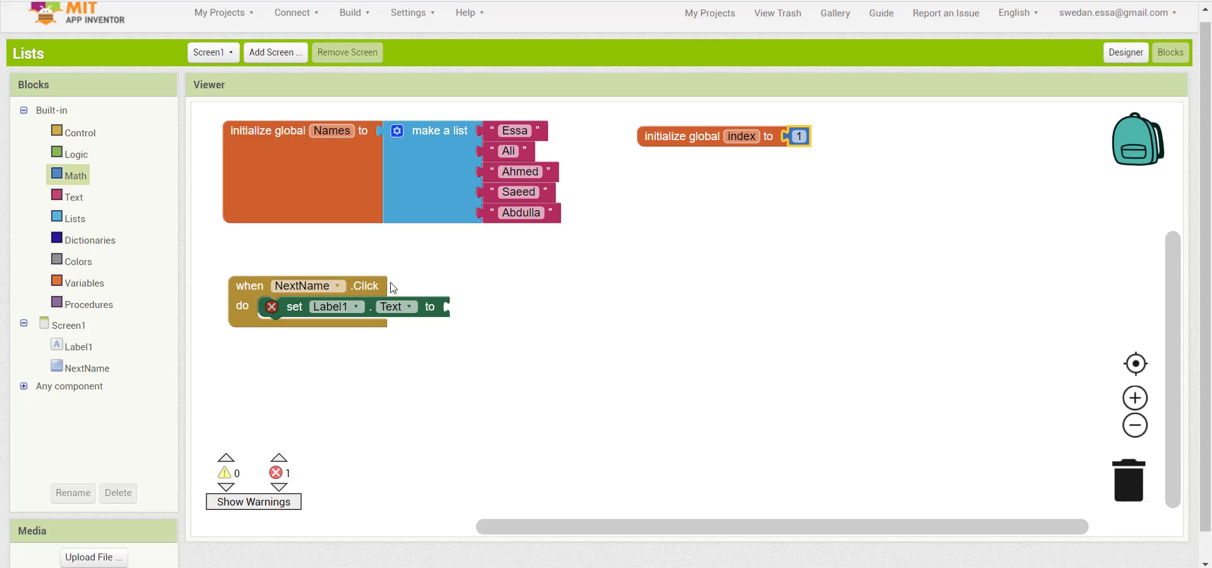
{"action": "mouse_move", "coordinate": [390, 297]}
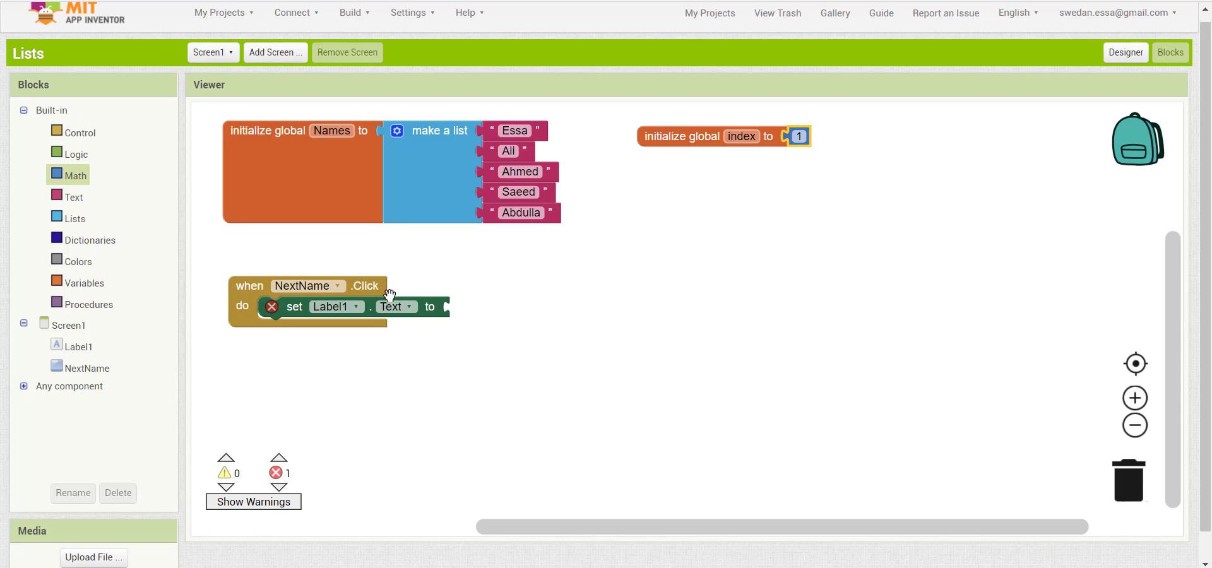
{"action": "left_click", "coordinate": [515, 130]}
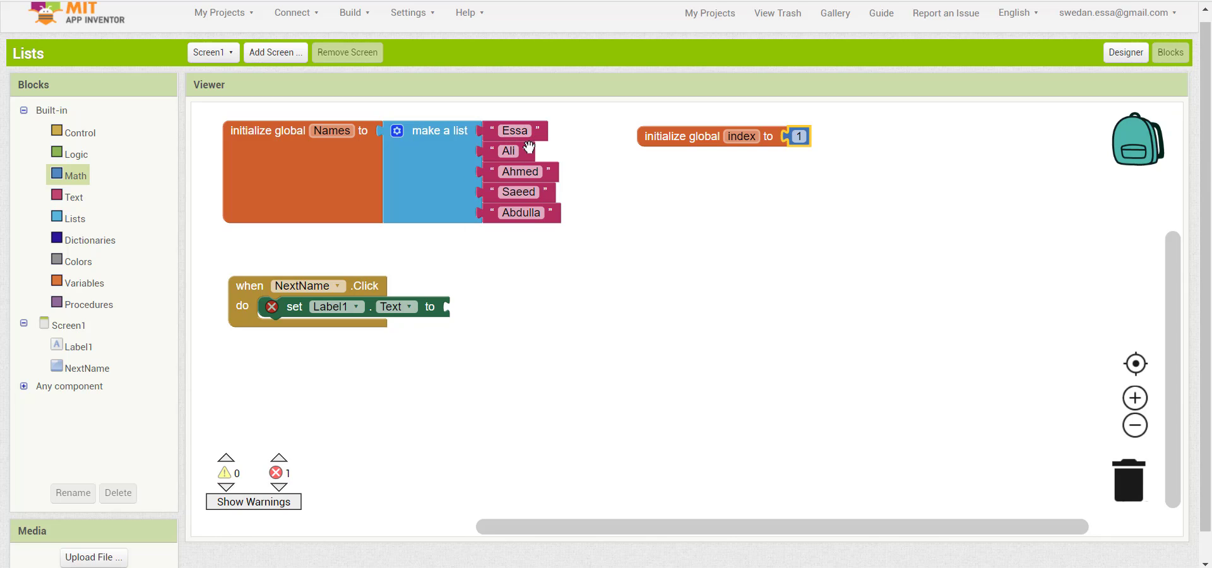
{"action": "mouse_move", "coordinate": [120, 206]}
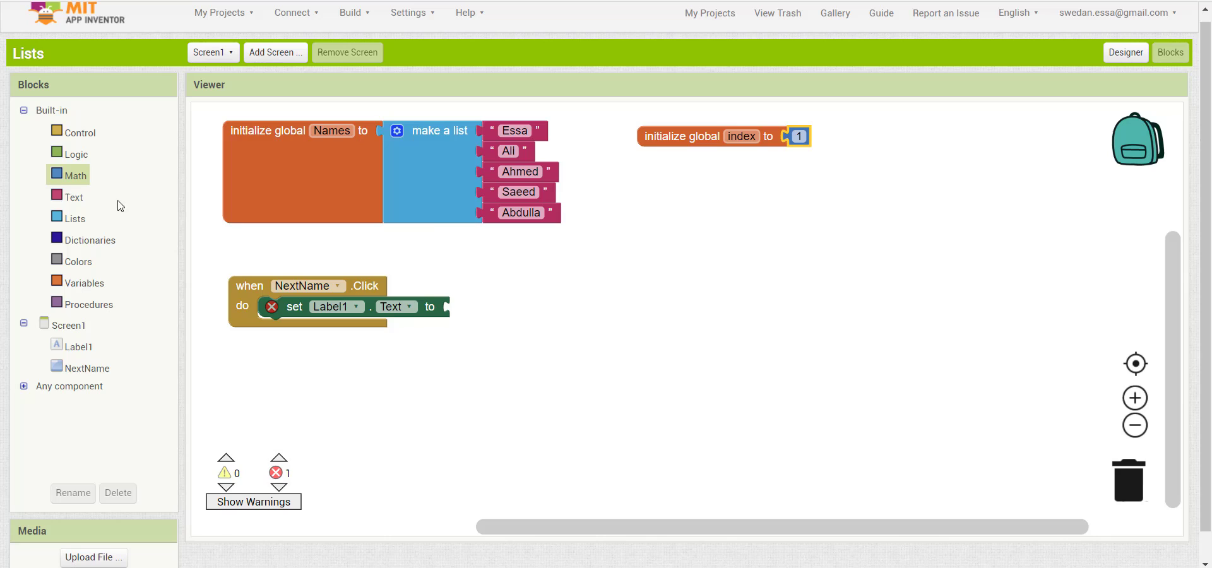
- Set Label1.Text to select list item from global Names at global index
{"action": "left_click", "coordinate": [76, 218]}
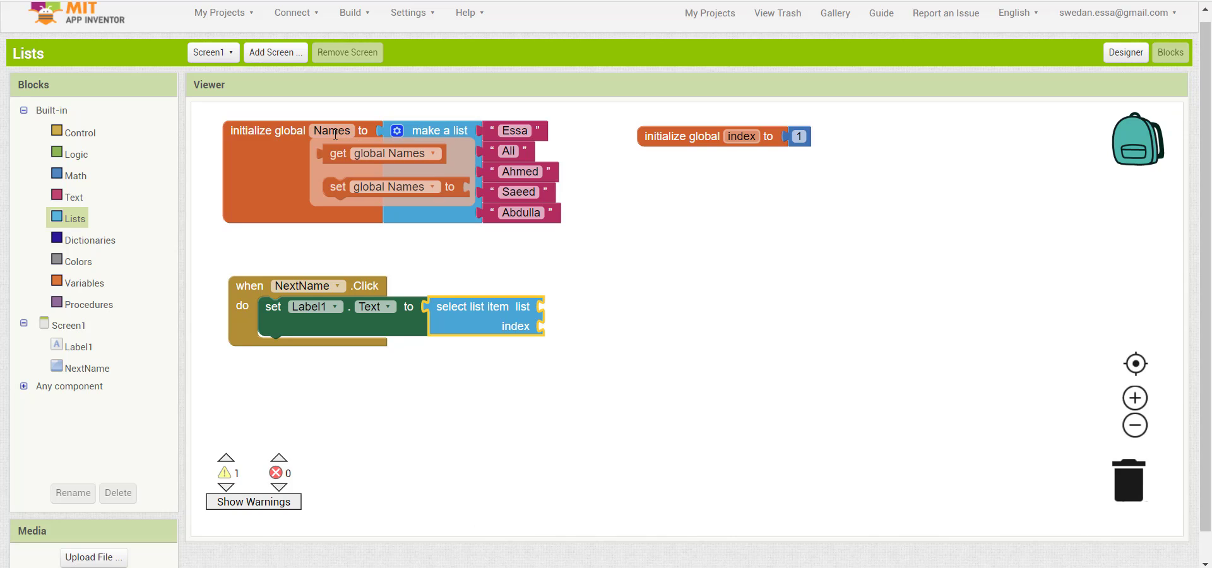
{"action": "left_click", "coordinate": [383, 152]}
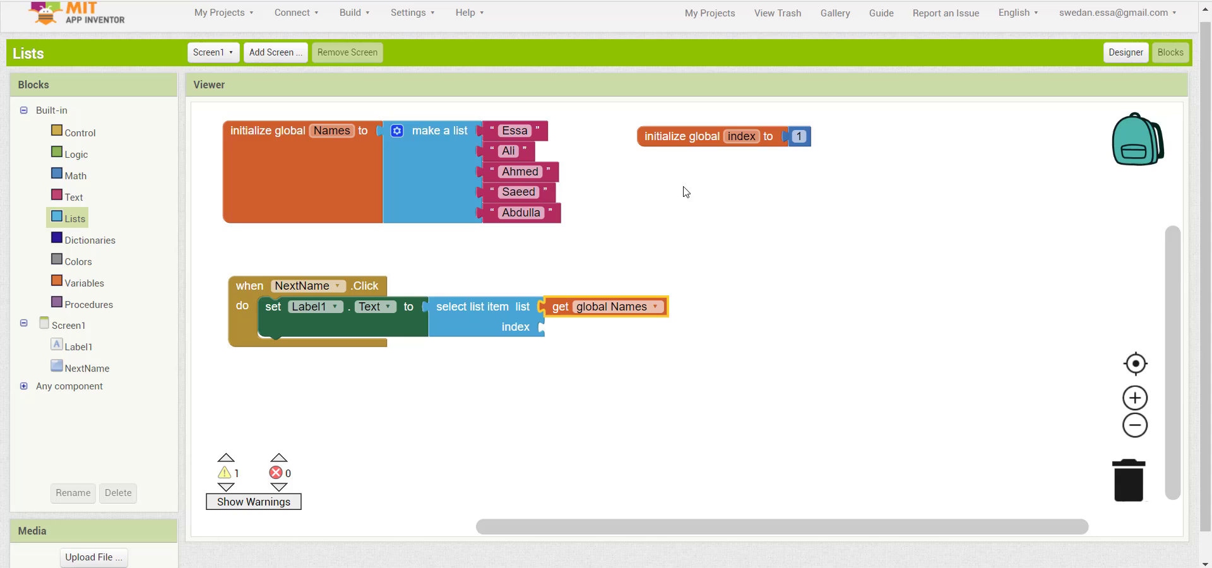
{"action": "left_click", "coordinate": [740, 136]}
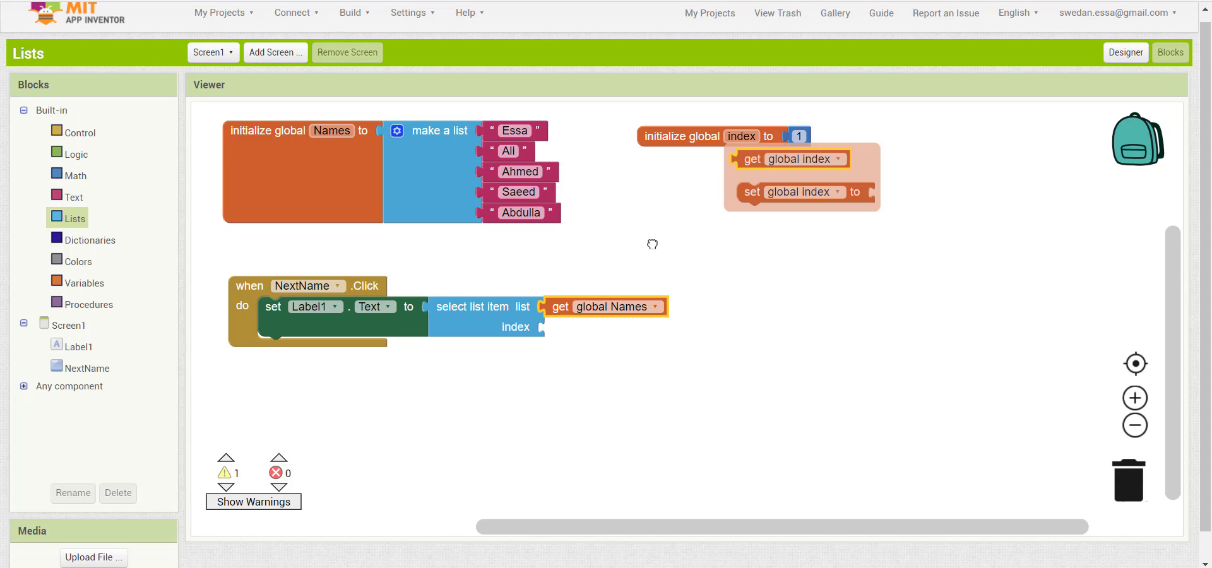
{"action": "left_click_drag", "start_coordinate": [788, 158], "coordinate": [600, 327]}
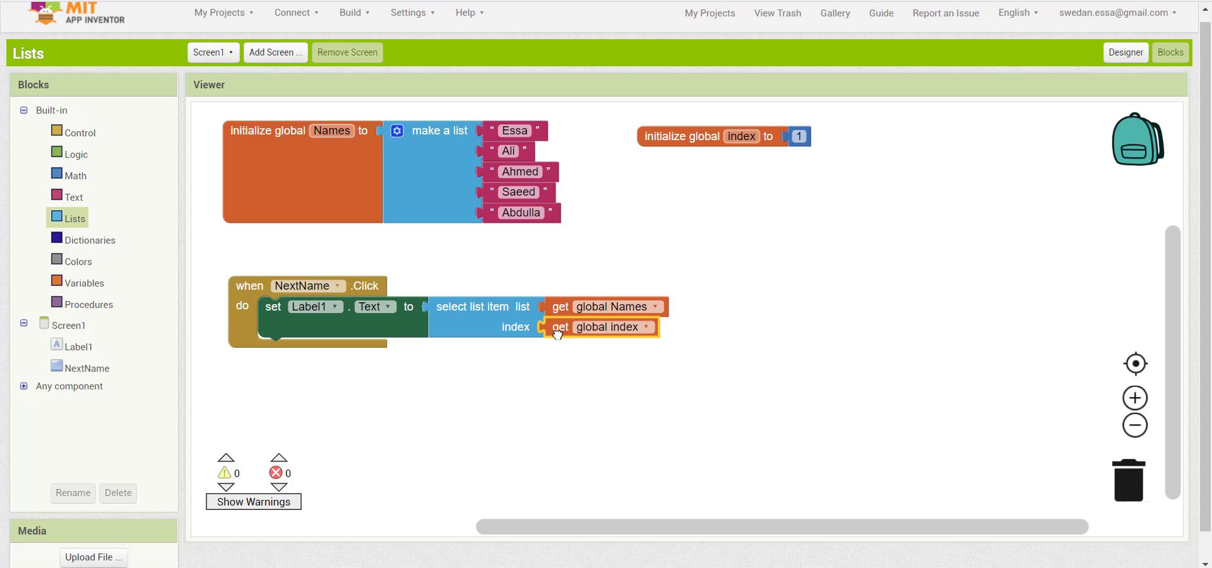
{"action": "mouse_move", "coordinate": [588, 428]}
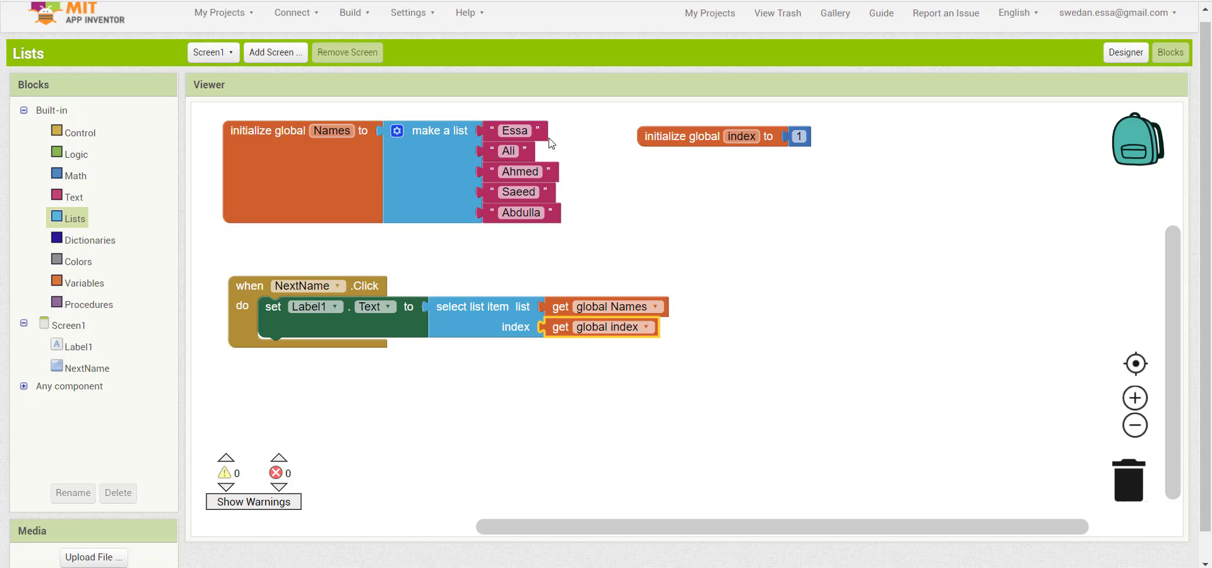
{"action": "mouse_move", "coordinate": [557, 144]}
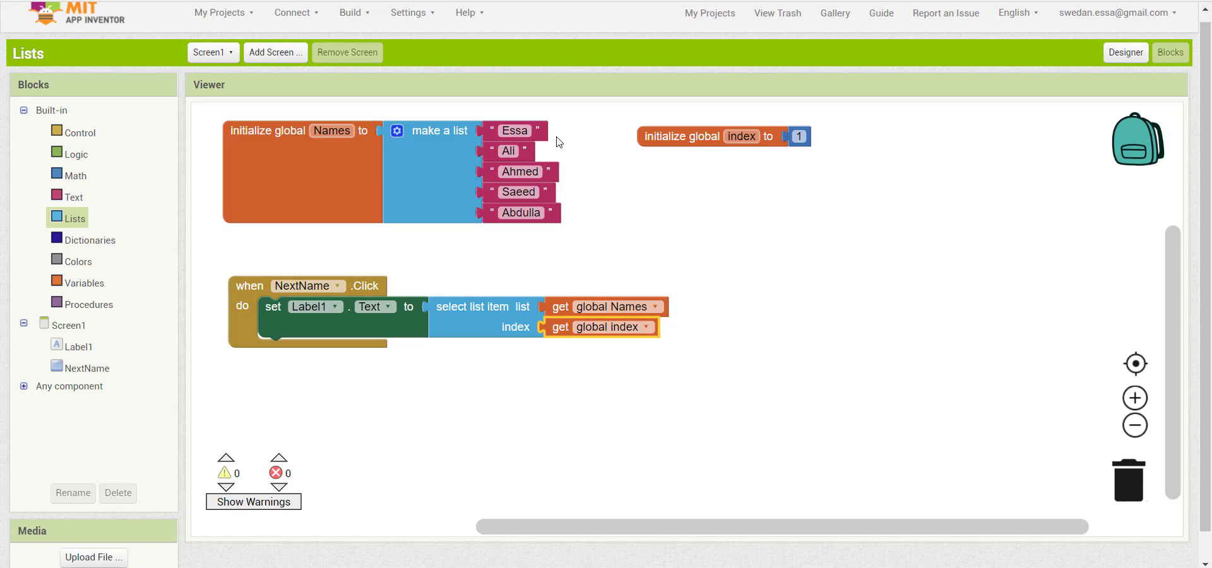
{"action": "mouse_move", "coordinate": [563, 161]}
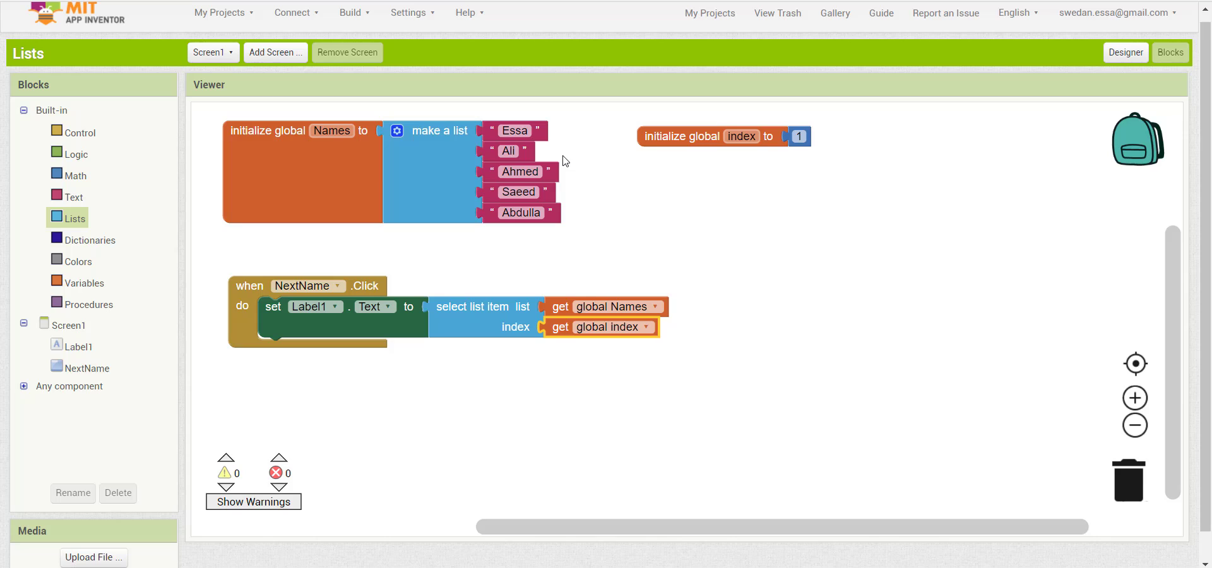
{"action": "mouse_move", "coordinate": [730, 193]}
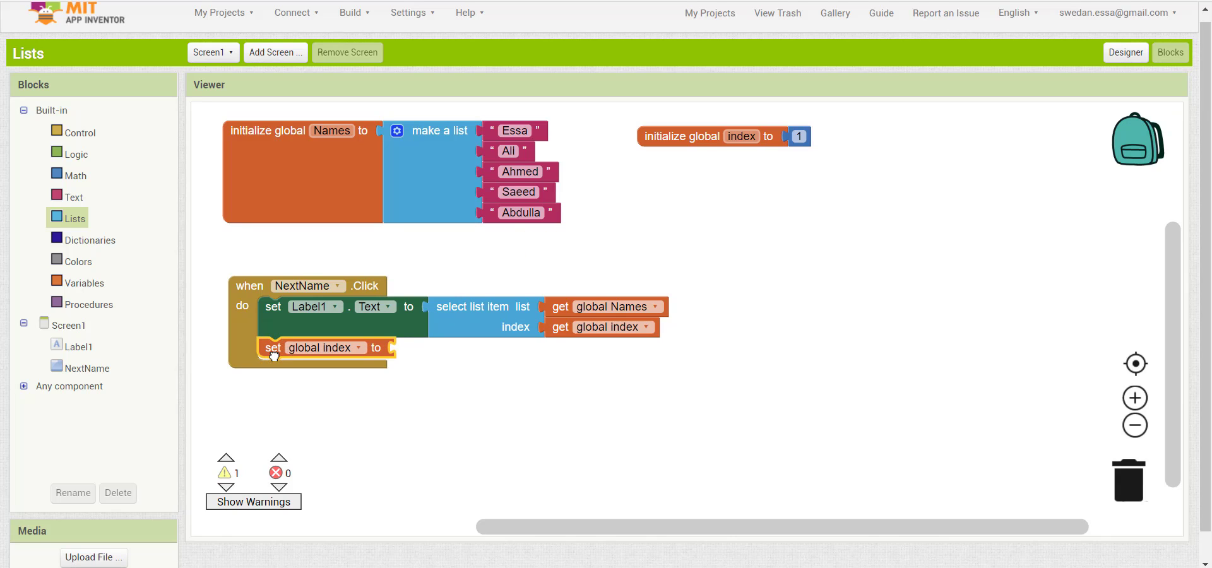
- Add set global index to index + 1 after the label update
{"action": "left_click", "coordinate": [76, 175]}
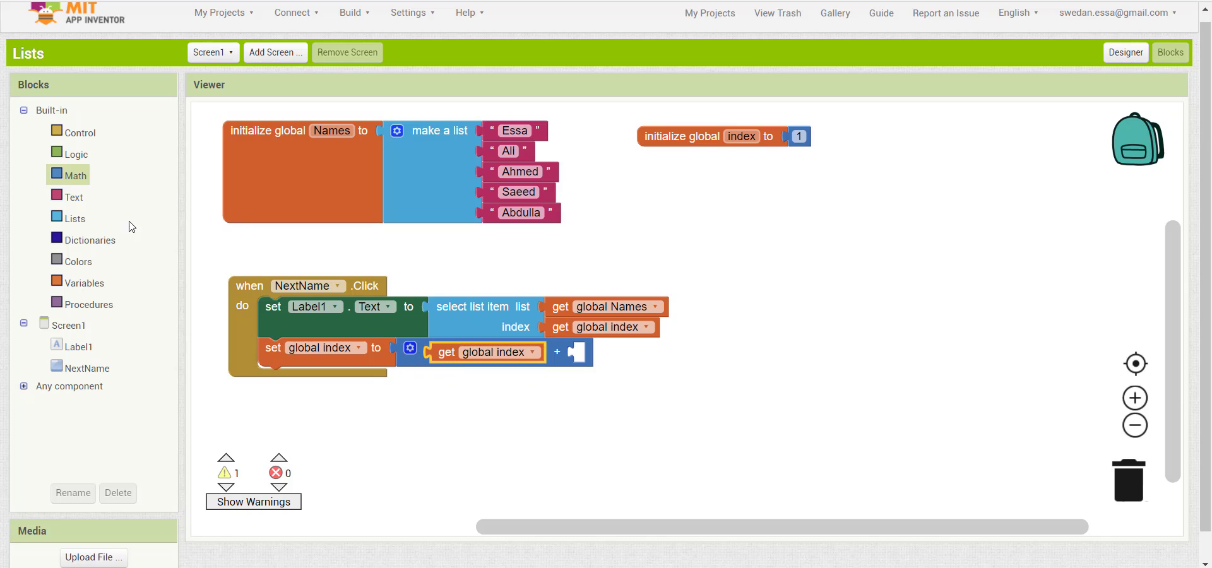
{"action": "left_click", "coordinate": [76, 175]}
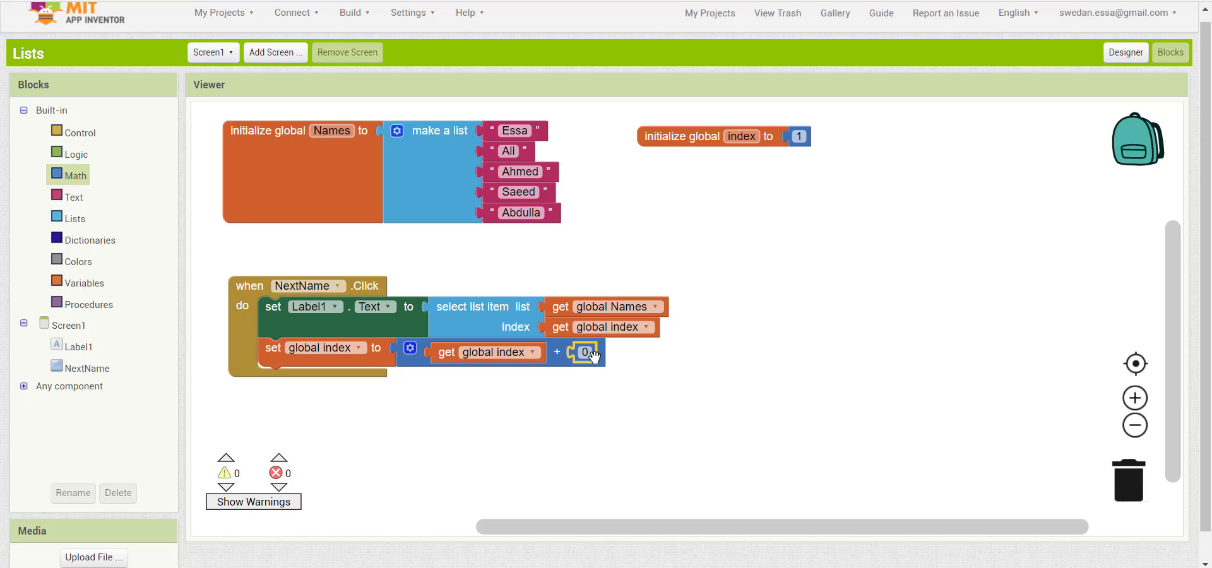
{"action": "type", "text": "1"}
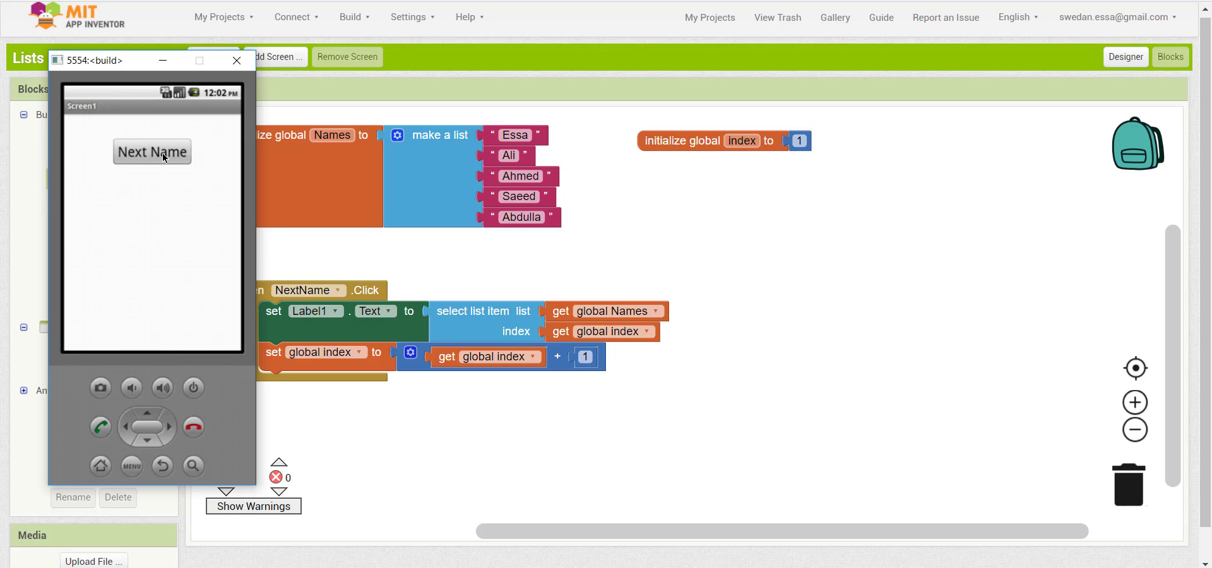
- In the emulator, advance the label from Essa to Abdulla and try going past the last name
{"action": "left_click", "coordinate": [152, 151]}
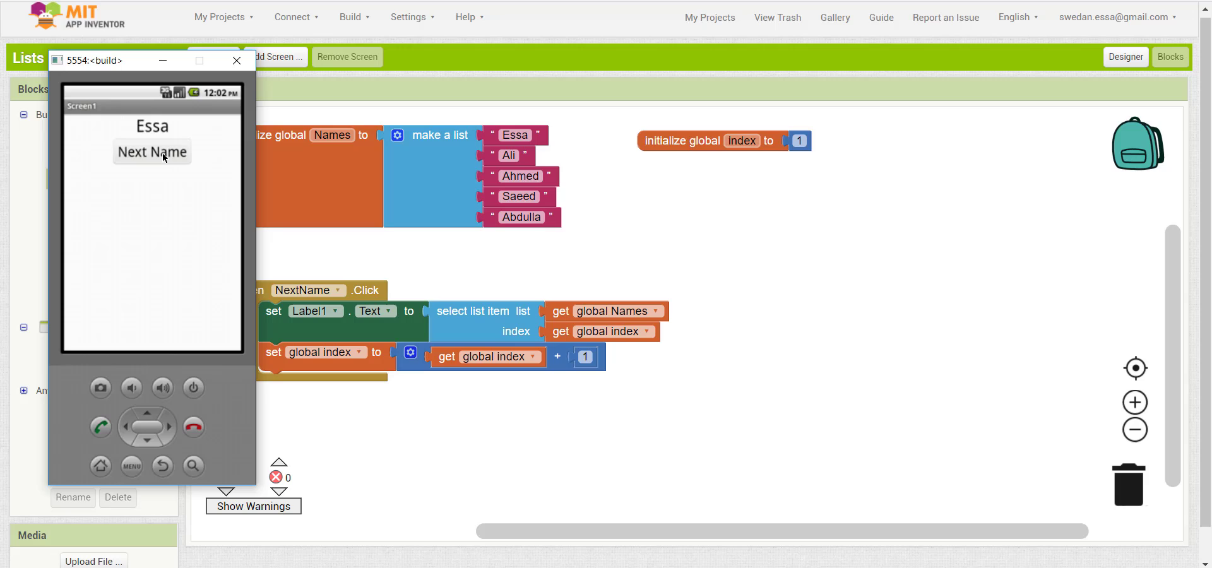
{"action": "left_click", "coordinate": [151, 152]}
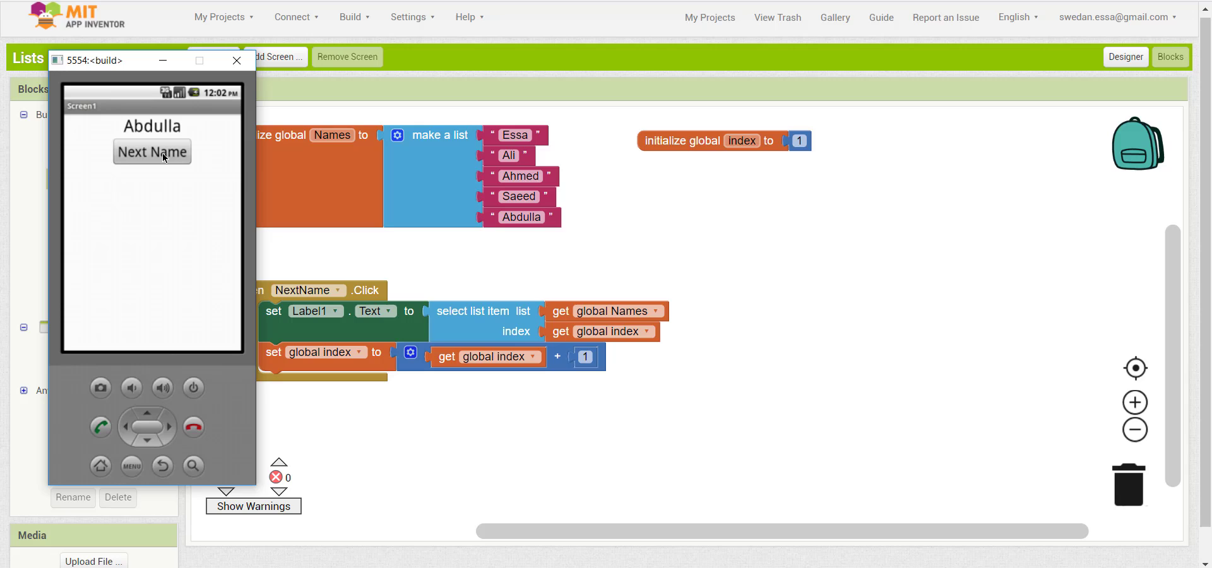
{"action": "left_click", "coordinate": [151, 152]}
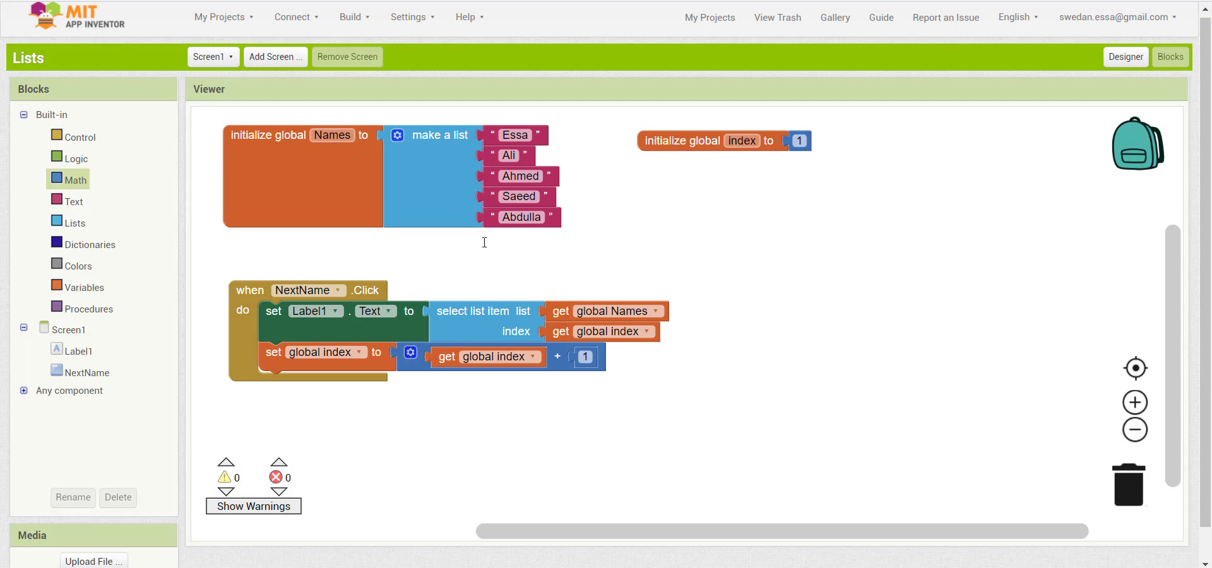
{"action": "mouse_move", "coordinate": [464, 390]}
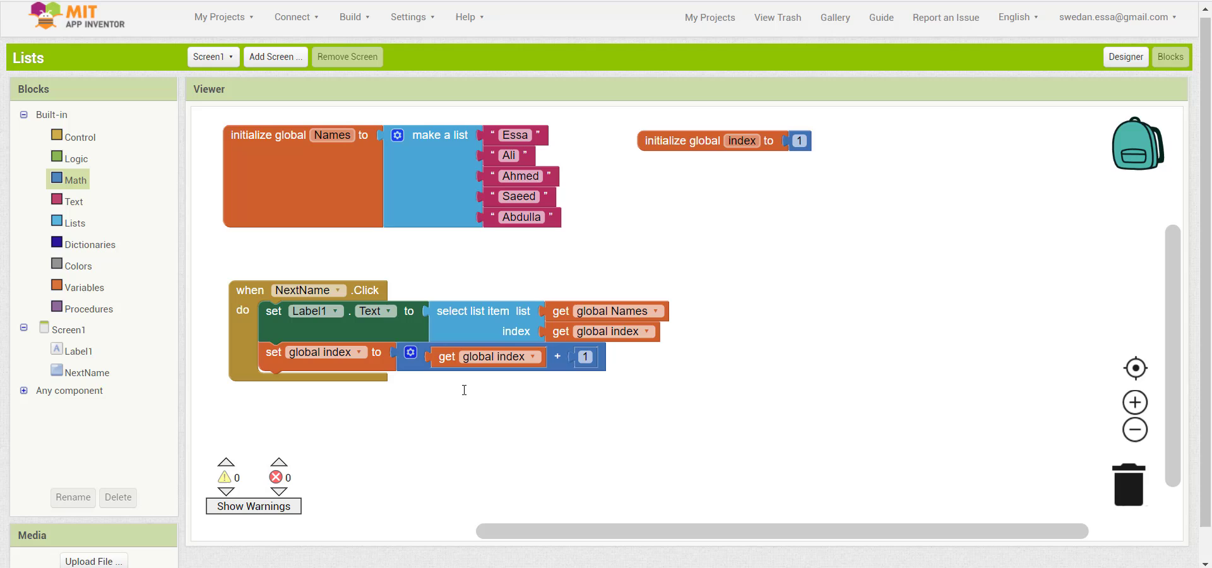
{"action": "mouse_move", "coordinate": [394, 392]}
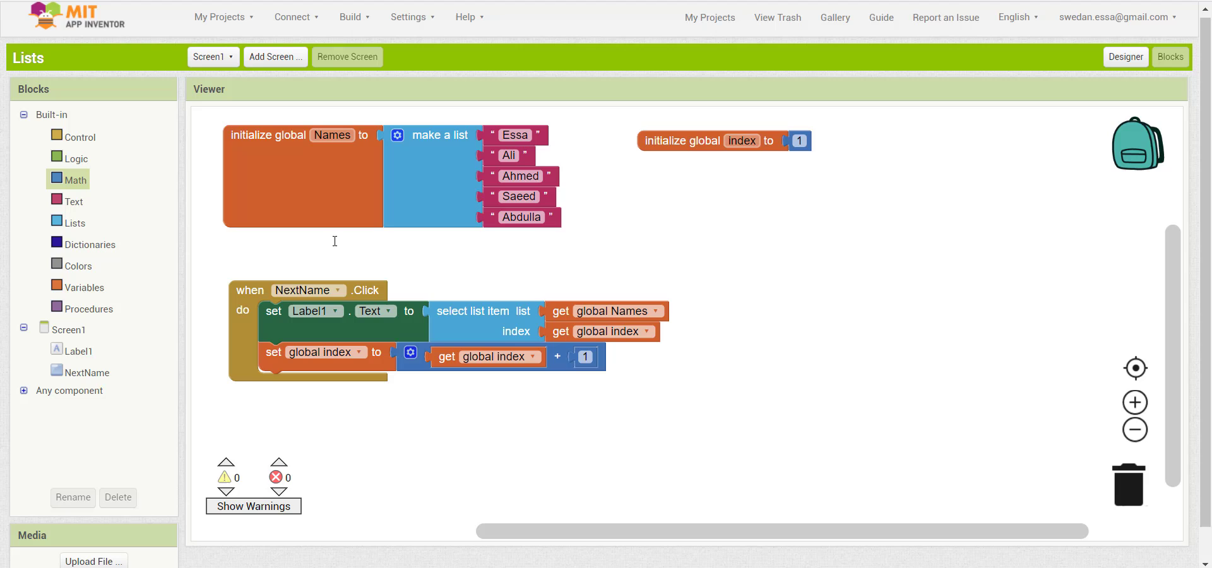
- Add an if index > length of list Names check with set global index inside then
{"action": "left_click", "coordinate": [79, 137]}
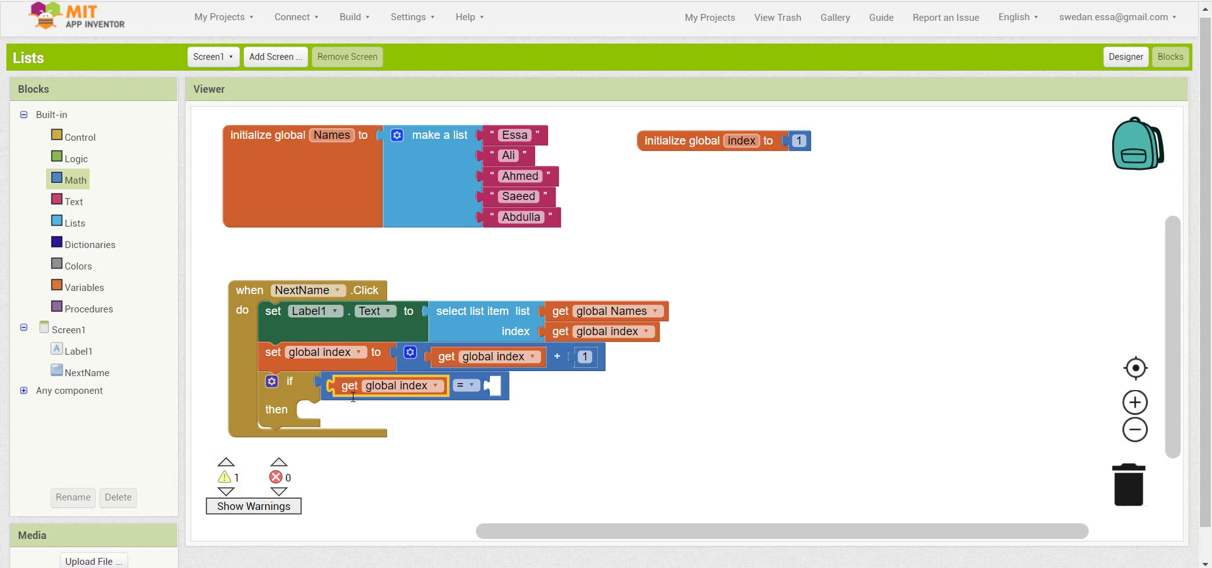
{"action": "left_click", "coordinate": [466, 385]}
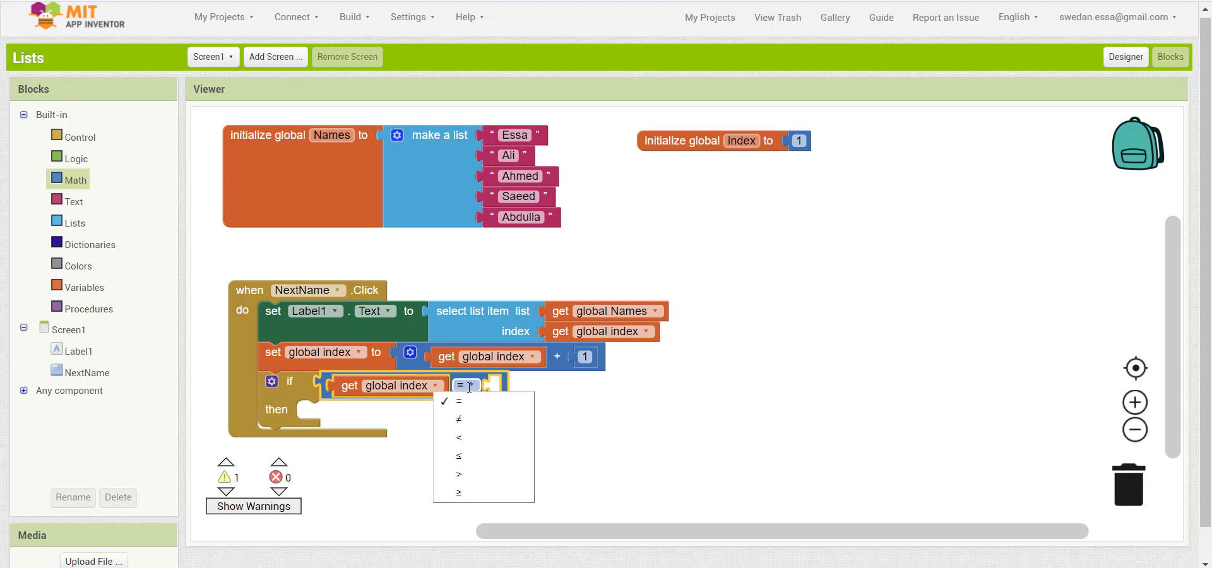
{"action": "left_click", "coordinate": [459, 475]}
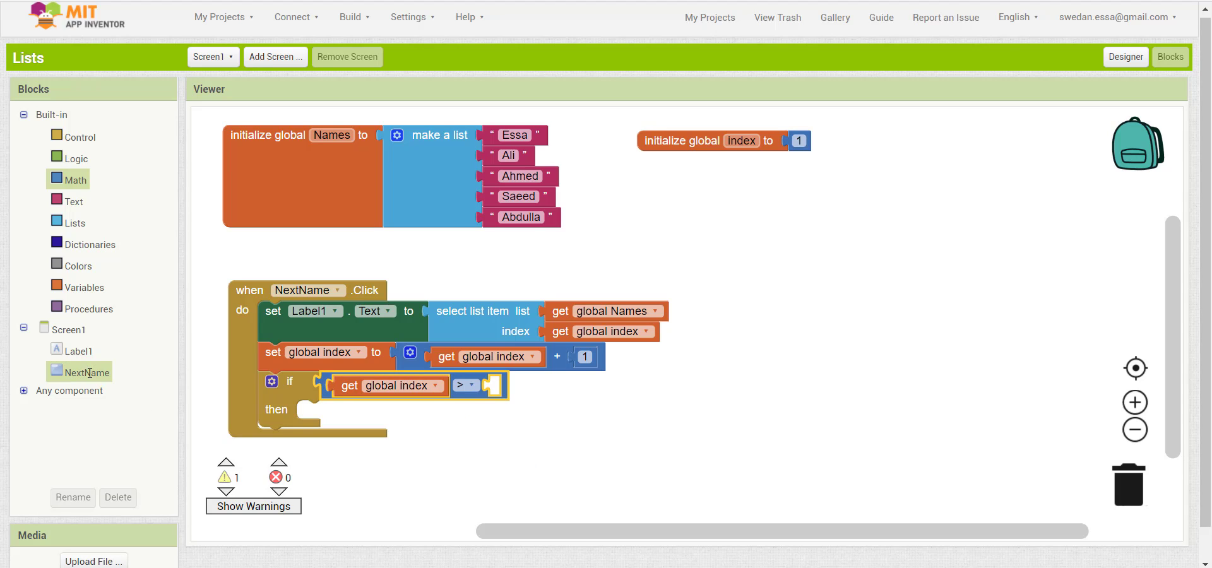
{"action": "left_click", "coordinate": [74, 223]}
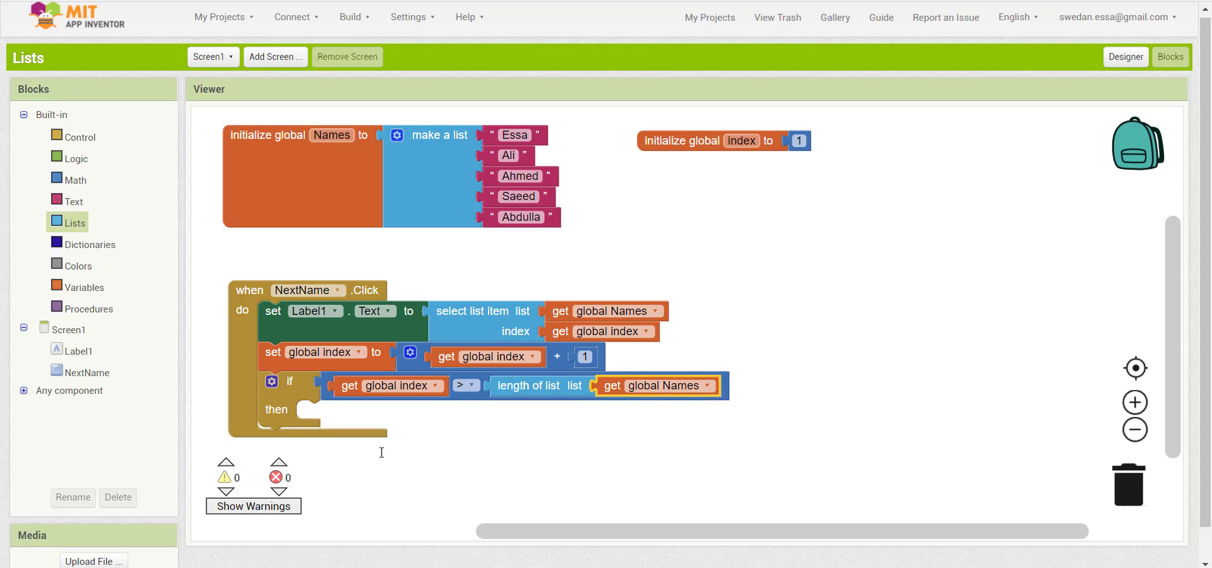
{"action": "double_click", "coordinate": [740, 140]}
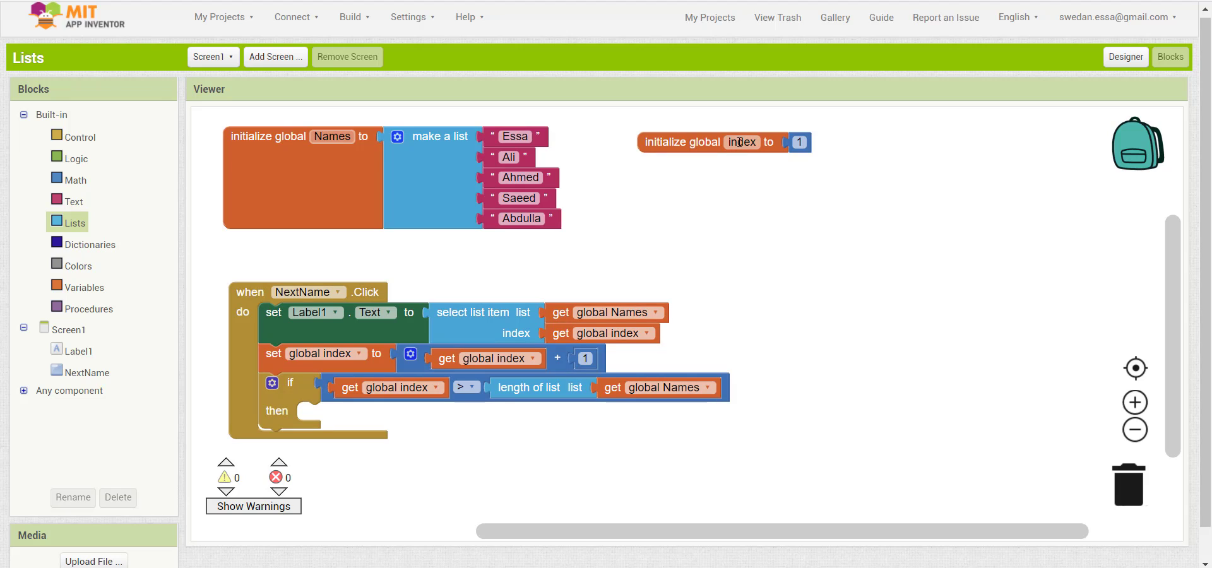
{"action": "left_click_drag", "start_coordinate": [325, 355], "coordinate": [371, 399]}
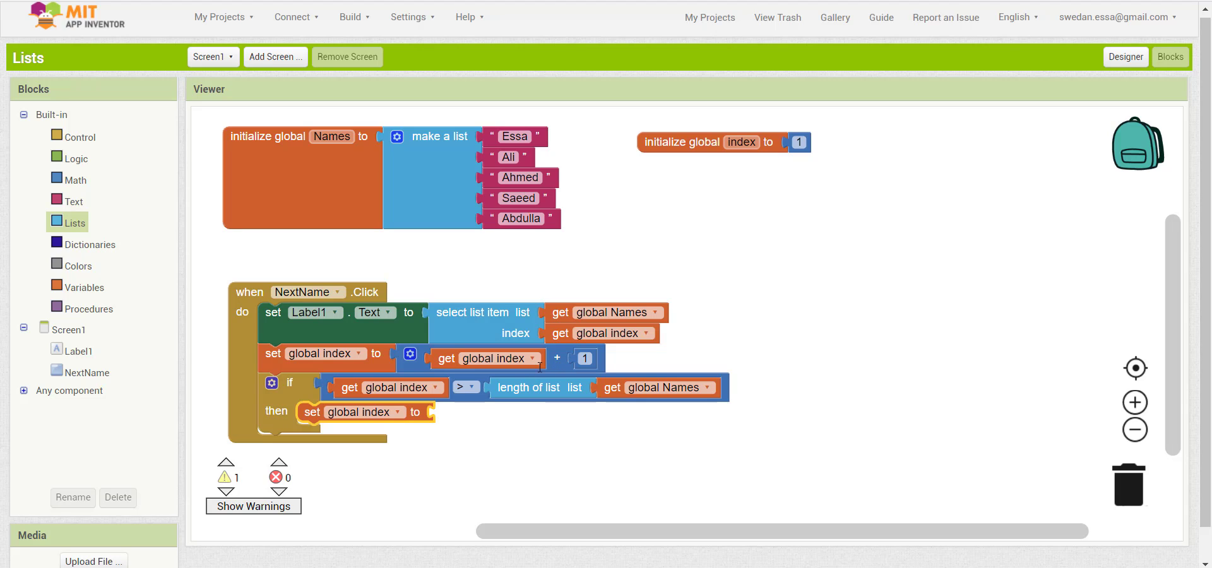
{"action": "left_click", "coordinate": [76, 180]}
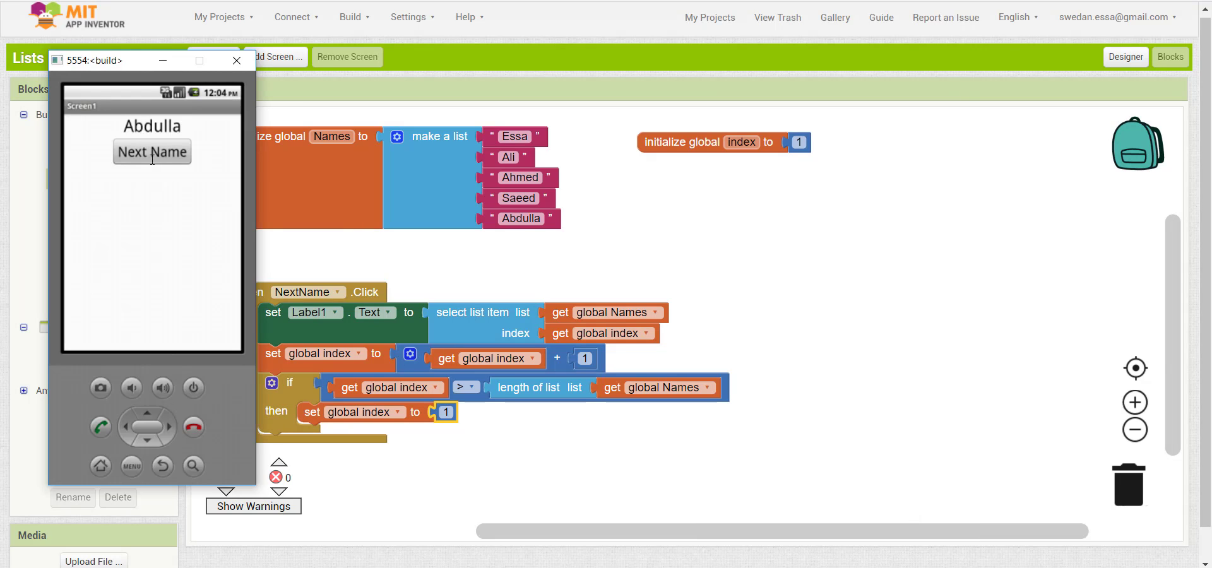
- In the emulator, advance five names, confirming Abdulla wraps back to Essa, then Ali
{"action": "left_click", "coordinate": [237, 60]}
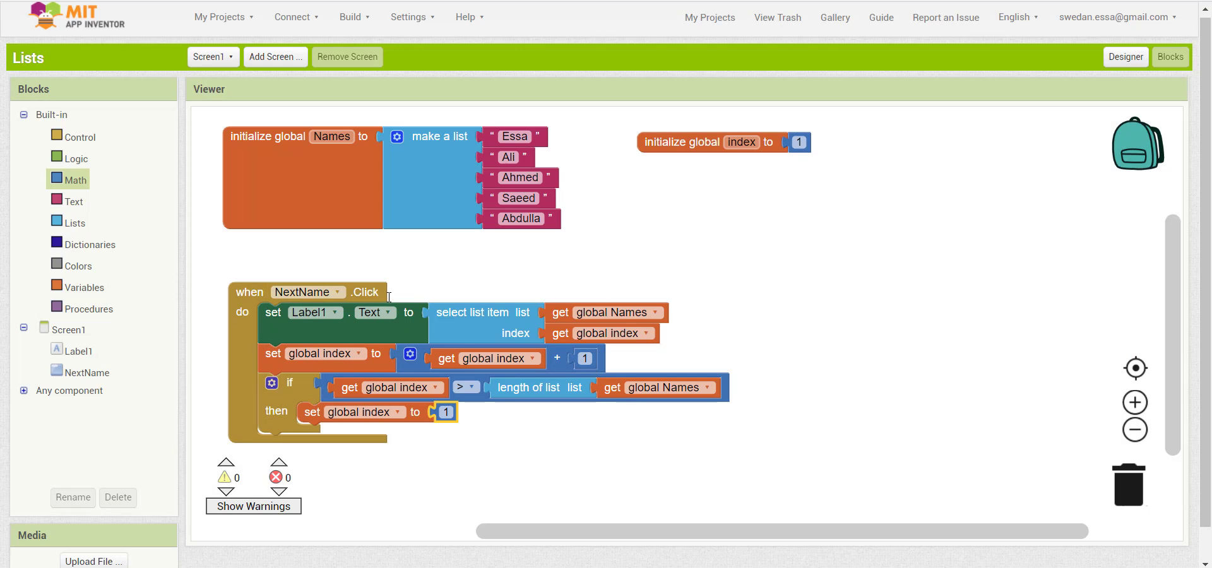
{"action": "left_click", "coordinate": [296, 17]}
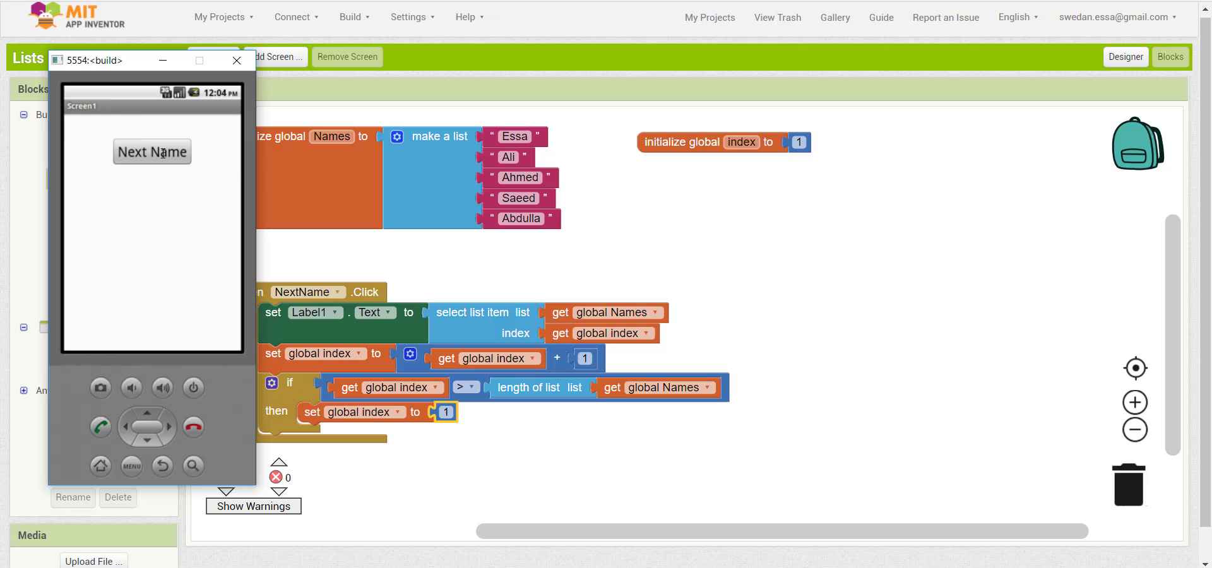
{"action": "left_click", "coordinate": [152, 152]}
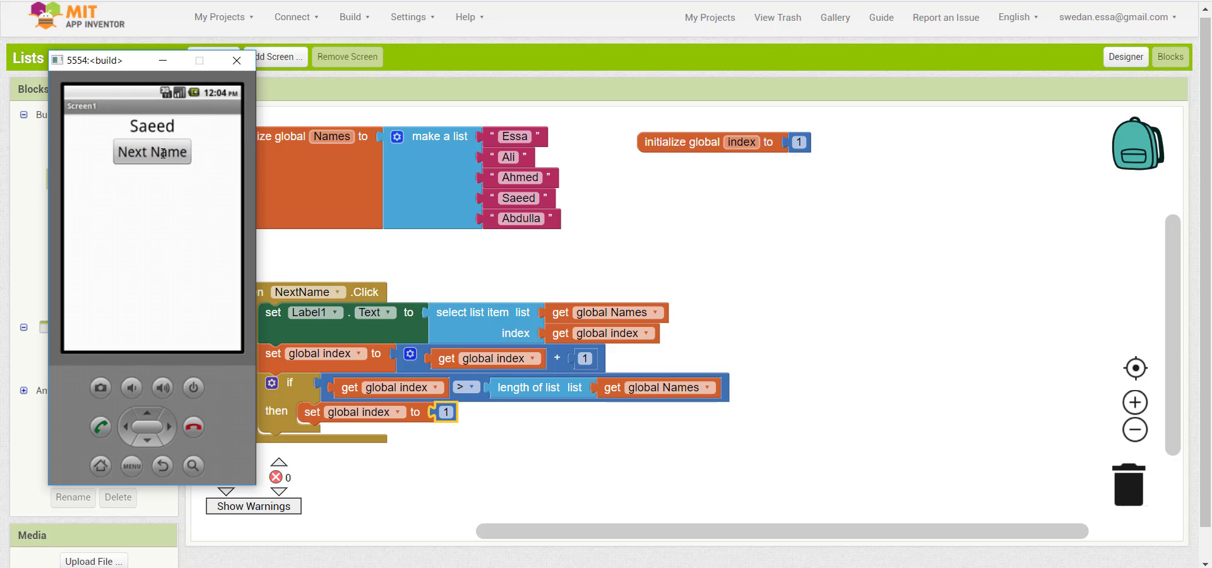
{"action": "left_click", "coordinate": [152, 152]}
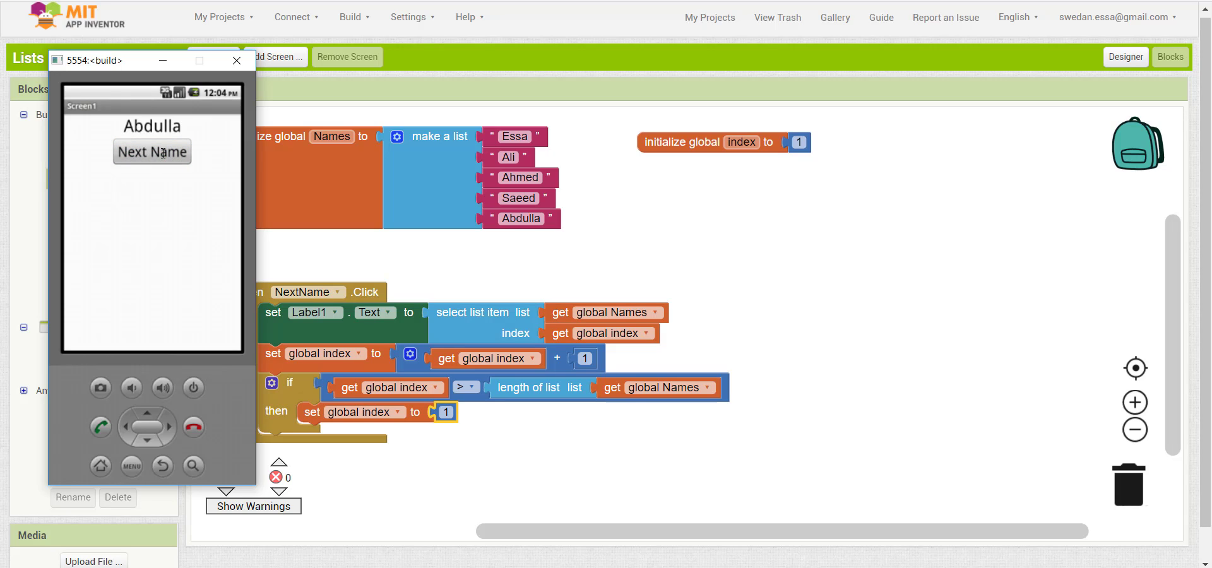
{"action": "left_click", "coordinate": [152, 151]}
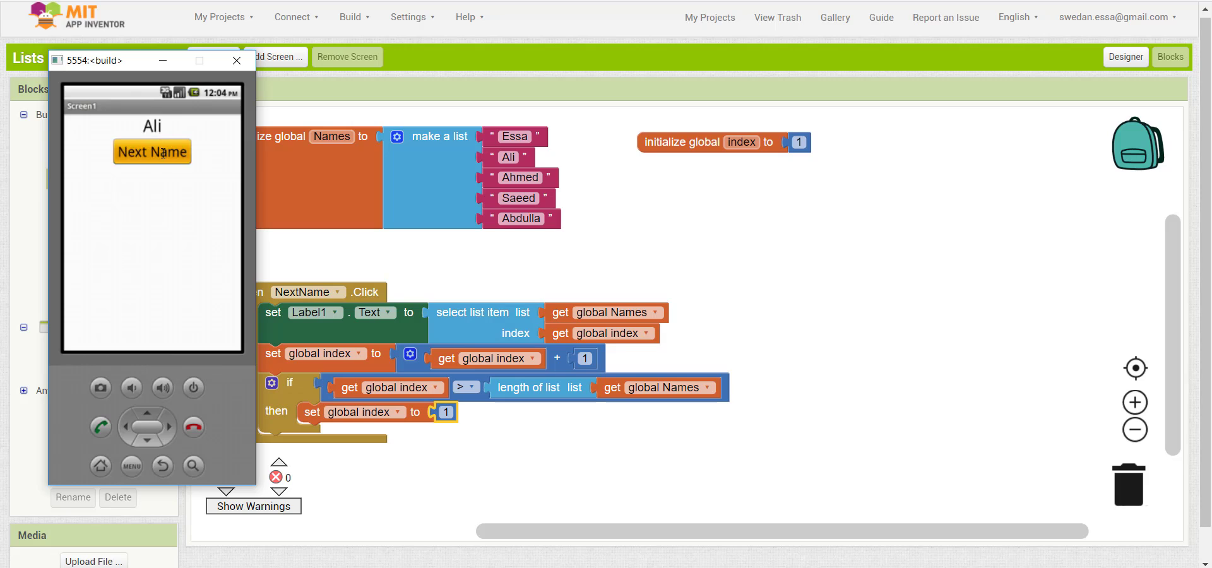
{"action": "left_click", "coordinate": [152, 151]}
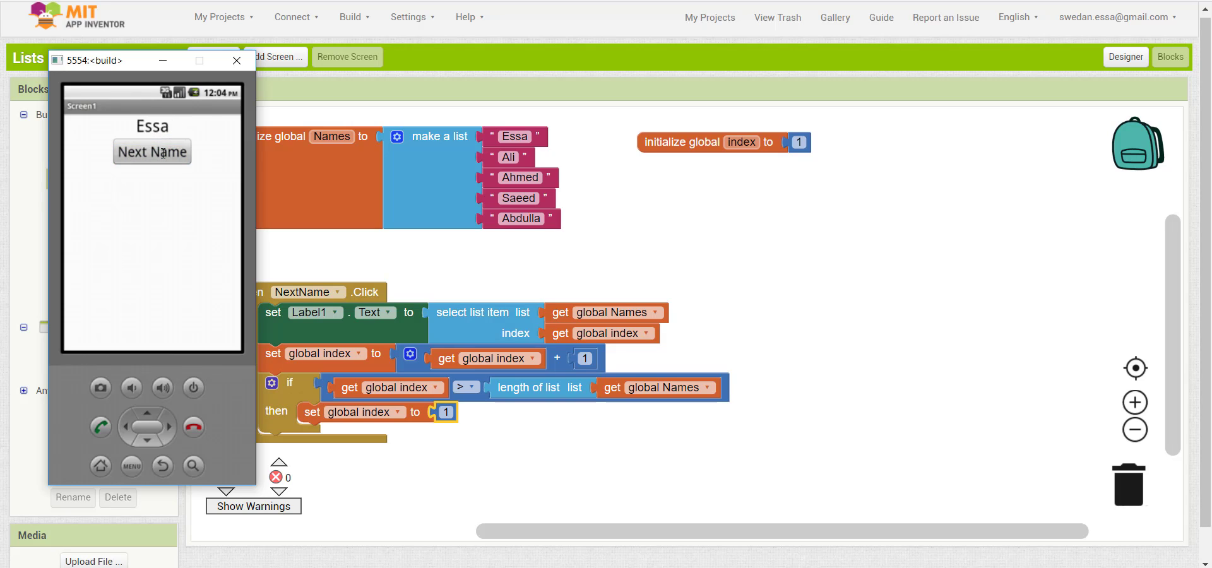
{"action": "left_click", "coordinate": [152, 152]}
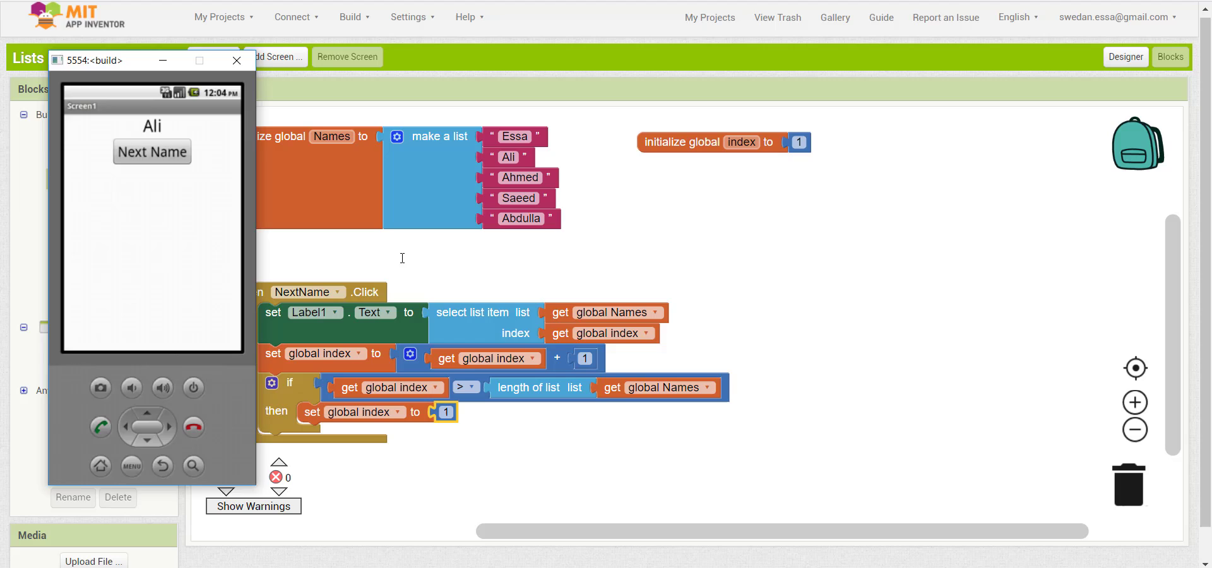
{"action": "left_click", "coordinate": [237, 60]}
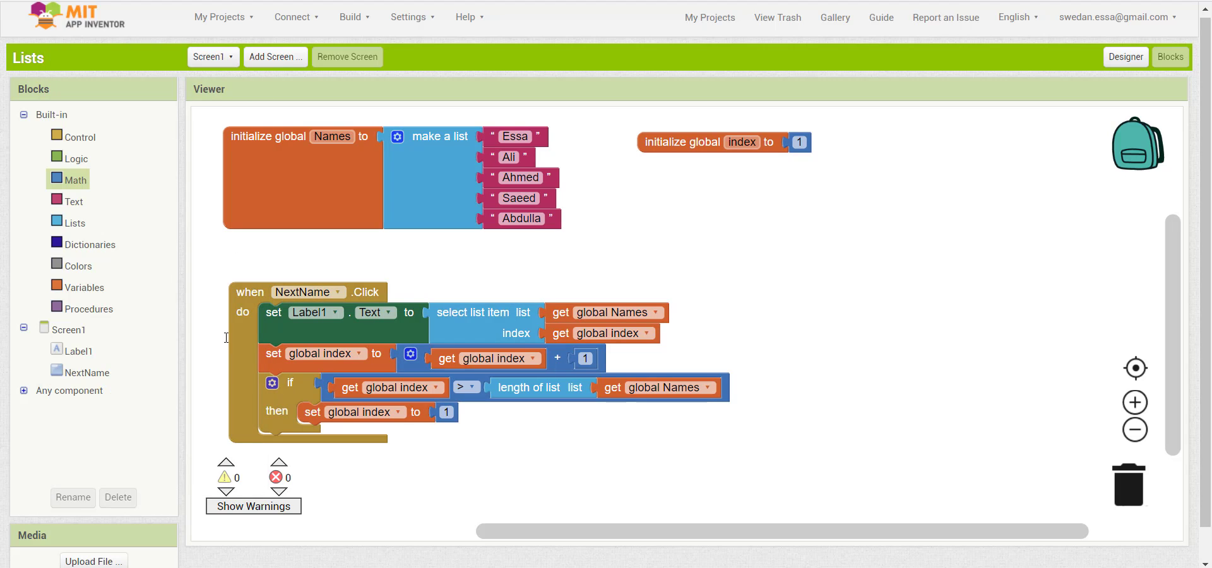
{"action": "mouse_move", "coordinate": [112, 357]}
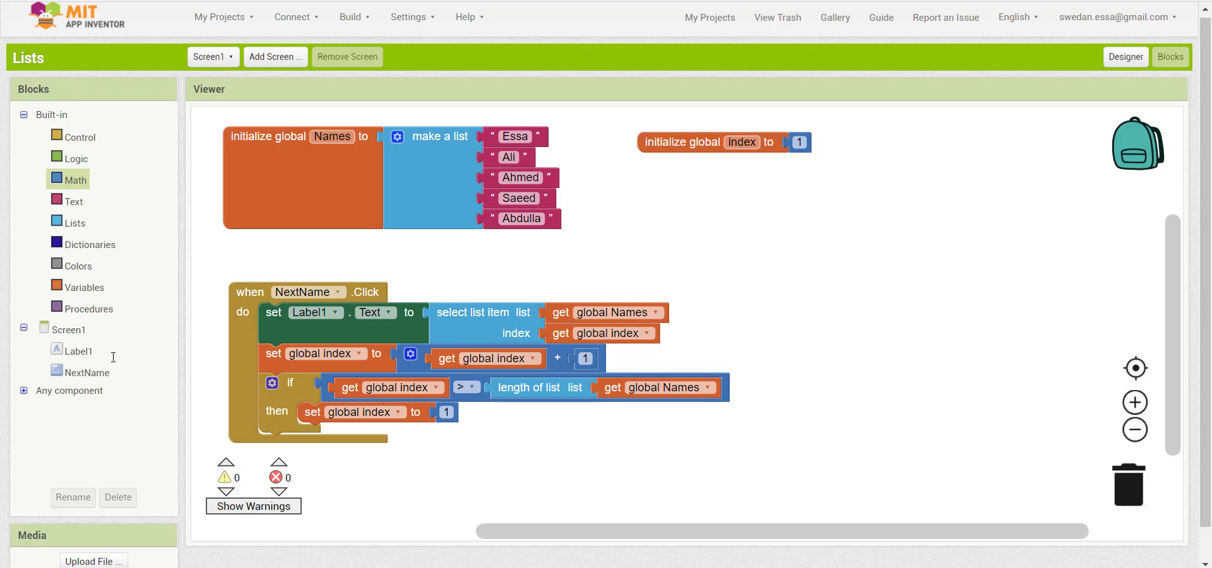
- Switch to the Designer, showing Screen1 with Label1 and the NextName button
{"action": "left_click", "coordinate": [78, 350]}
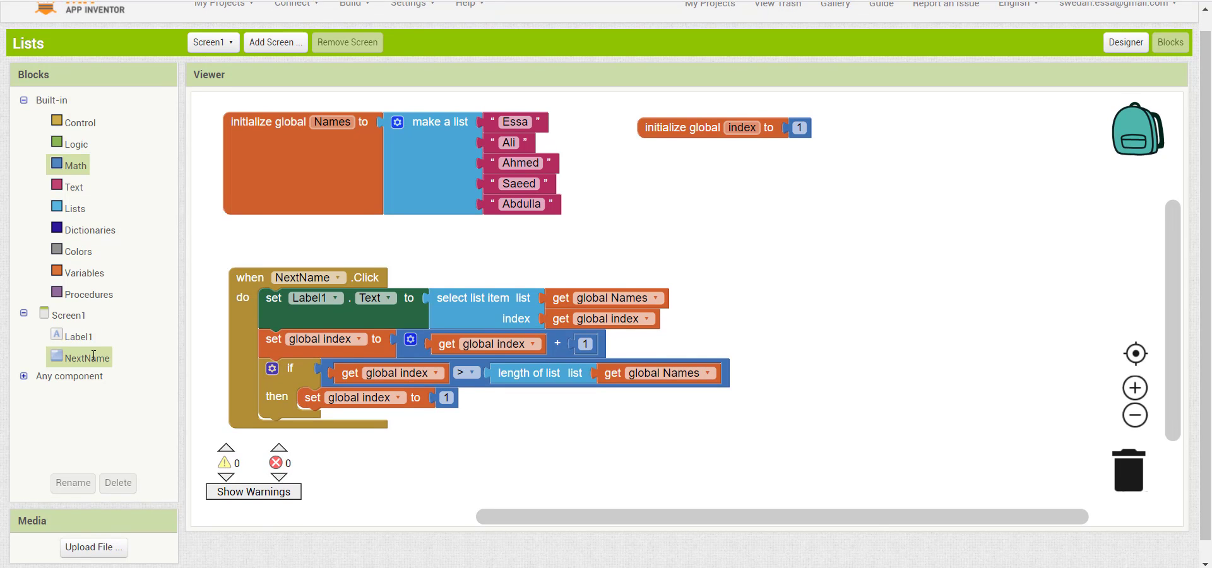
{"action": "left_click", "coordinate": [78, 335]}
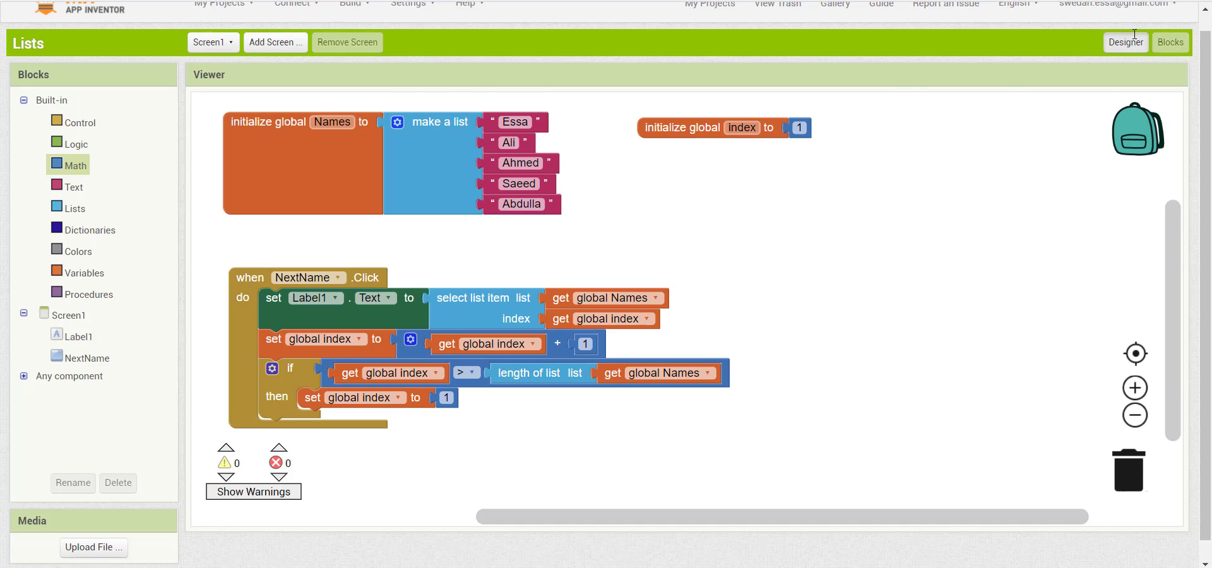
{"action": "left_click", "coordinate": [1125, 42]}
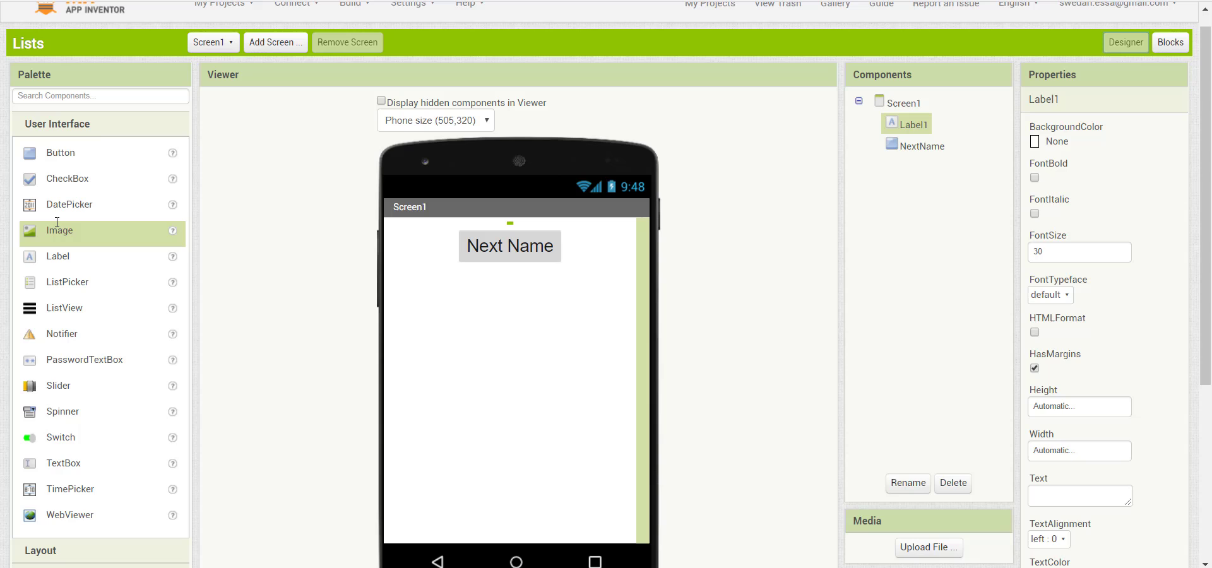
- Add Image1 and a 'Next Image' button with font size 25 to Screen1
{"action": "left_click_drag", "start_coordinate": [59, 230], "coordinate": [510, 276]}
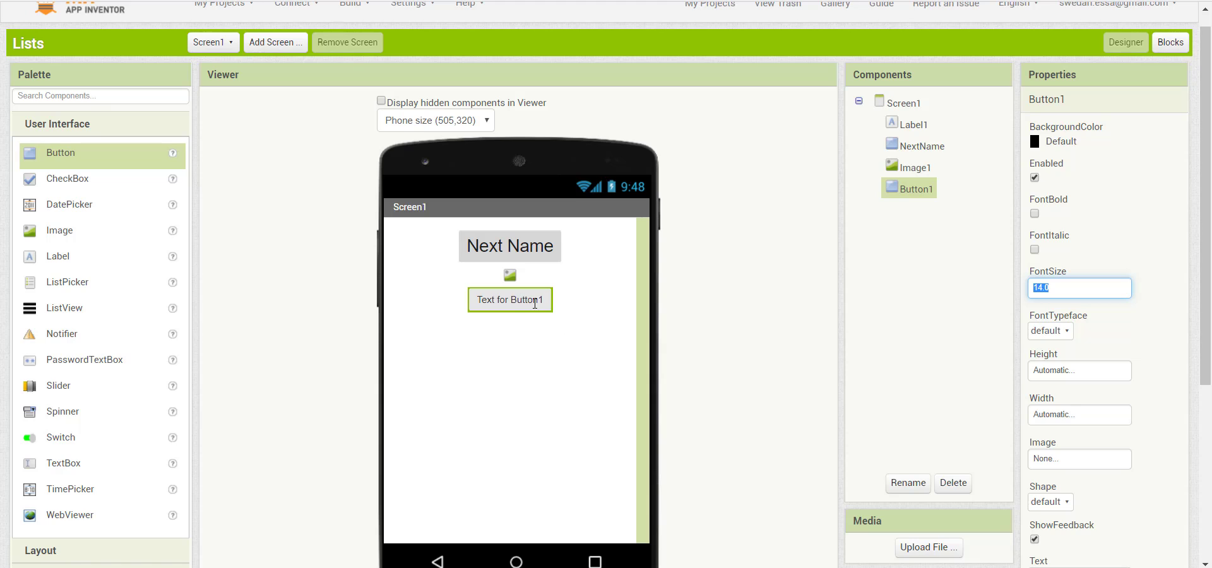
{"action": "mouse_move", "coordinate": [510, 300]}
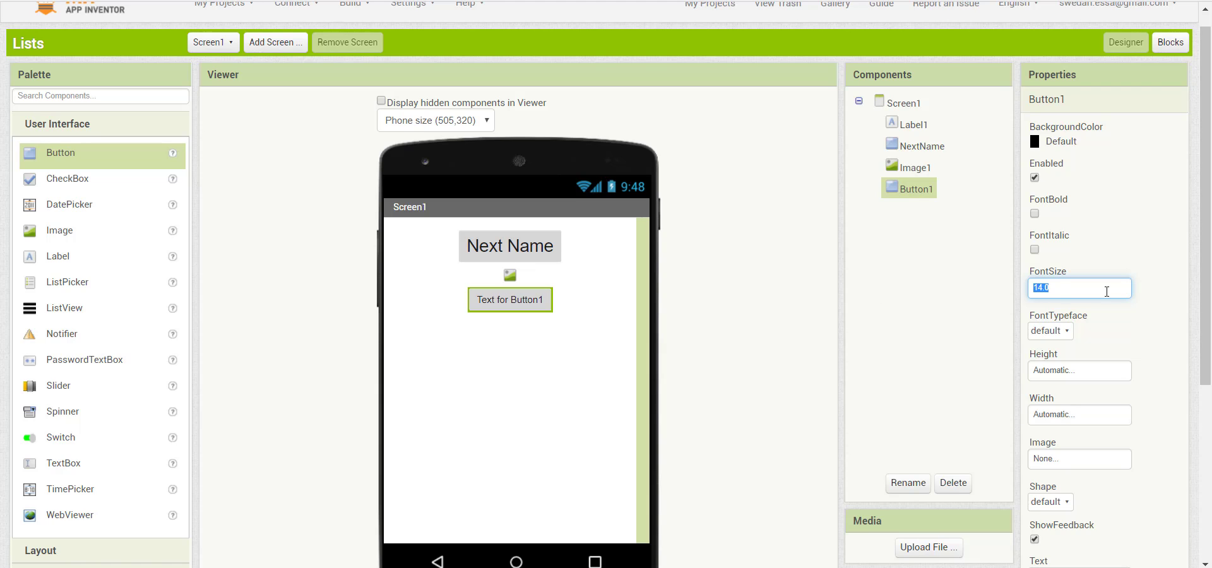
{"action": "type", "text": "25"}
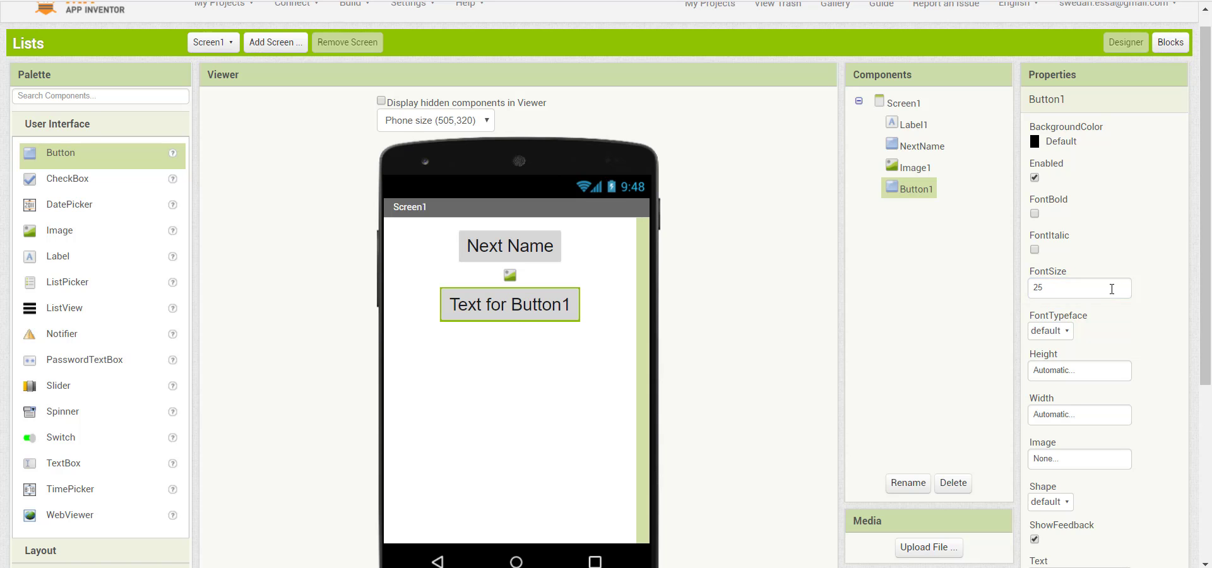
{"action": "scroll", "scroll_direction": "down", "scroll_amount": 3}
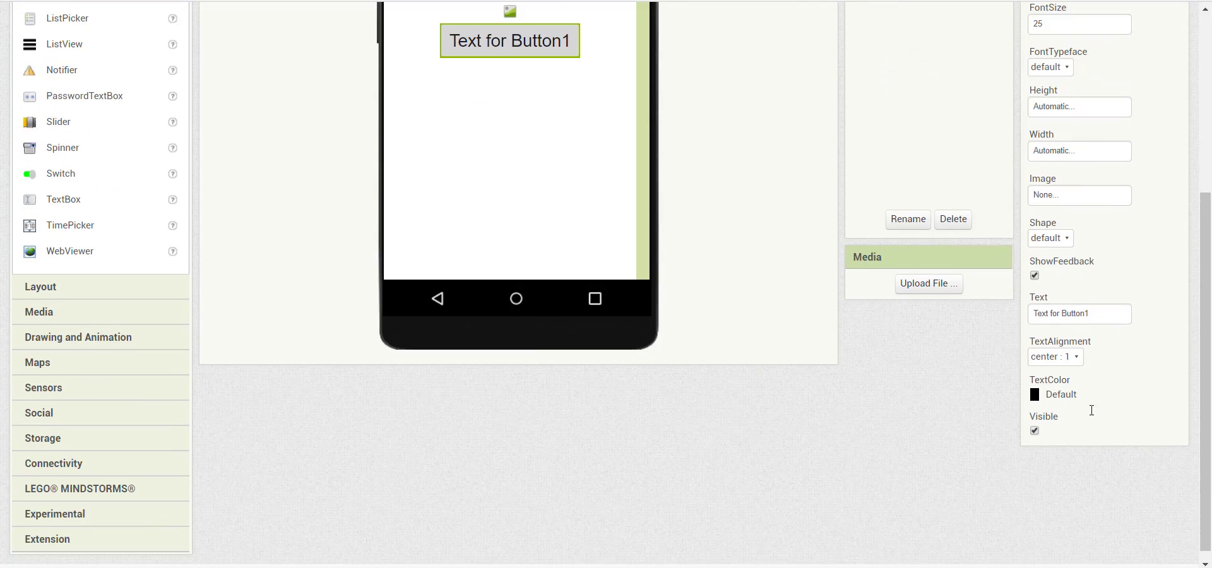
{"action": "left_click", "coordinate": [1079, 313]}
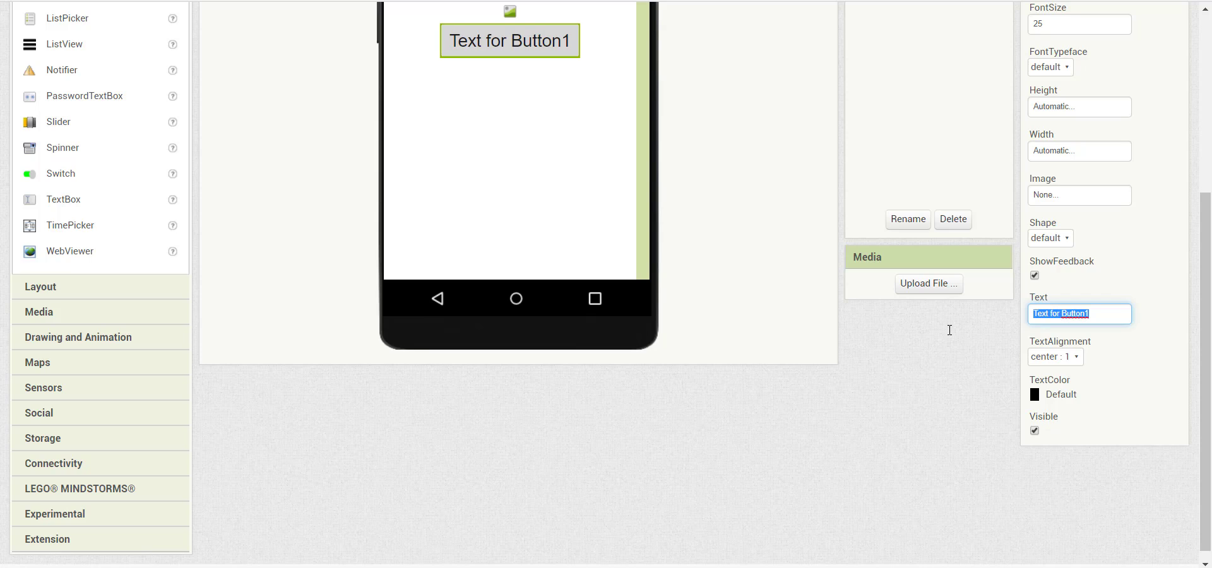
{"action": "type", "text": "Next Image"}
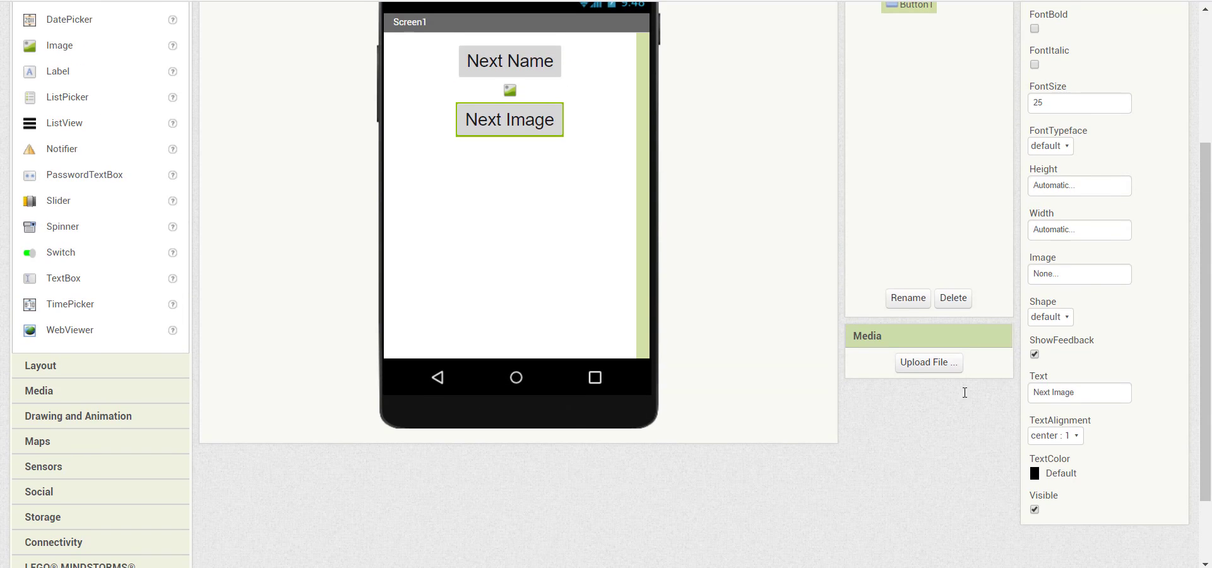
{"action": "left_click", "coordinate": [928, 363]}
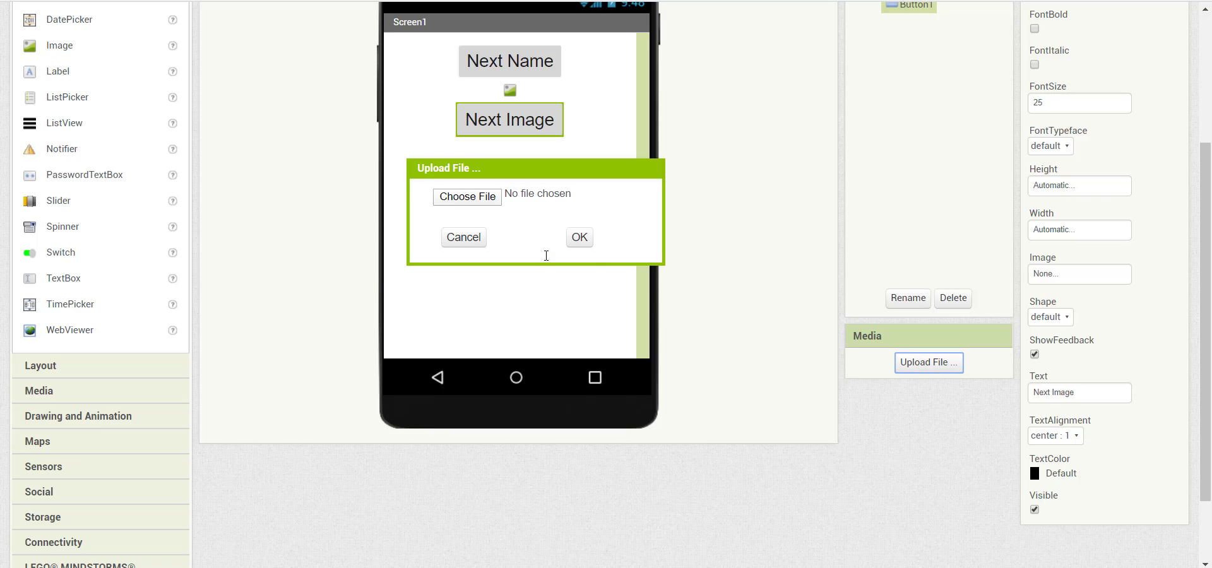
- Upload pic1.jpg, pic2.jpg, pic3.jpg and pic4.jpg into the project media
{"action": "left_click", "coordinate": [467, 196]}
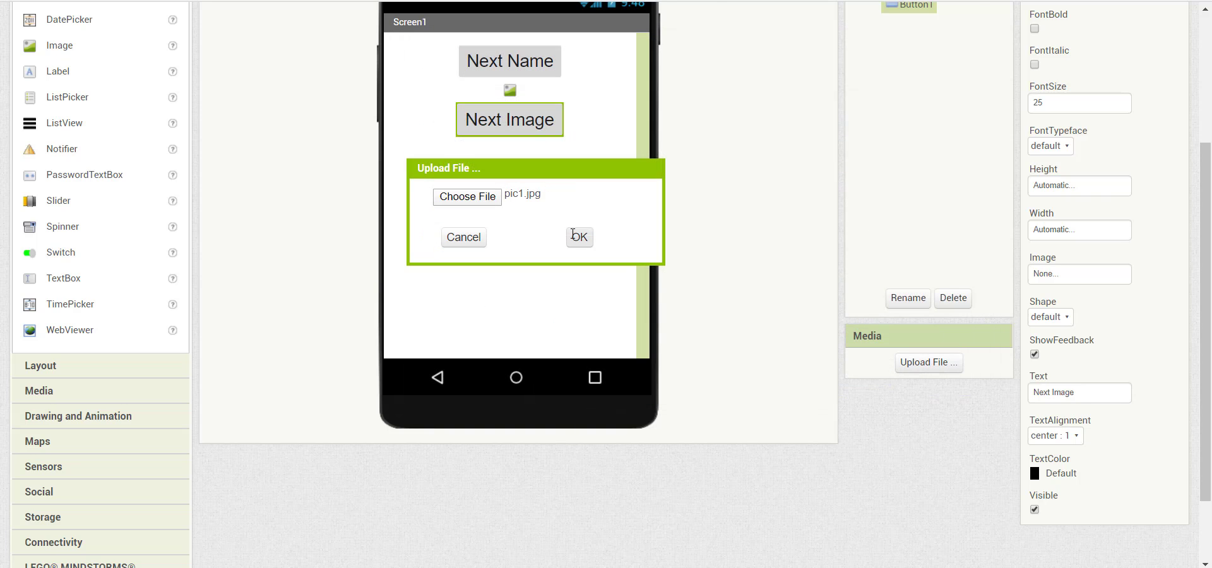
{"action": "left_click", "coordinate": [579, 237]}
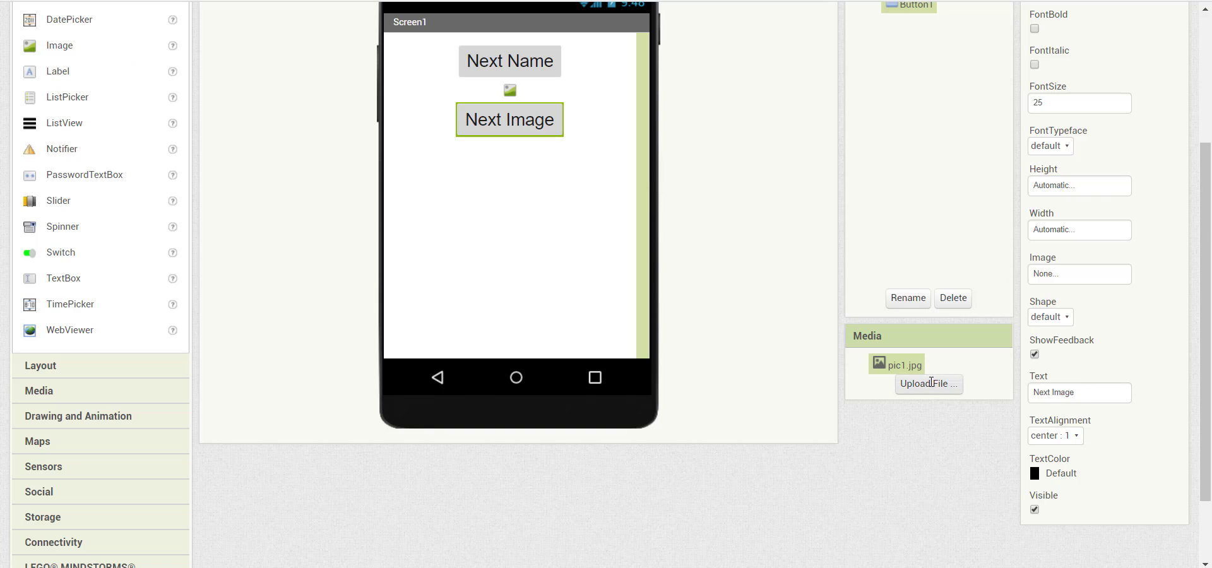
{"action": "left_click", "coordinate": [928, 385]}
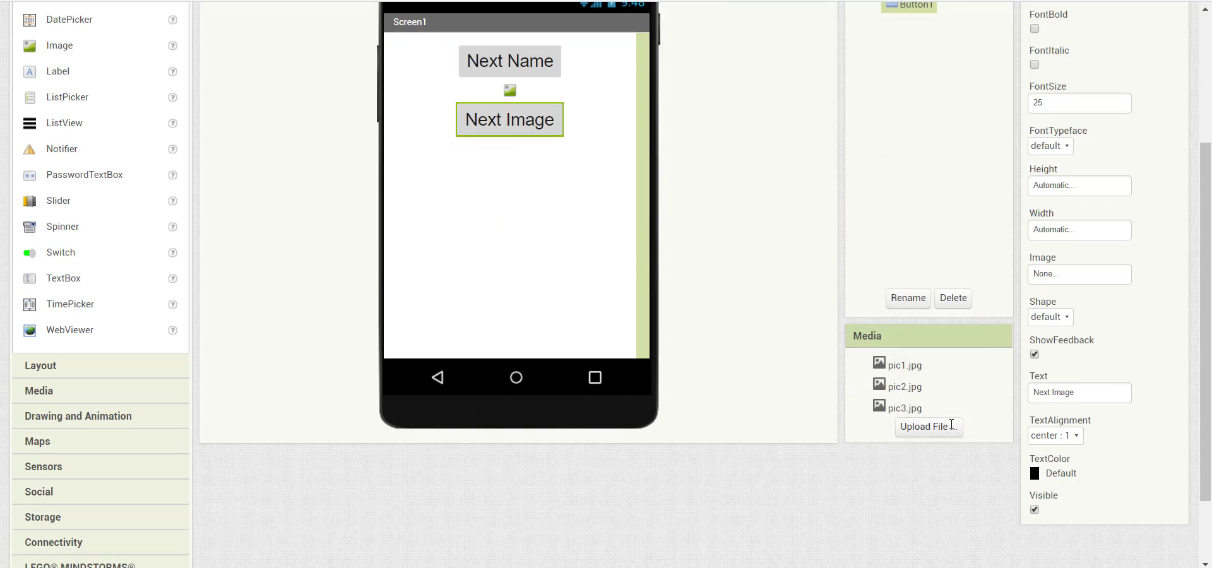
{"action": "left_click", "coordinate": [927, 426]}
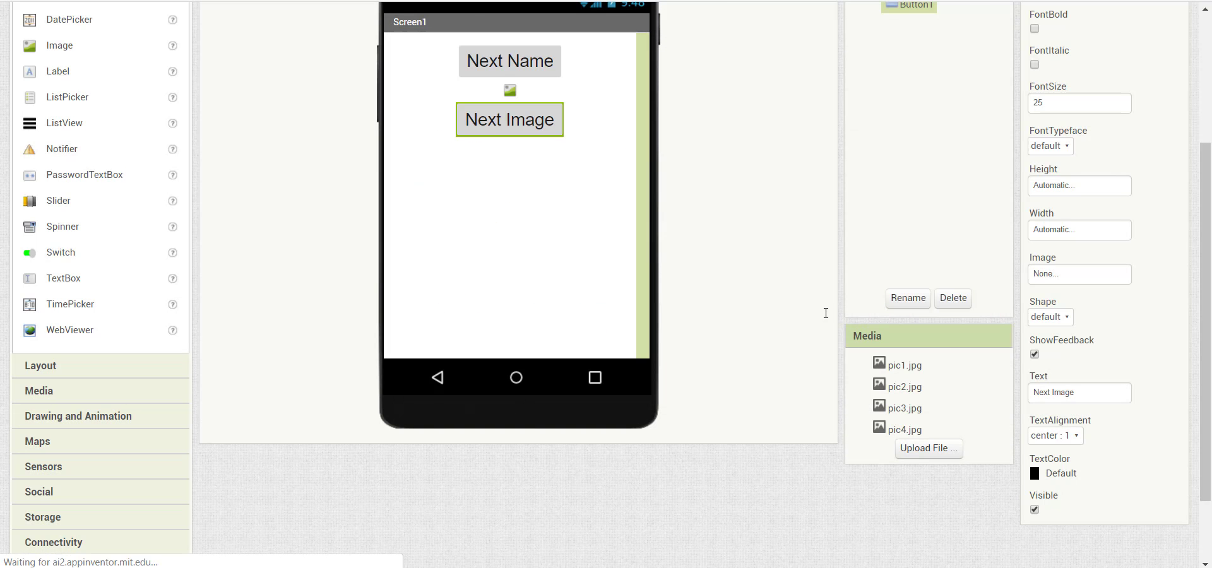
{"action": "left_click", "coordinate": [929, 448]}
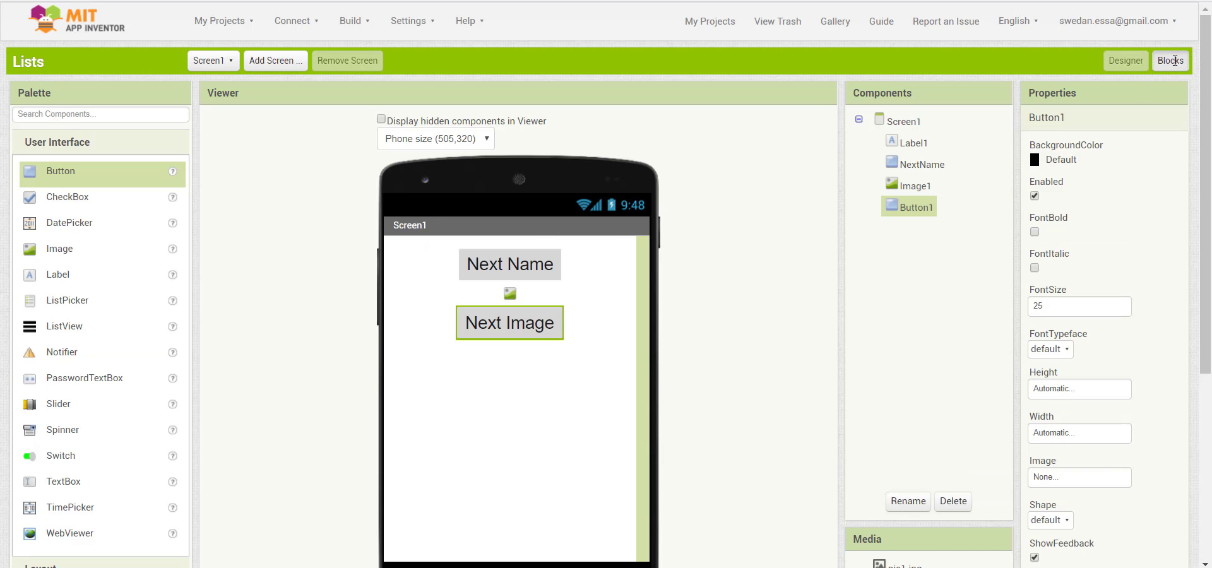
- In the Blocks editor, create a global variable named Image holding a make-a-list block
{"action": "left_click", "coordinate": [1170, 60]}
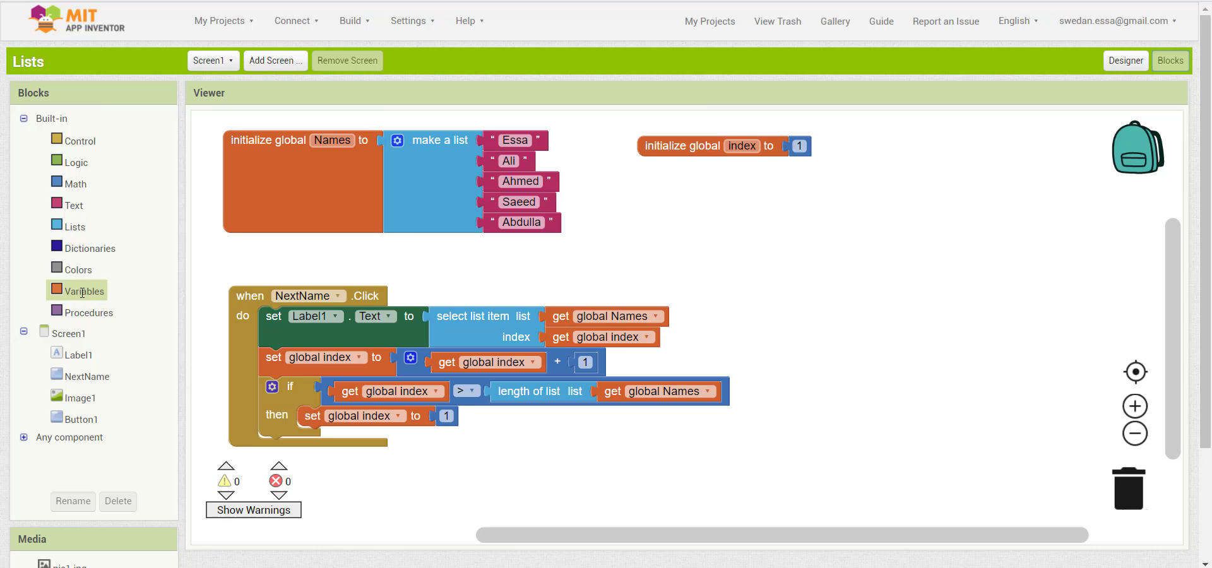
{"action": "left_click", "coordinate": [83, 290]}
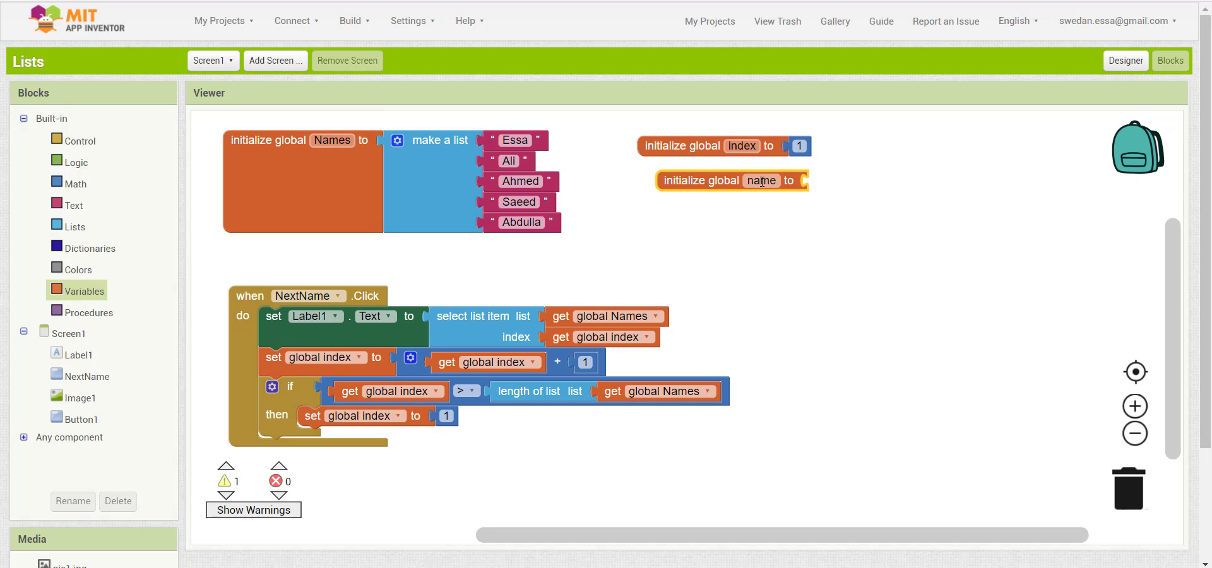
{"action": "type", "text": "Image"}
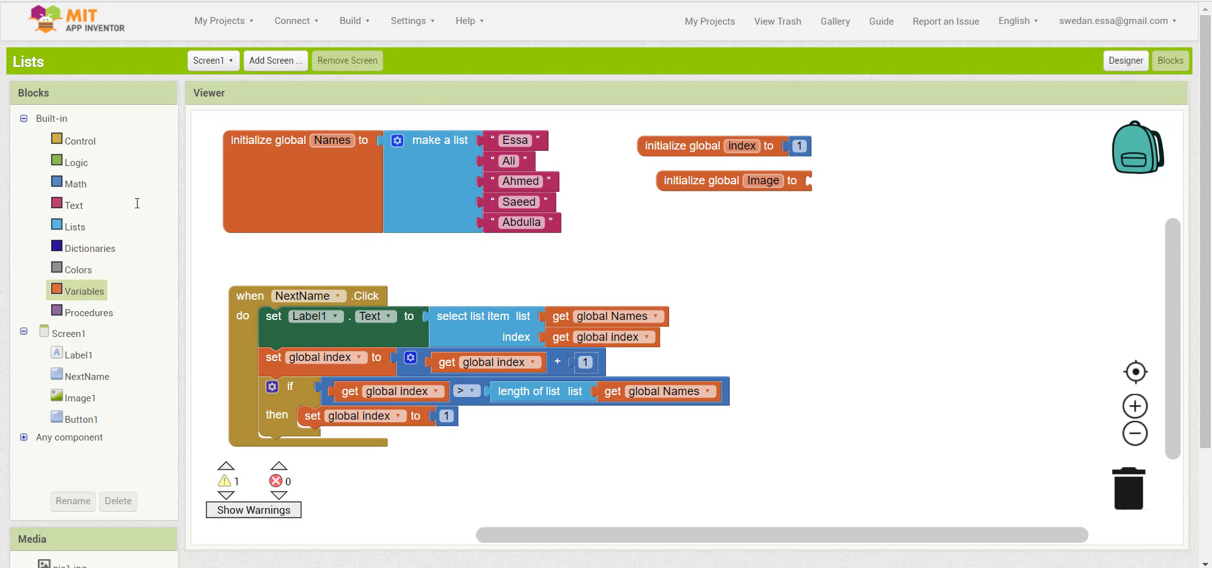
{"action": "left_click", "coordinate": [75, 226]}
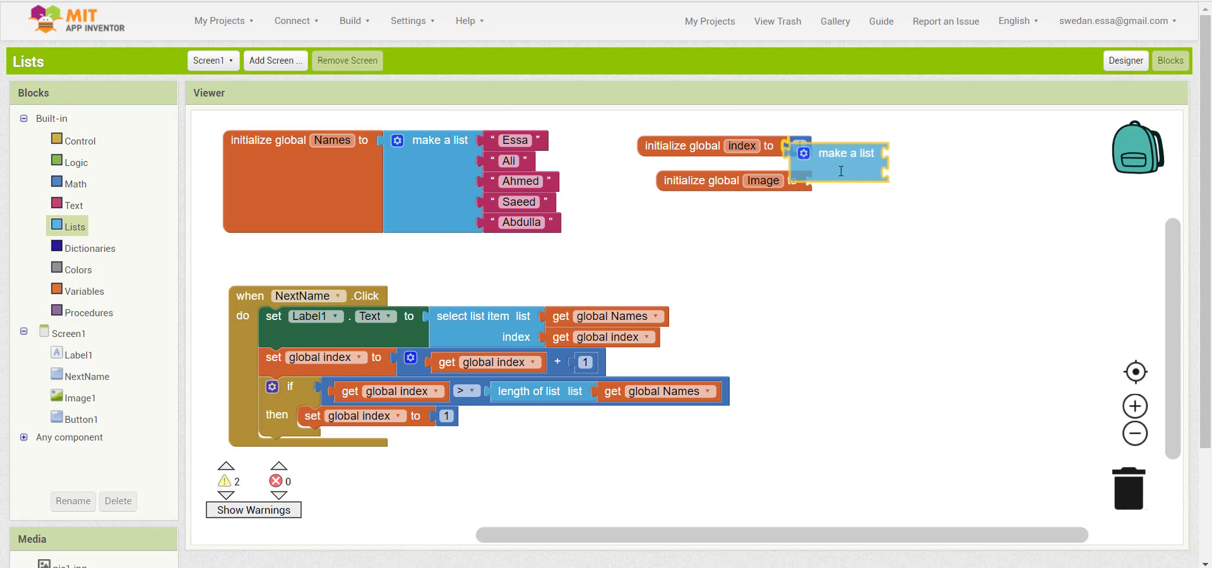
{"action": "left_click", "coordinate": [825, 180]}
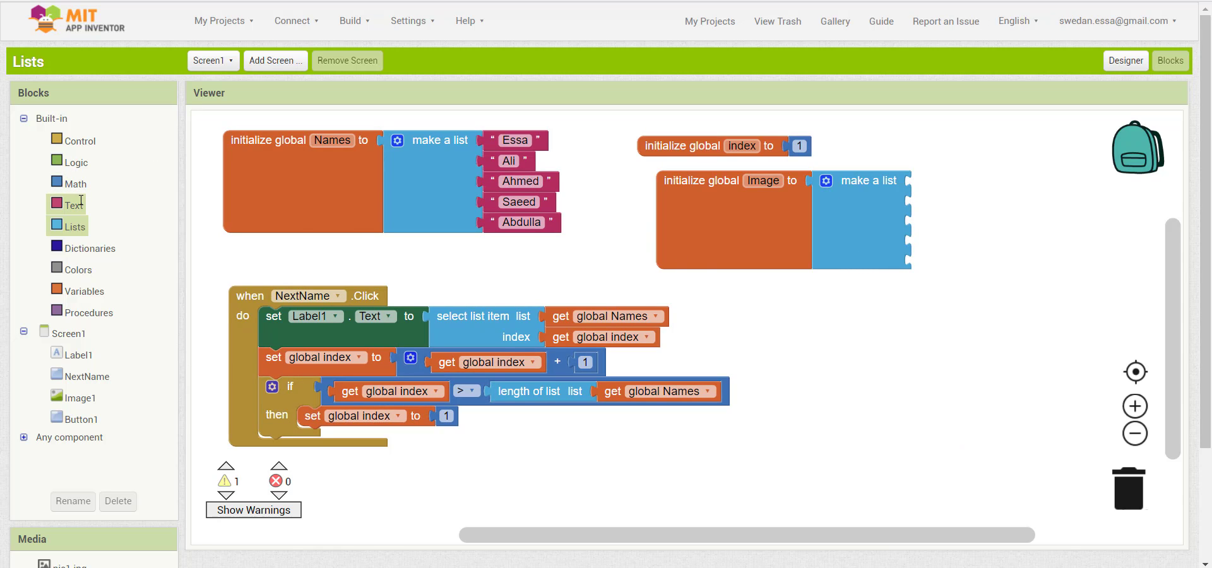
- Fill the list with text blocks naming the pictures, checking uploaded names in Designer
{"action": "left_click", "coordinate": [74, 204]}
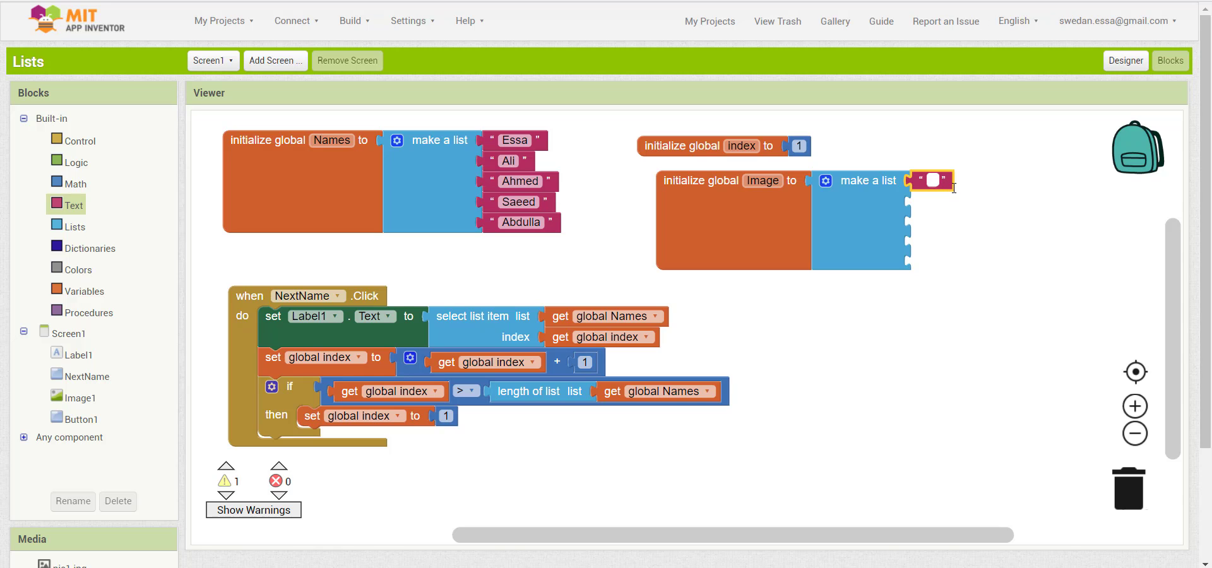
{"action": "left_click", "coordinate": [1126, 60]}
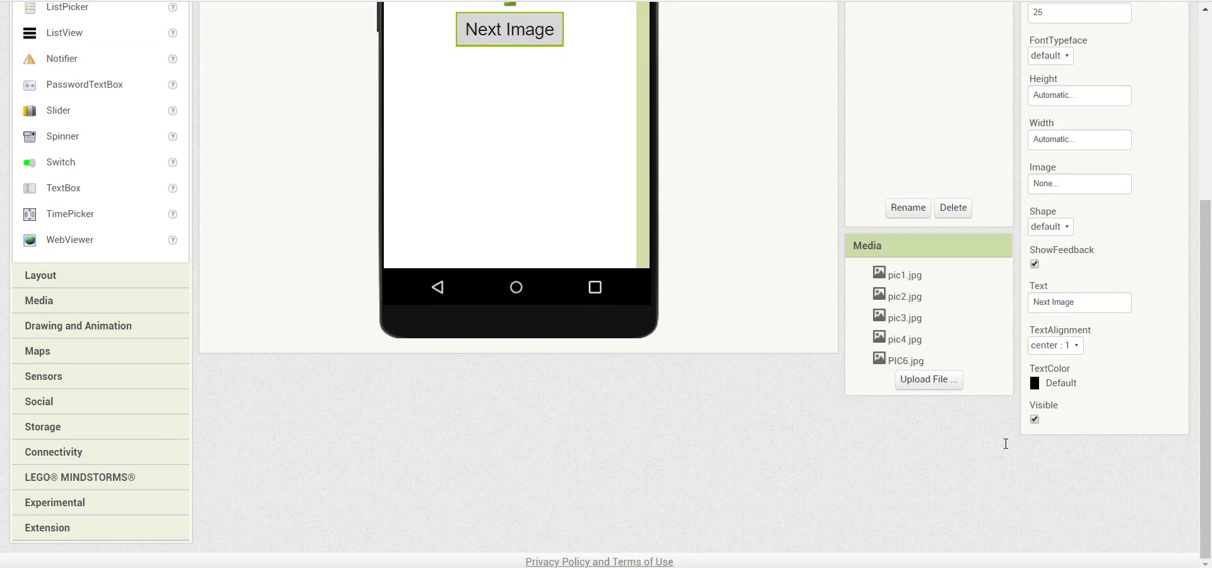
{"action": "left_click", "coordinate": [902, 274]}
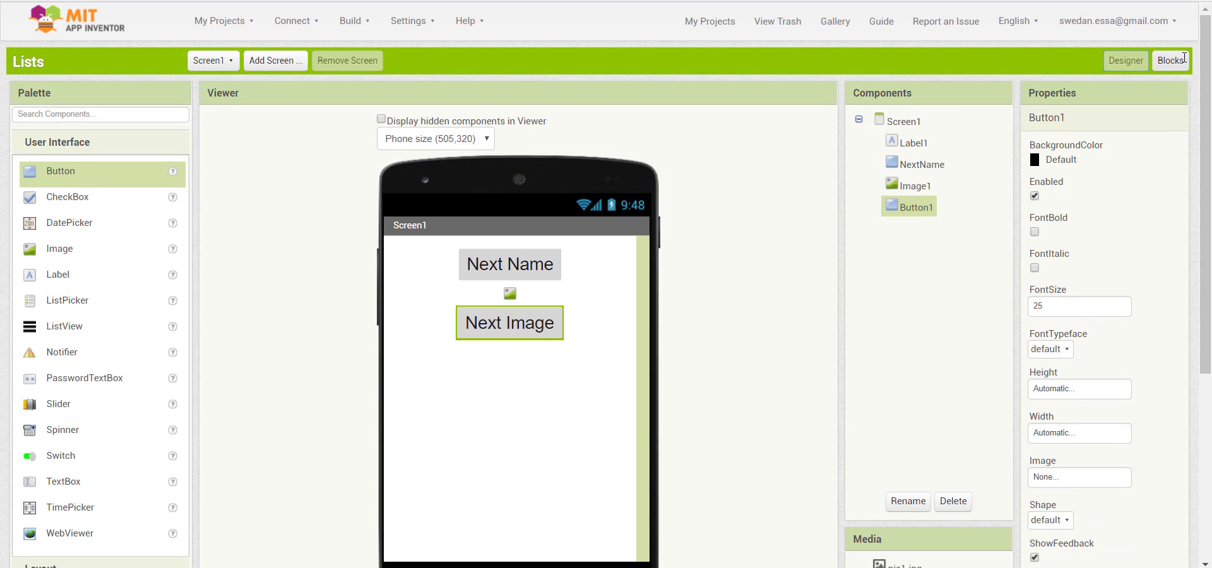
{"action": "left_click", "coordinate": [1170, 60]}
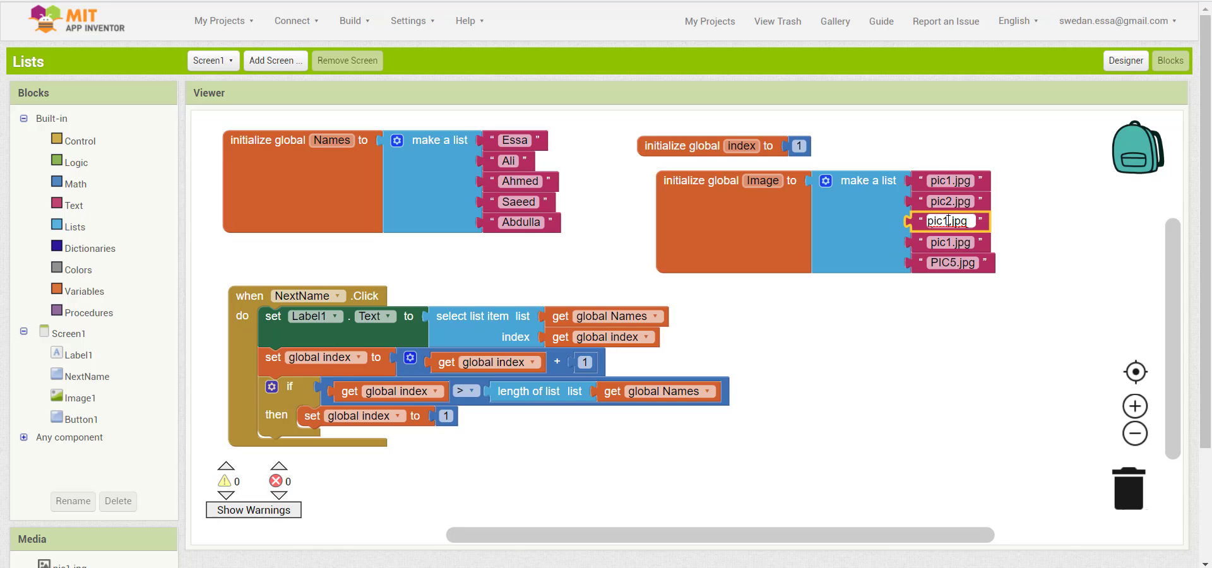
{"action": "type", "text": "pic3.jpg"}
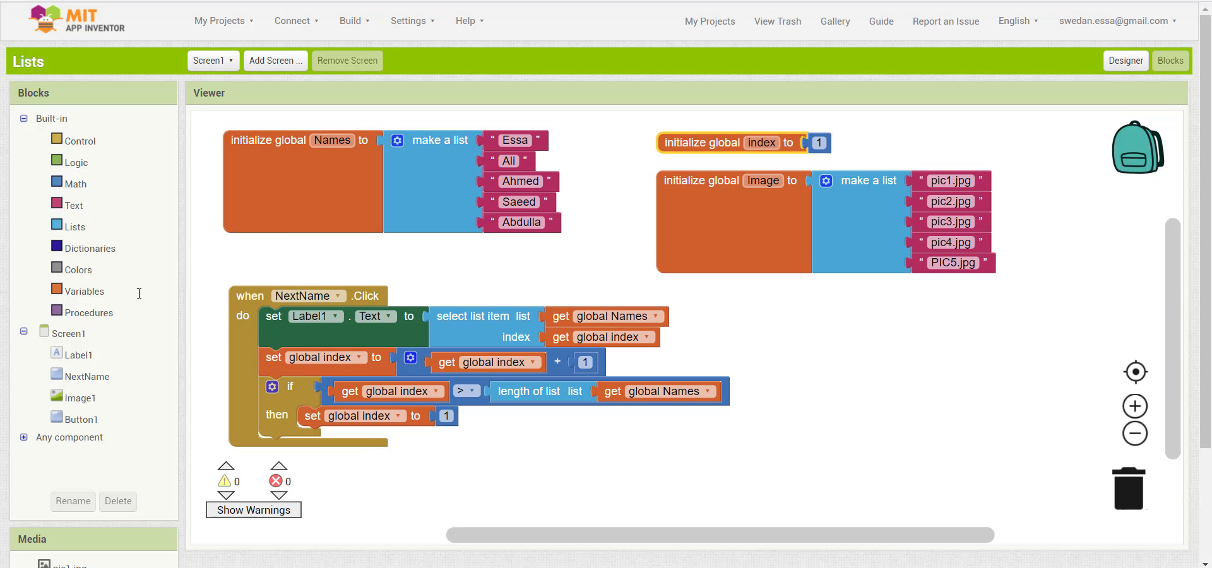
{"action": "left_click", "coordinate": [82, 418]}
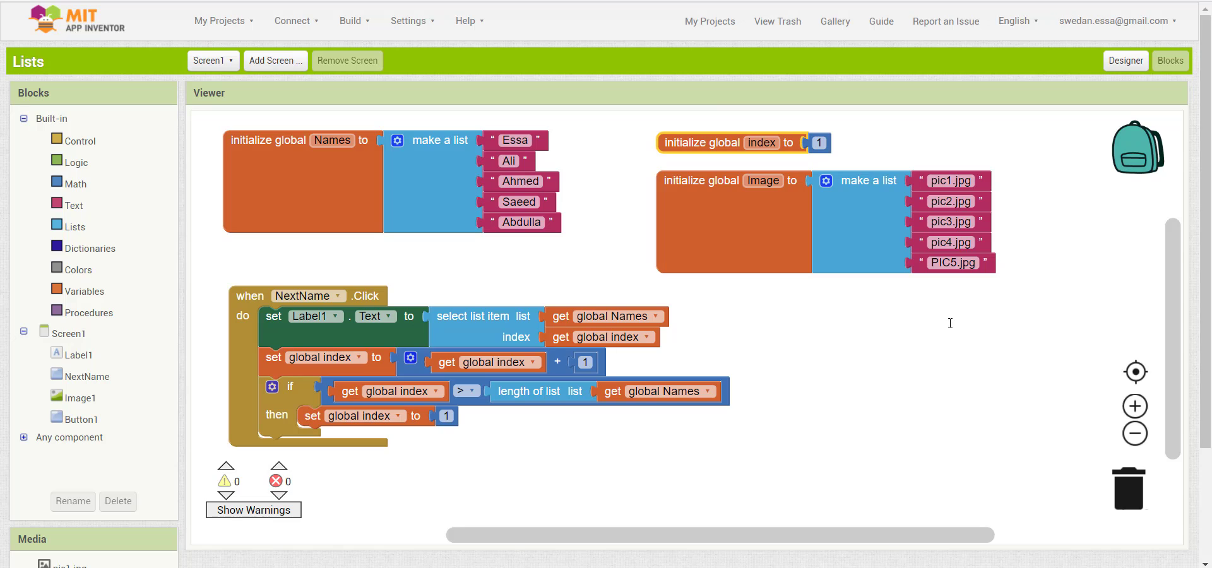
{"action": "mouse_move", "coordinate": [912, 318]}
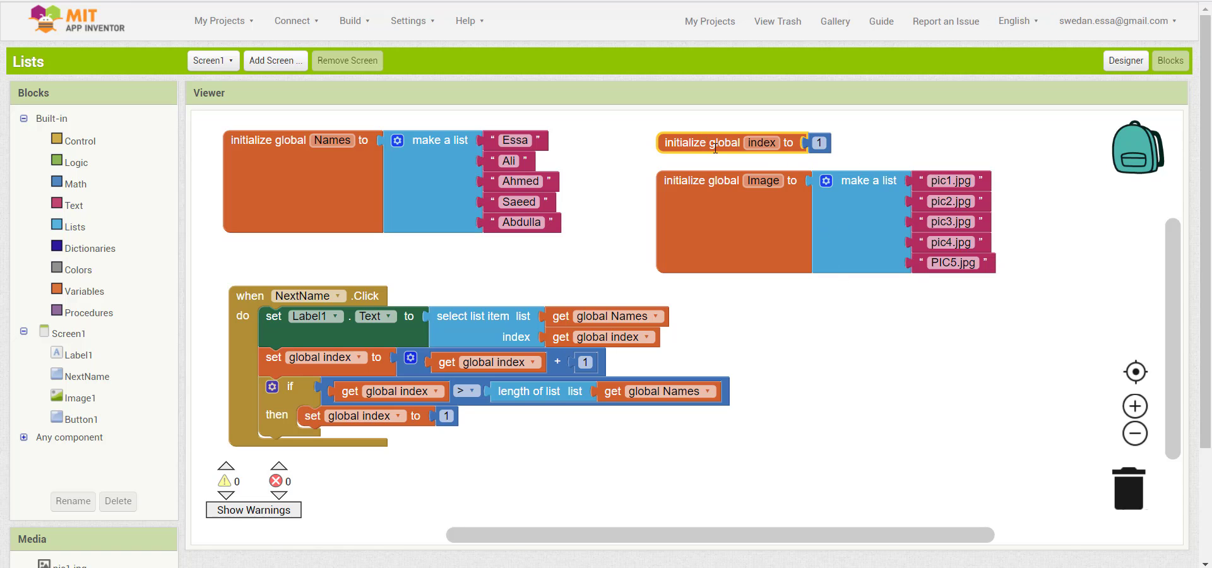
{"action": "mouse_move", "coordinate": [882, 144]}
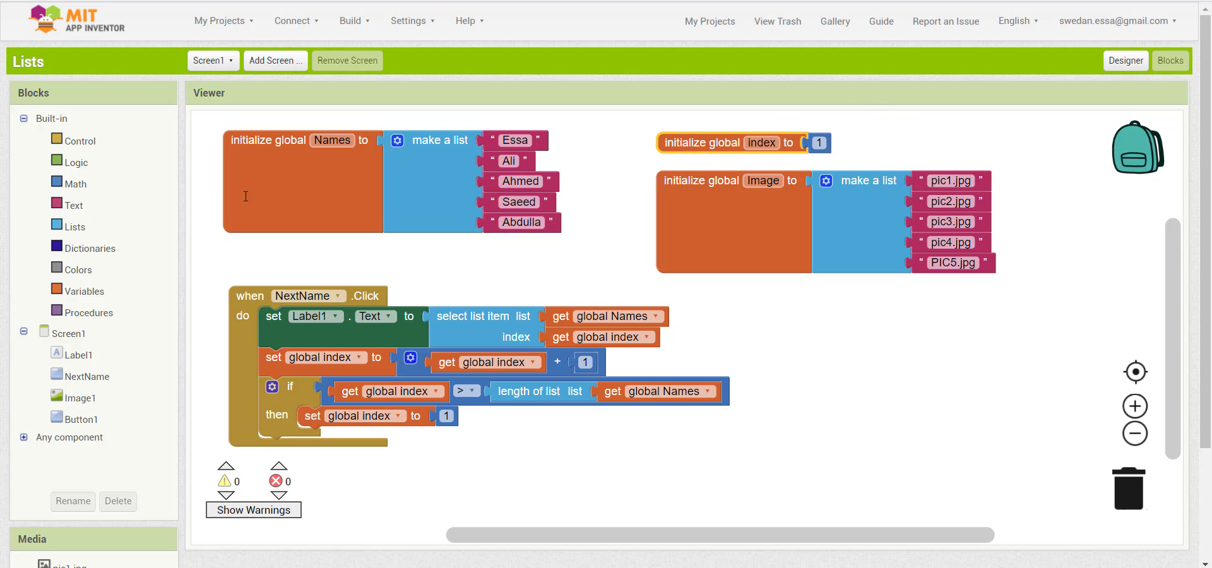
- Create global IMGindex initialized to 1 and duplicate the NextName.Click handler
{"action": "left_click", "coordinate": [83, 292]}
{"action": "type", "text": "IMGindex"}
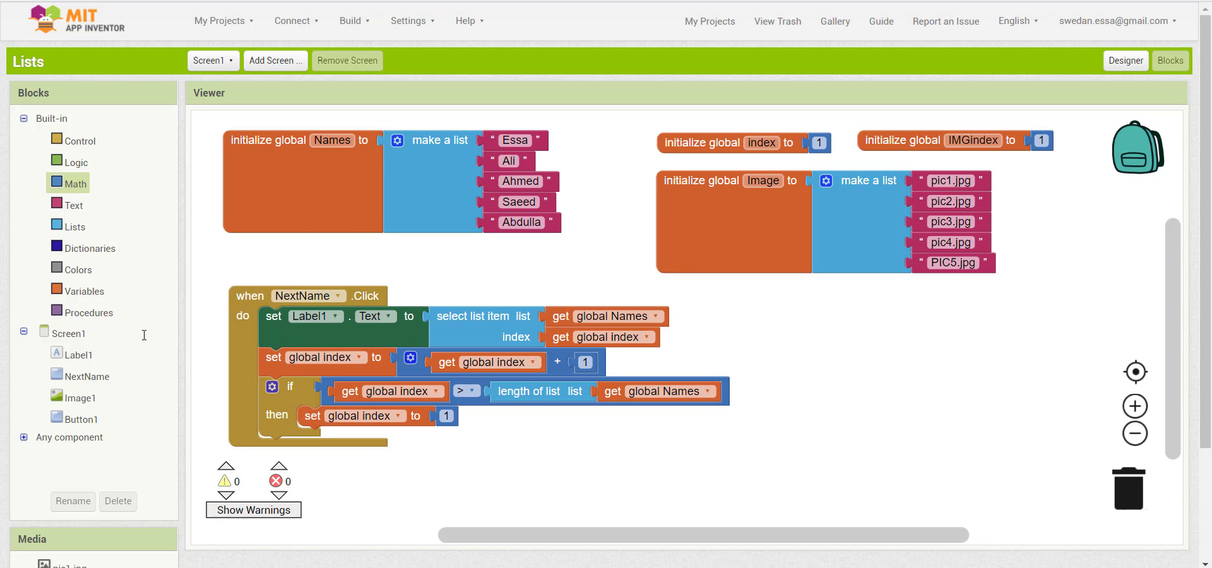
{"action": "left_click", "coordinate": [250, 295]}
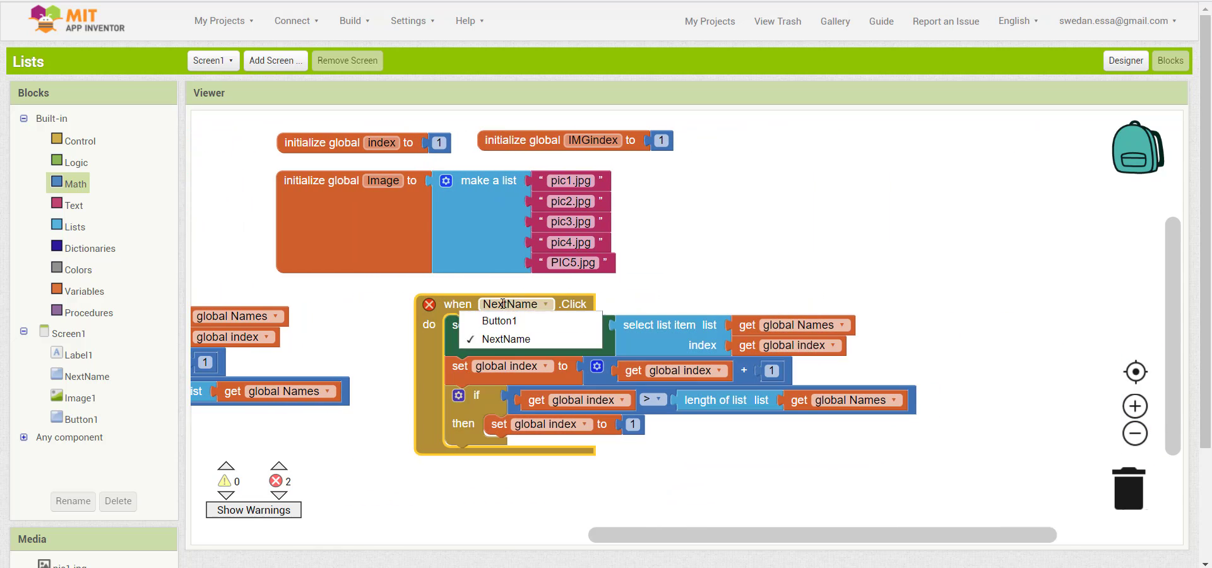
- Make Button1.Click set Image1.Picture to the Image list item at IMGindex
{"action": "left_click", "coordinate": [499, 320]}
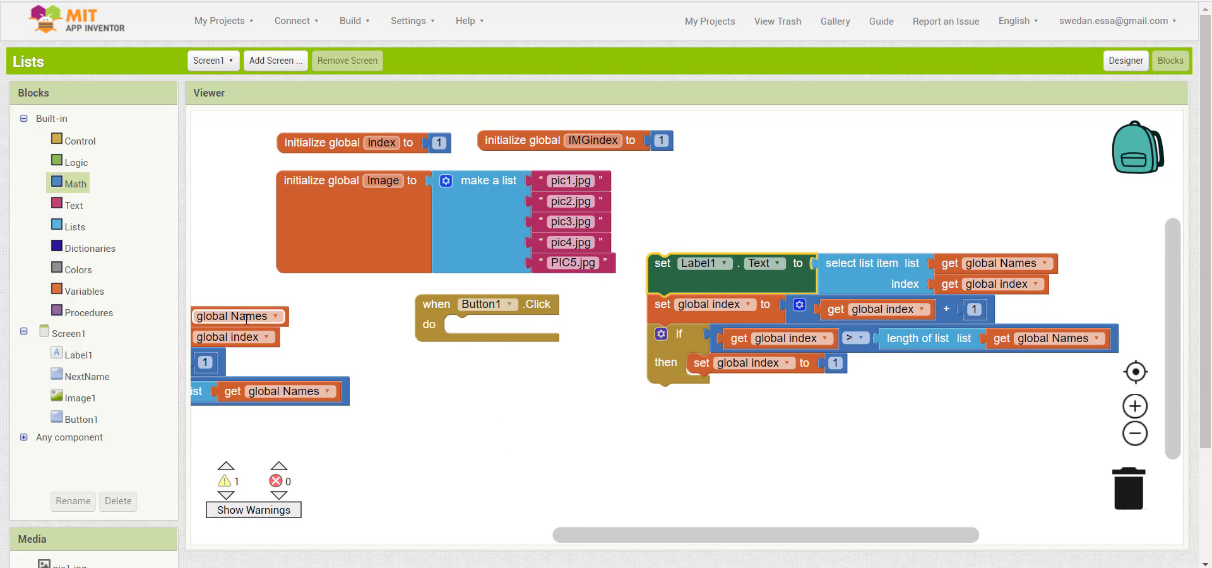
{"action": "left_click", "coordinate": [80, 397]}
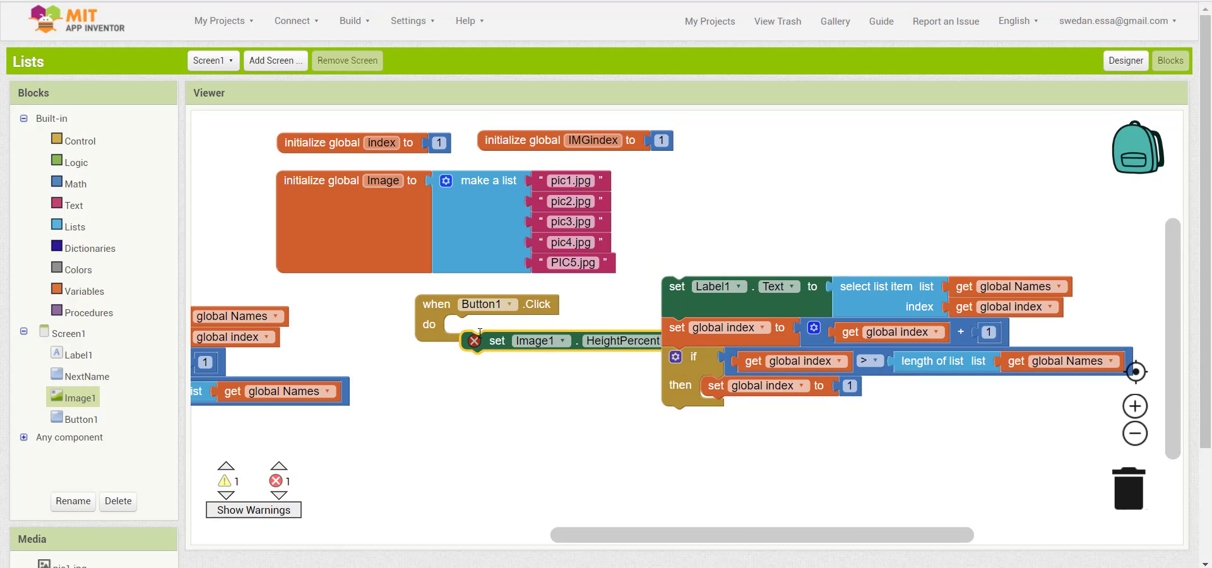
{"action": "left_click_drag", "start_coordinate": [497, 340], "coordinate": [480, 325]}
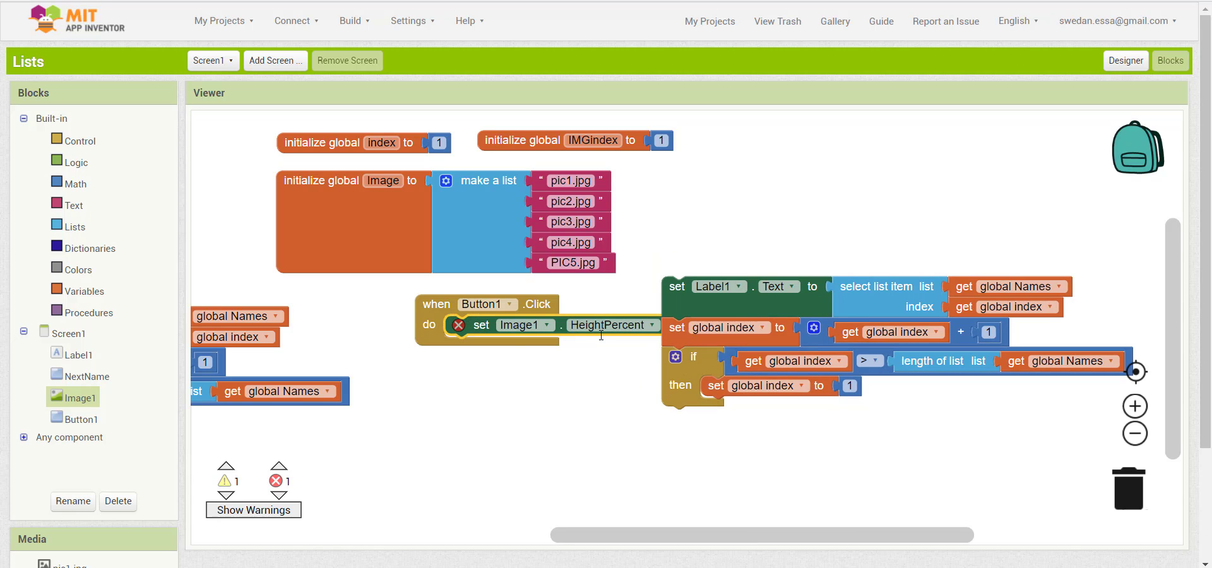
{"action": "left_click", "coordinate": [651, 324]}
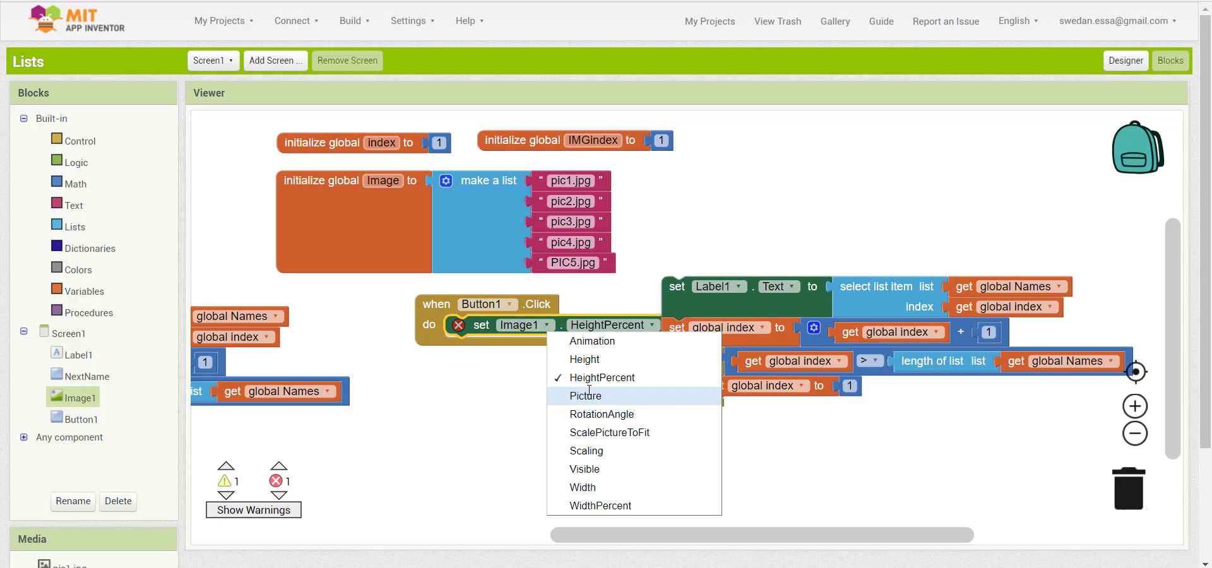
{"action": "left_click", "coordinate": [586, 396]}
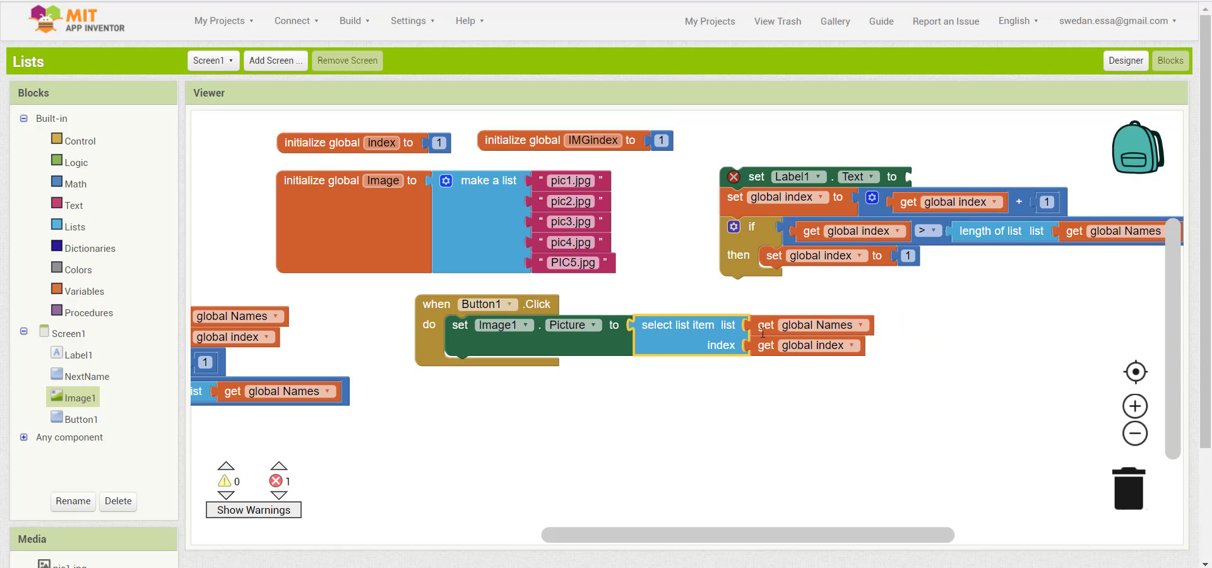
{"action": "left_click", "coordinate": [858, 325]}
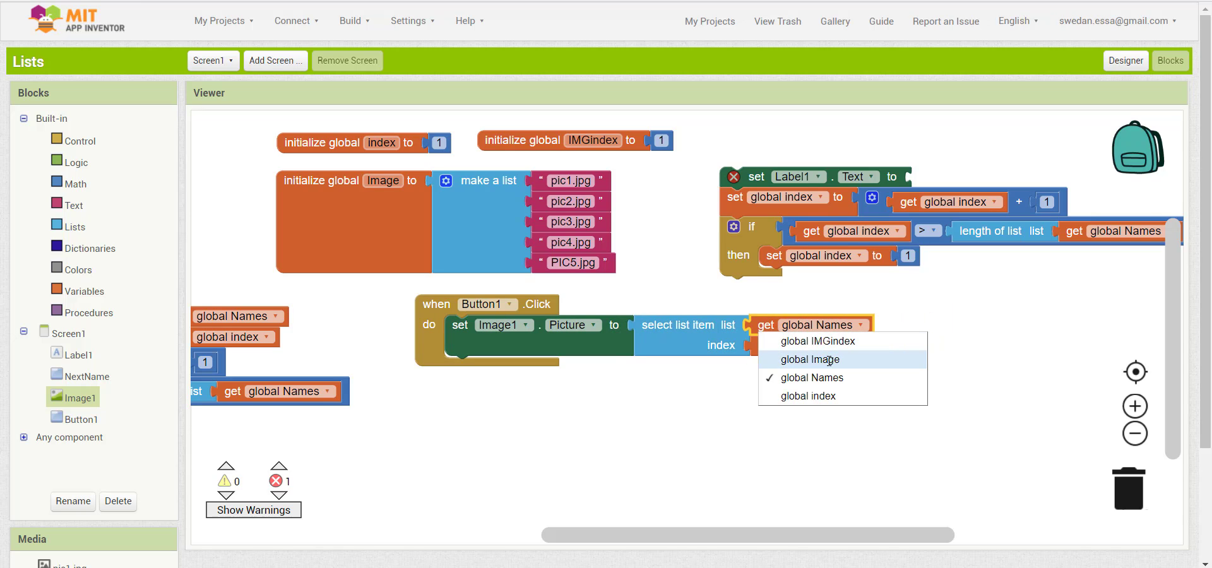
{"action": "left_click", "coordinate": [809, 359]}
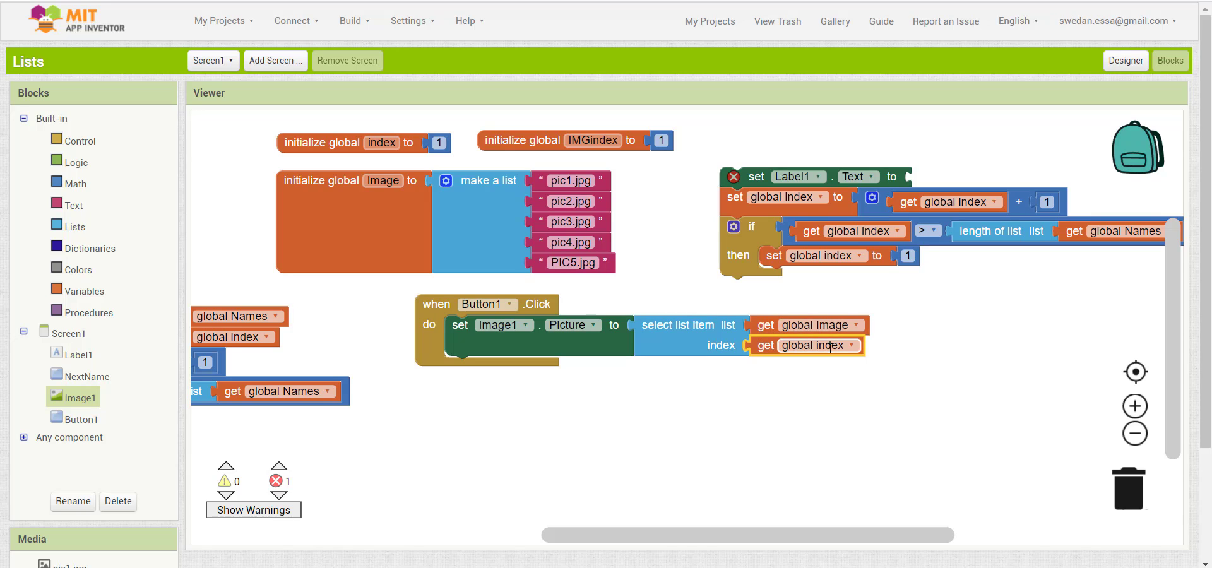
{"action": "left_click", "coordinate": [857, 345]}
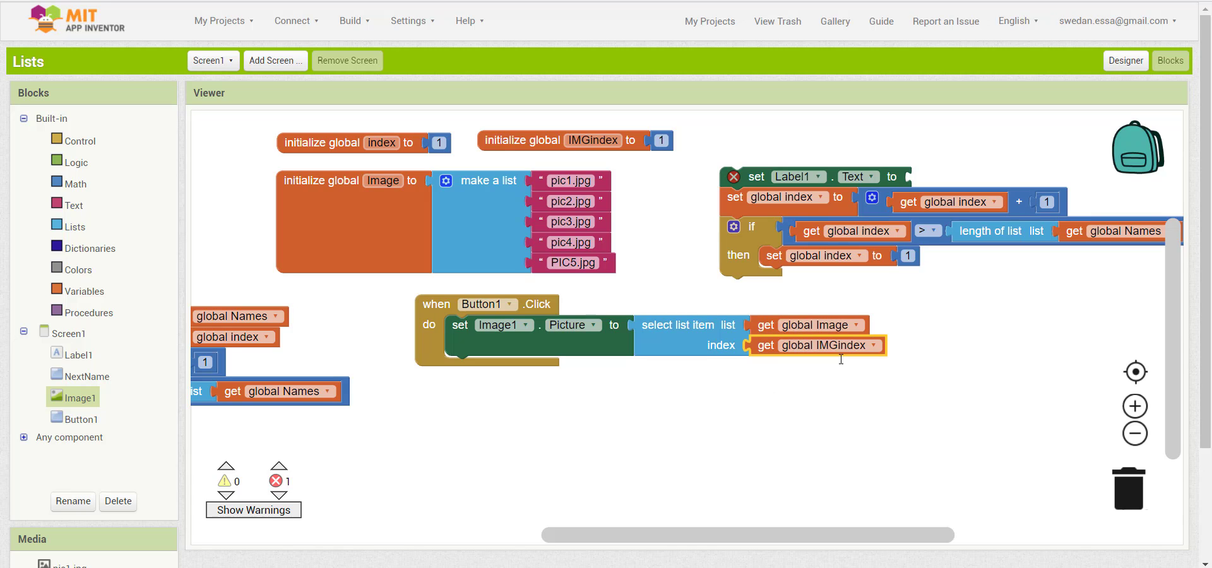
{"action": "mouse_move", "coordinate": [738, 209]}
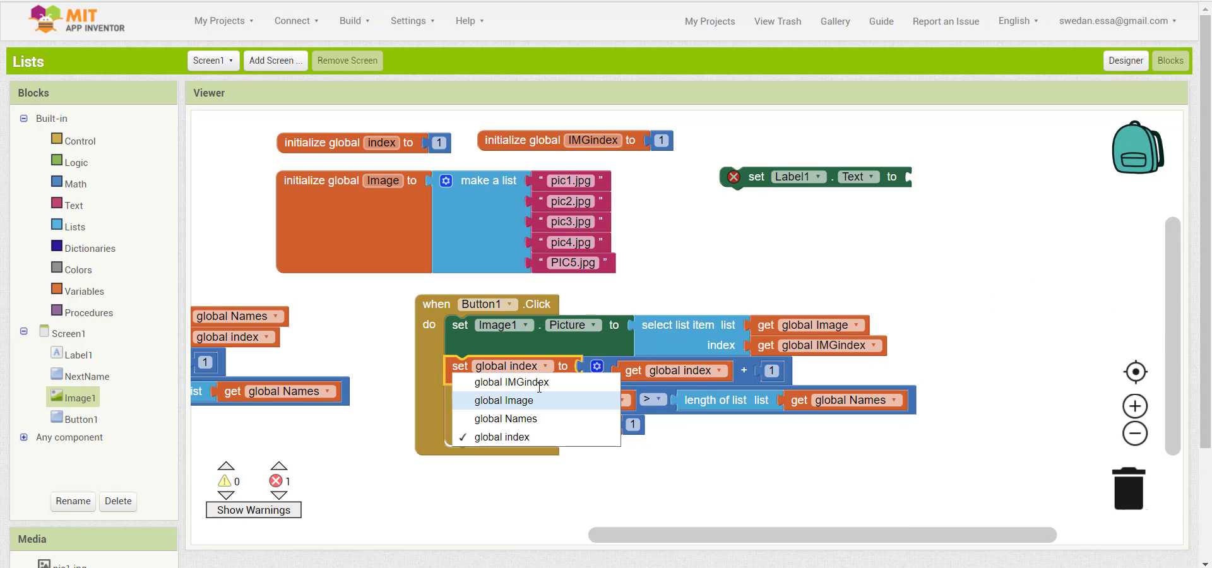
- Point the copied counter at IMGindex, wrapping to 1 past the Image list's length
{"action": "left_click", "coordinate": [511, 382]}
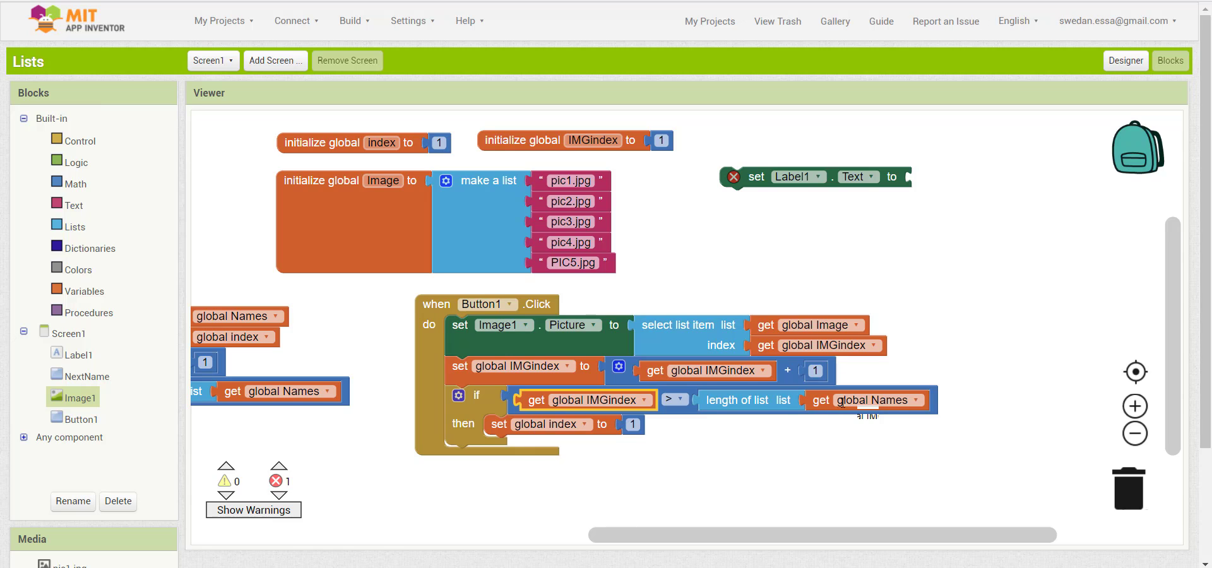
{"action": "left_click", "coordinate": [919, 399]}
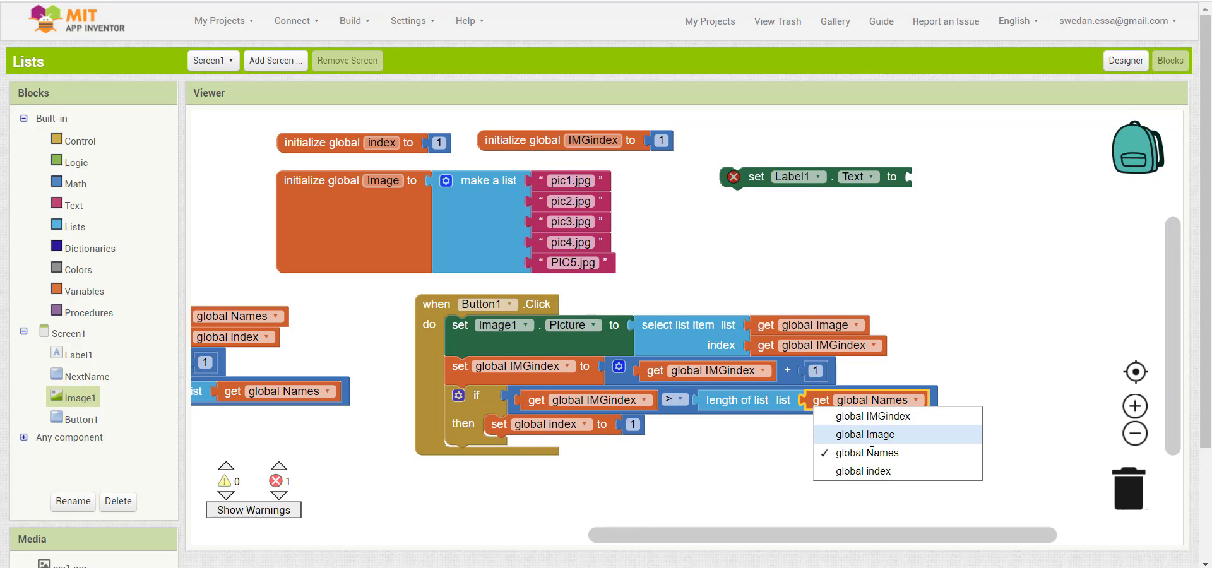
{"action": "left_click", "coordinate": [863, 433]}
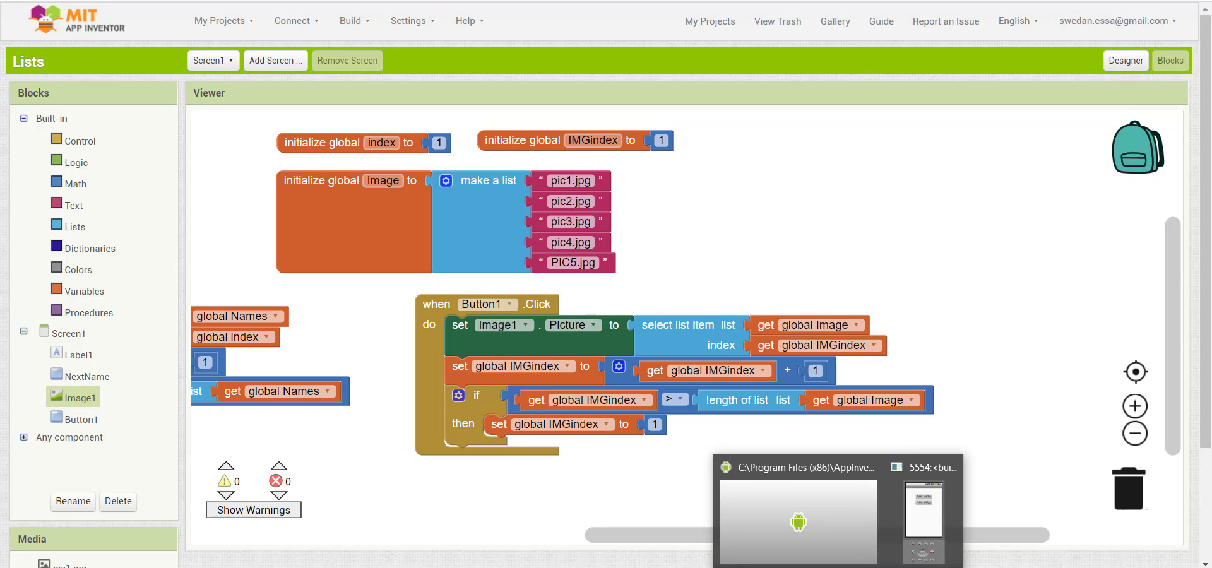
{"action": "left_click", "coordinate": [296, 21]}
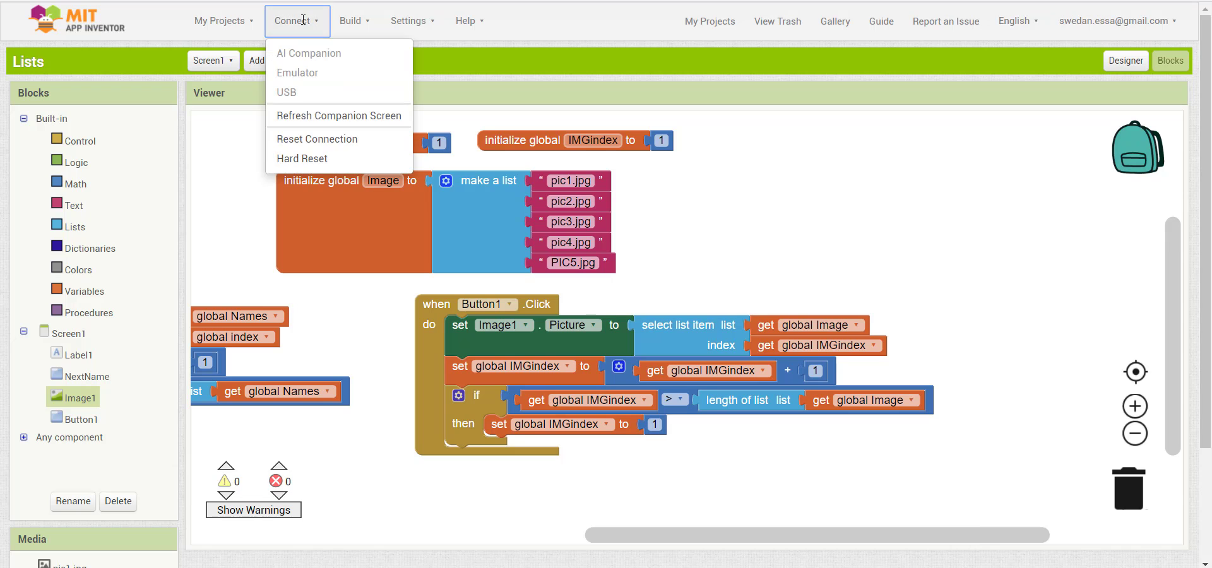
{"action": "left_click", "coordinate": [726, 438]}
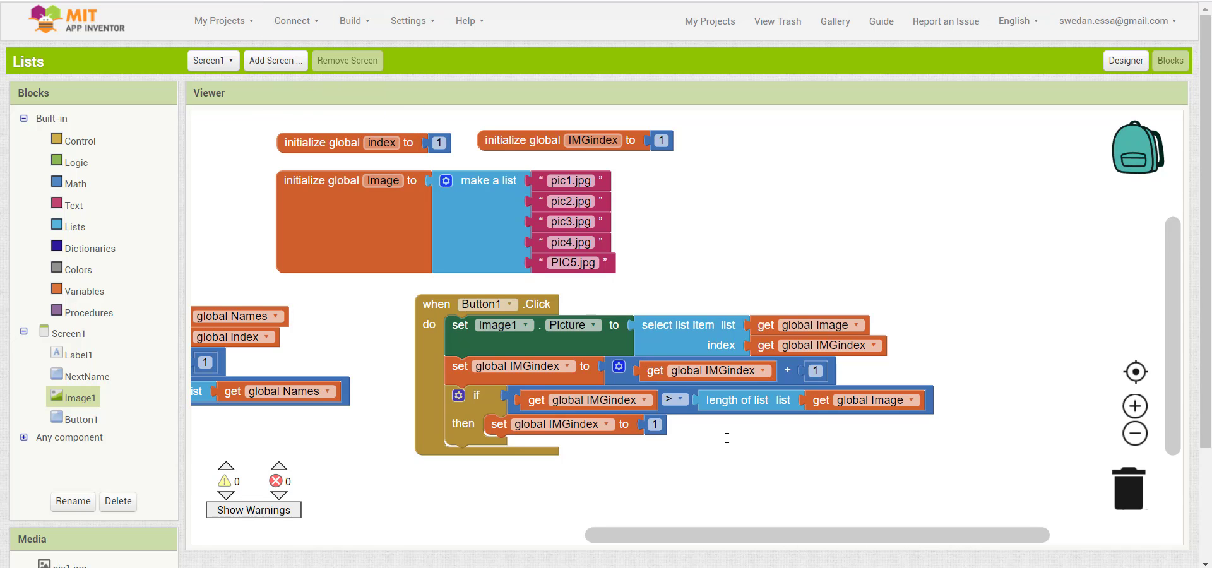